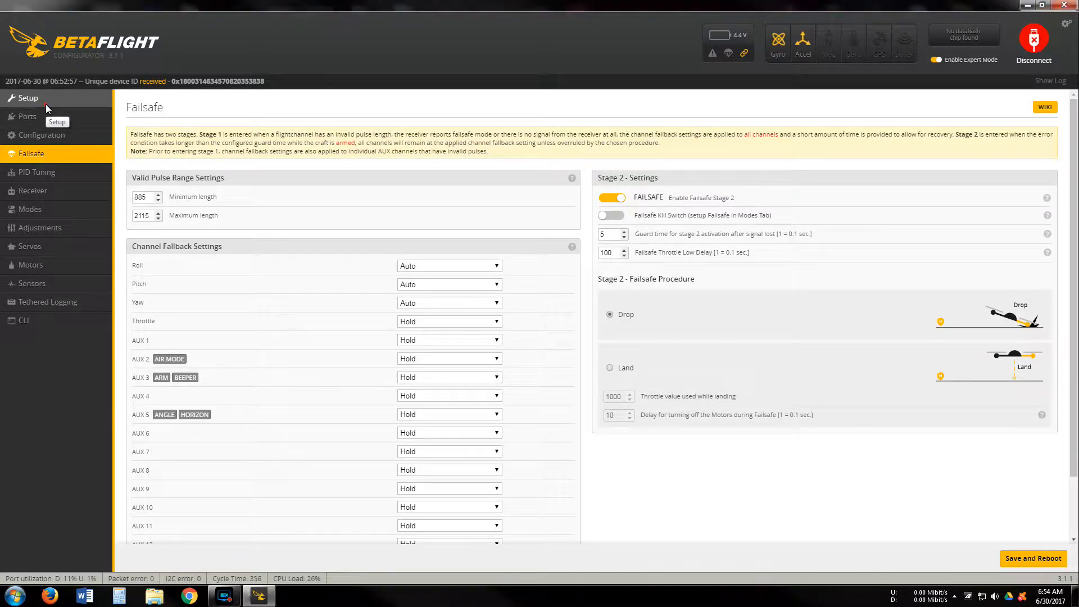
# Show the Setup tab overview with the live 3D craft orientation model.
pyautogui.click(29, 97)
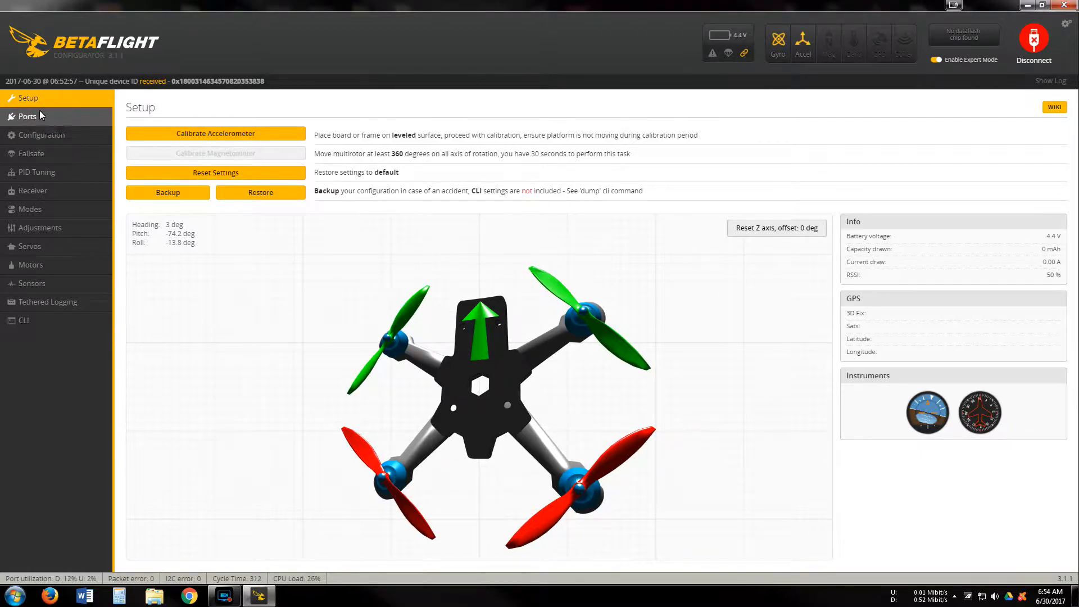
pyautogui.moveTo(28, 115)
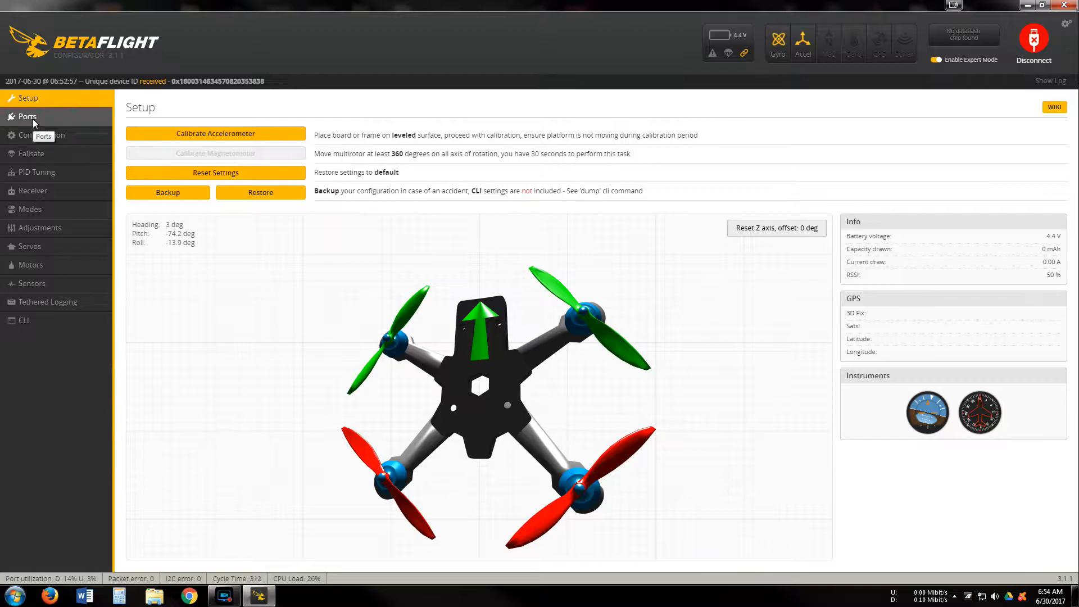
pyautogui.moveTo(38, 134)
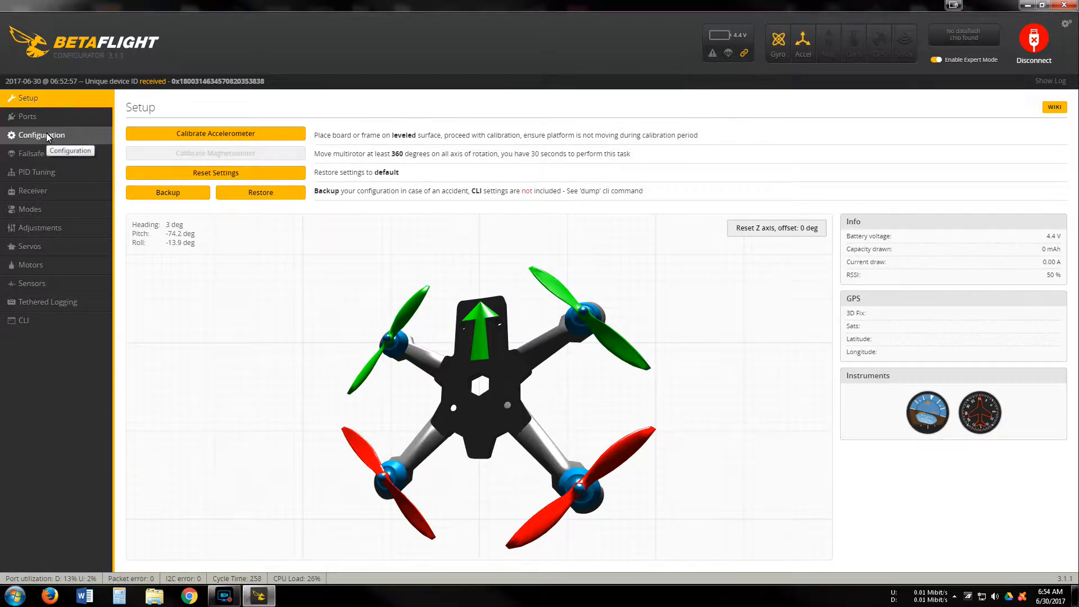
# Open the Configuration tab showing Quad X mixer, DSHOT600 and serial SBUS receiver.
pyautogui.click(42, 135)
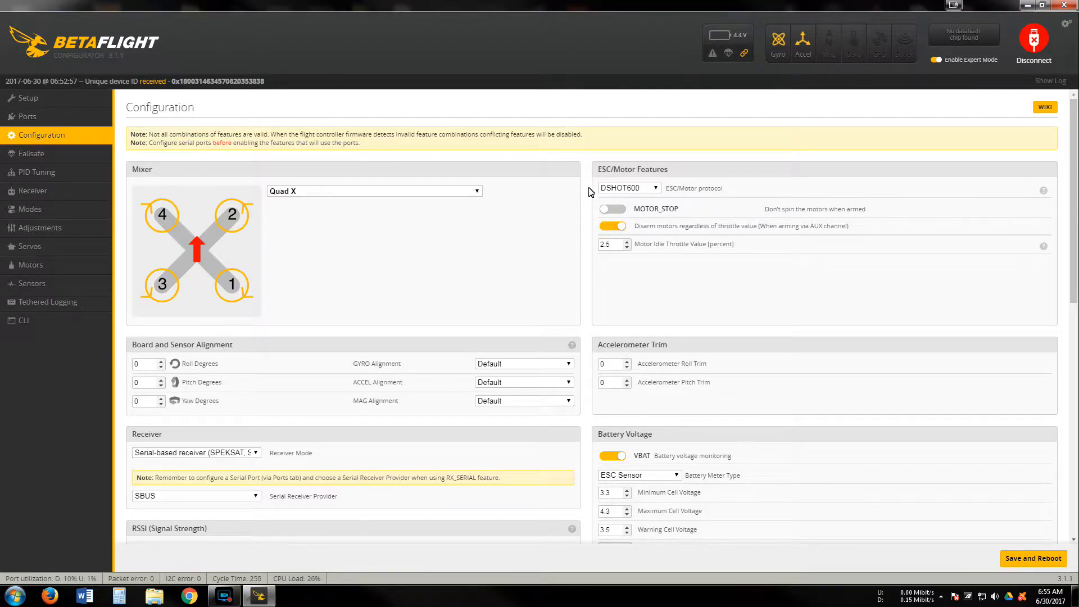
pyautogui.moveTo(576, 257)
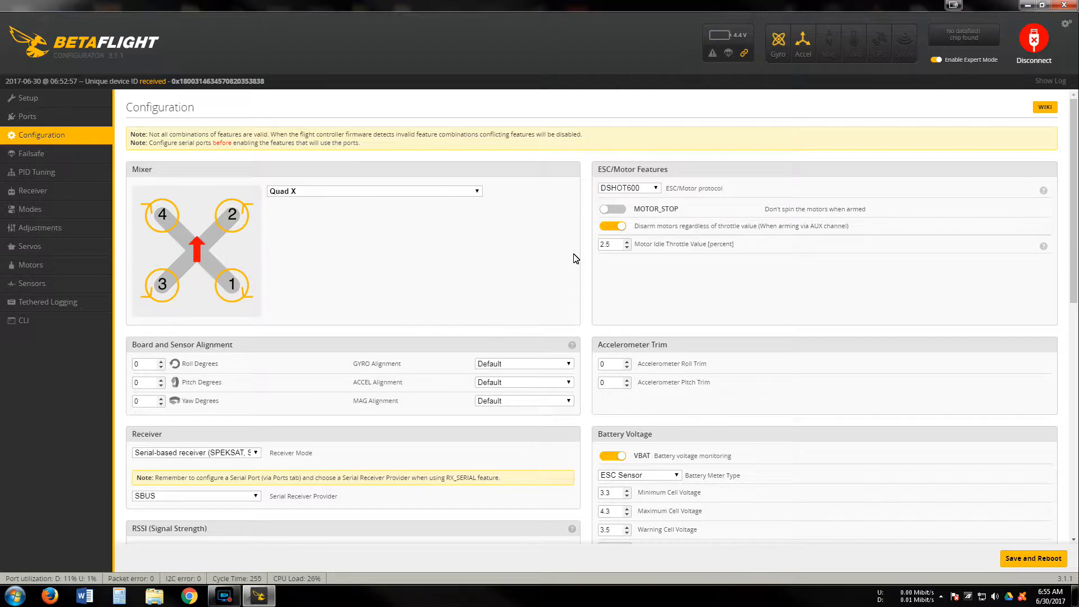
pyautogui.moveTo(589, 252)
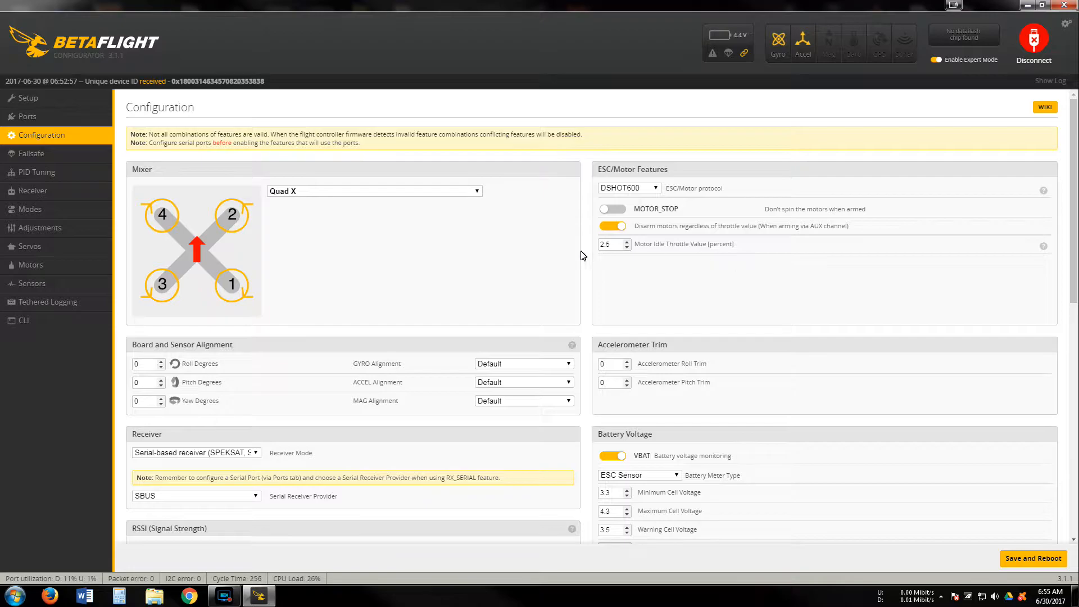
pyautogui.moveTo(383, 308)
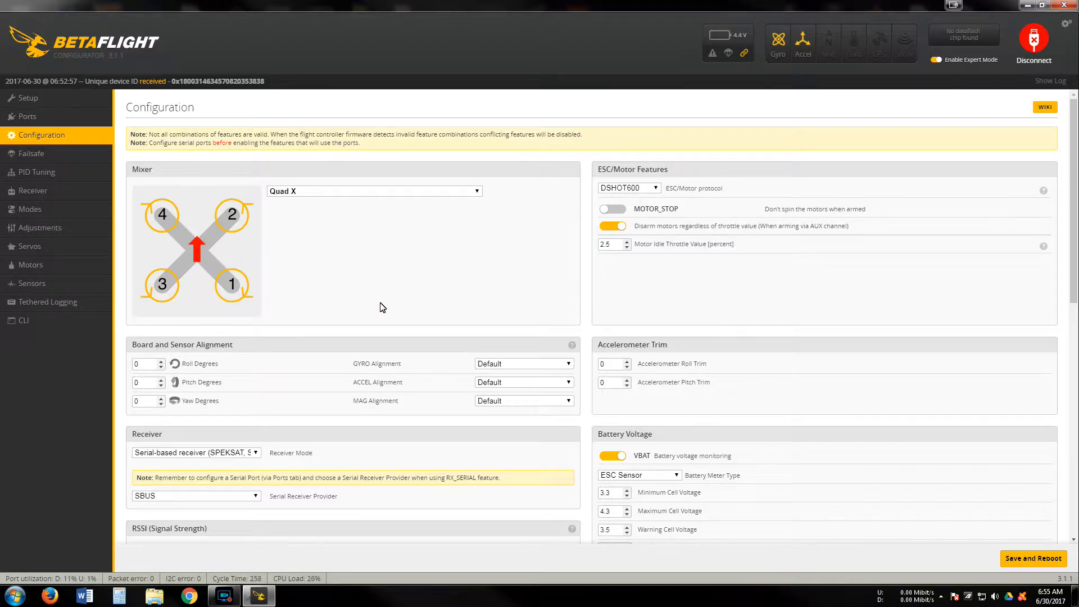
pyautogui.scroll(-3)
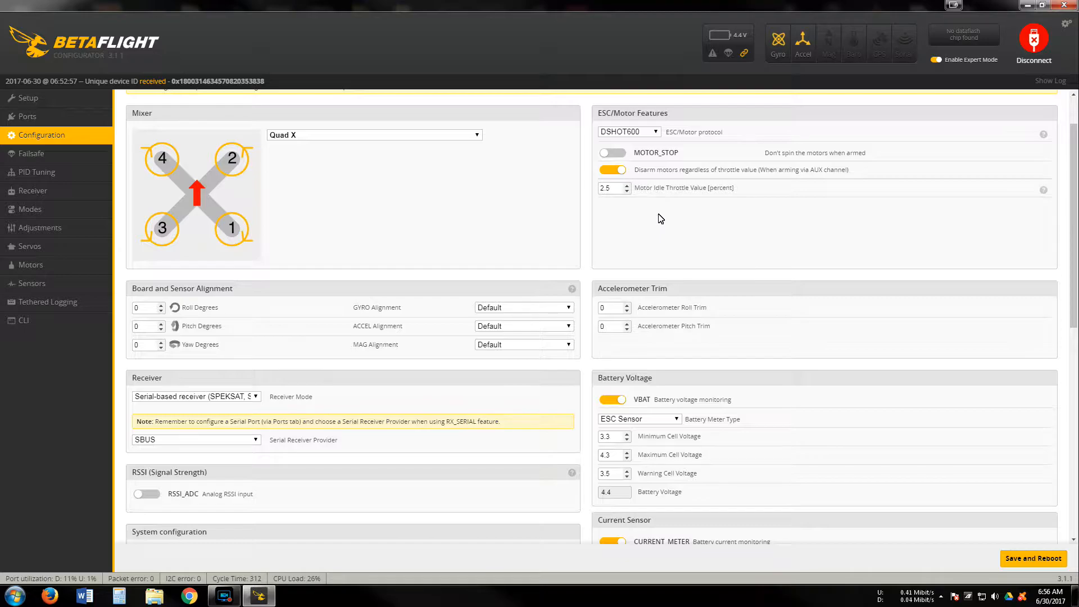
pyautogui.moveTo(764, 277)
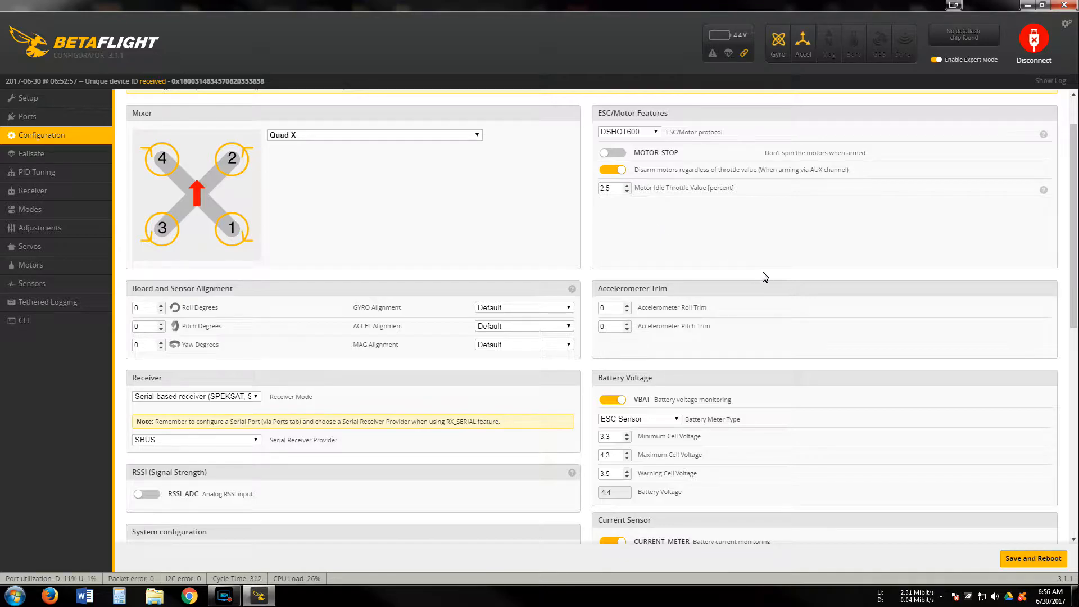
pyautogui.moveTo(327, 243)
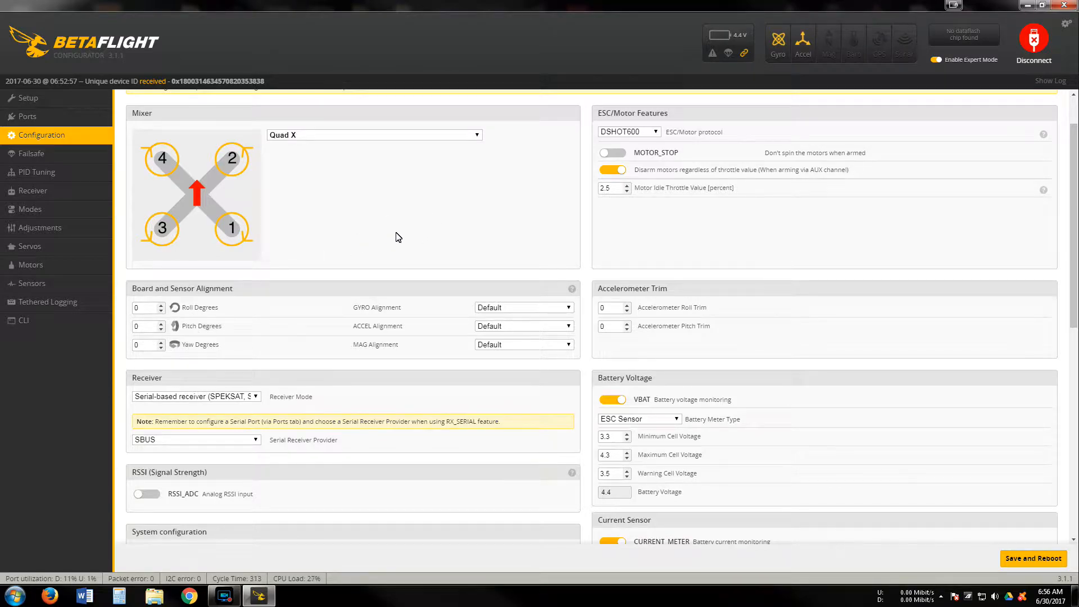
pyautogui.scroll(-3)
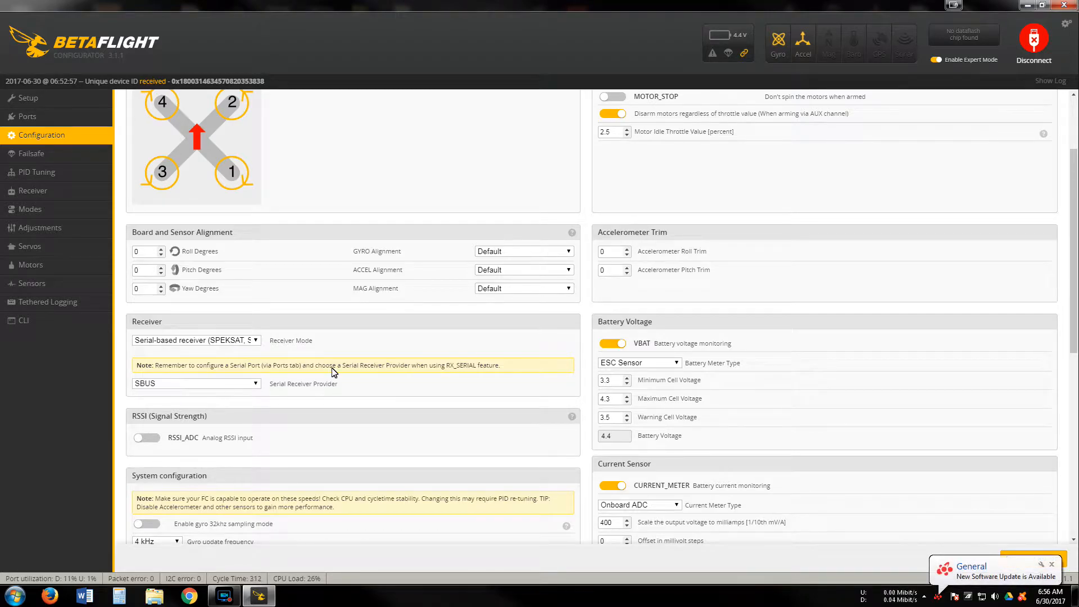
pyautogui.moveTo(276, 396)
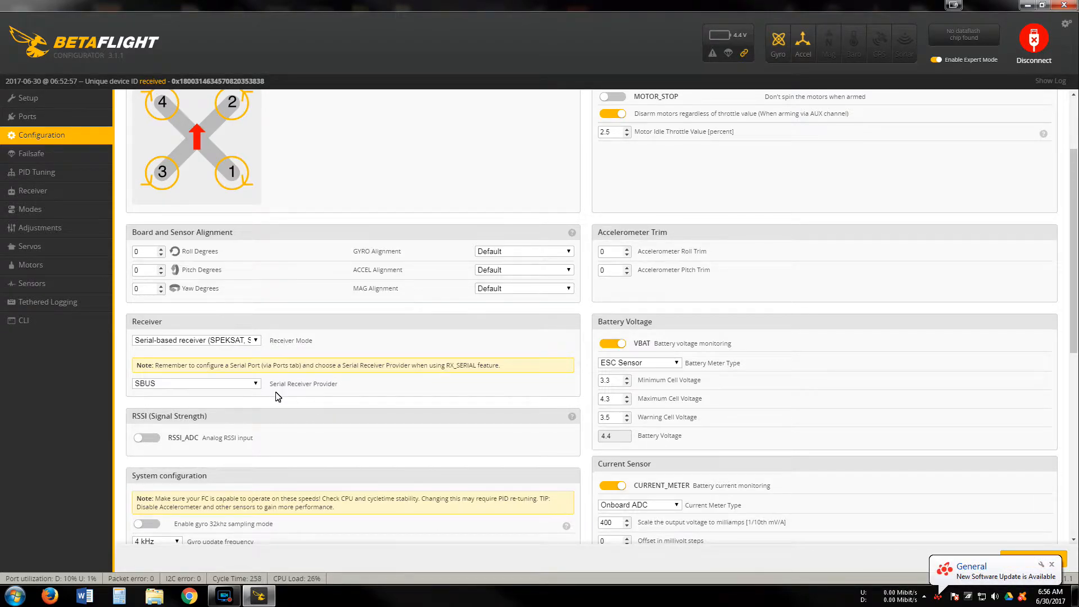
pyautogui.moveTo(399, 384)
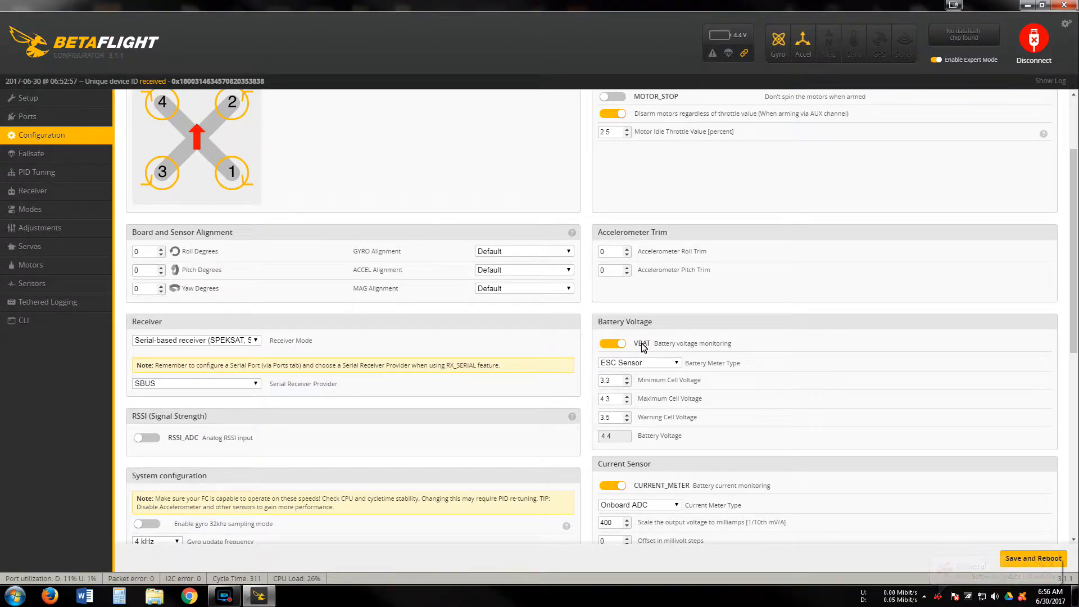
pyautogui.moveTo(582, 347)
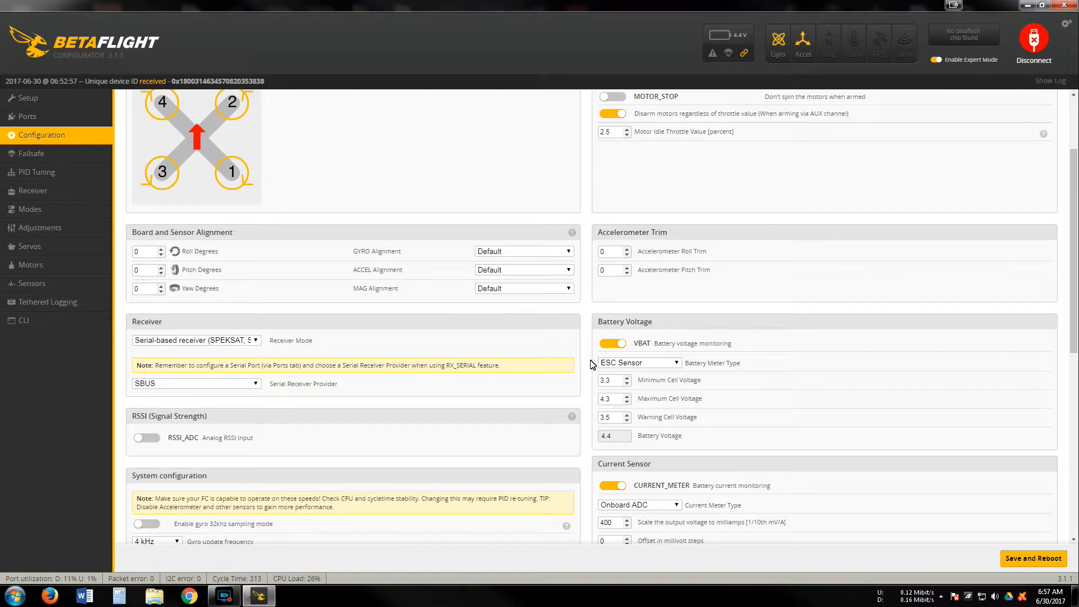
pyautogui.moveTo(584, 371)
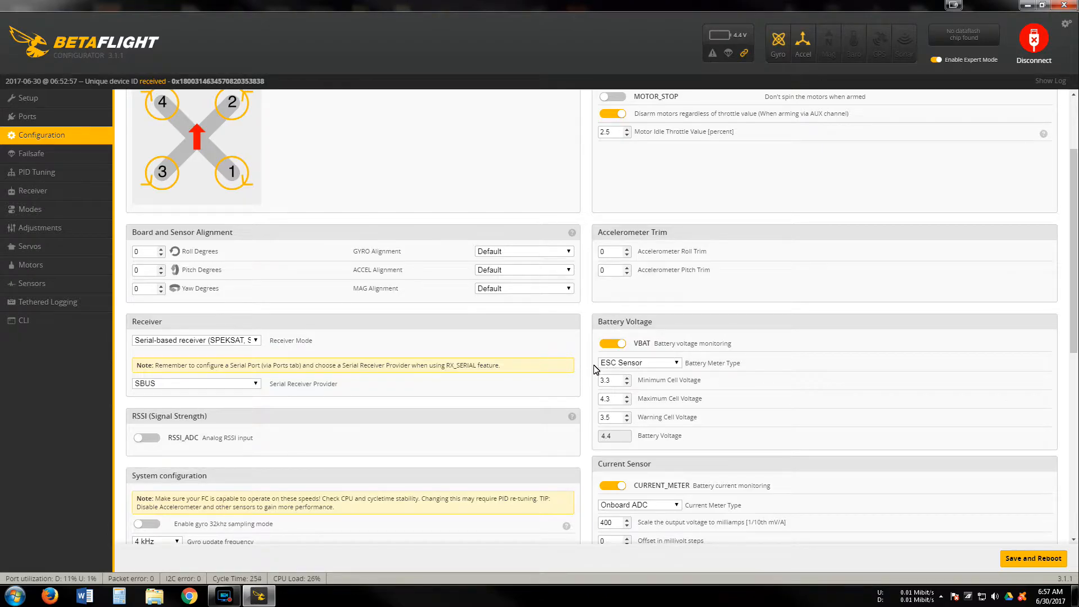
pyautogui.scroll(-3)
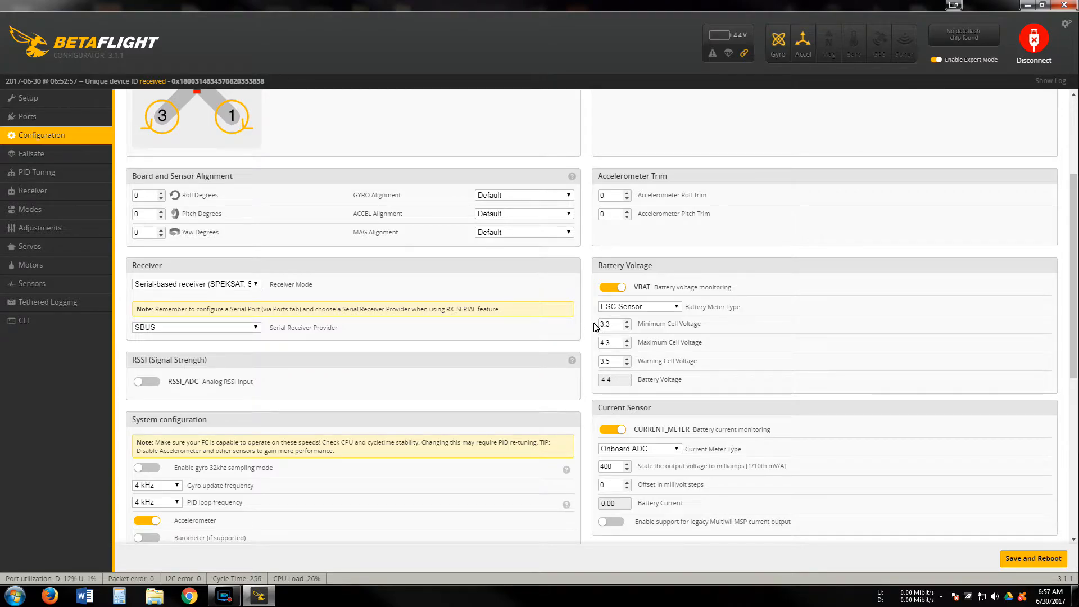
pyautogui.click(591, 320)
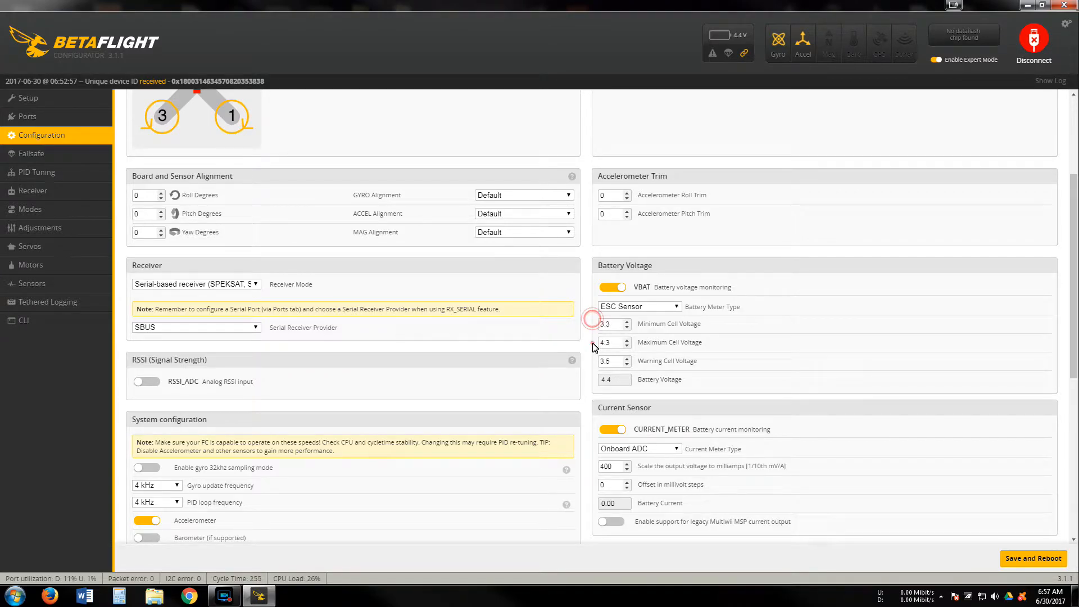
pyautogui.scroll(-3)
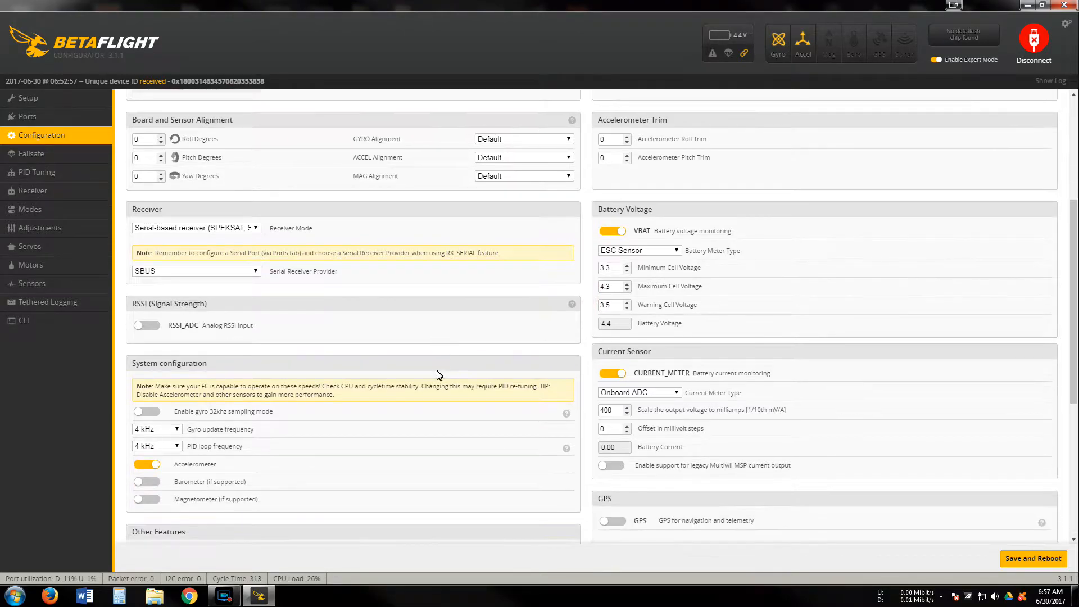
pyautogui.scroll(-3)
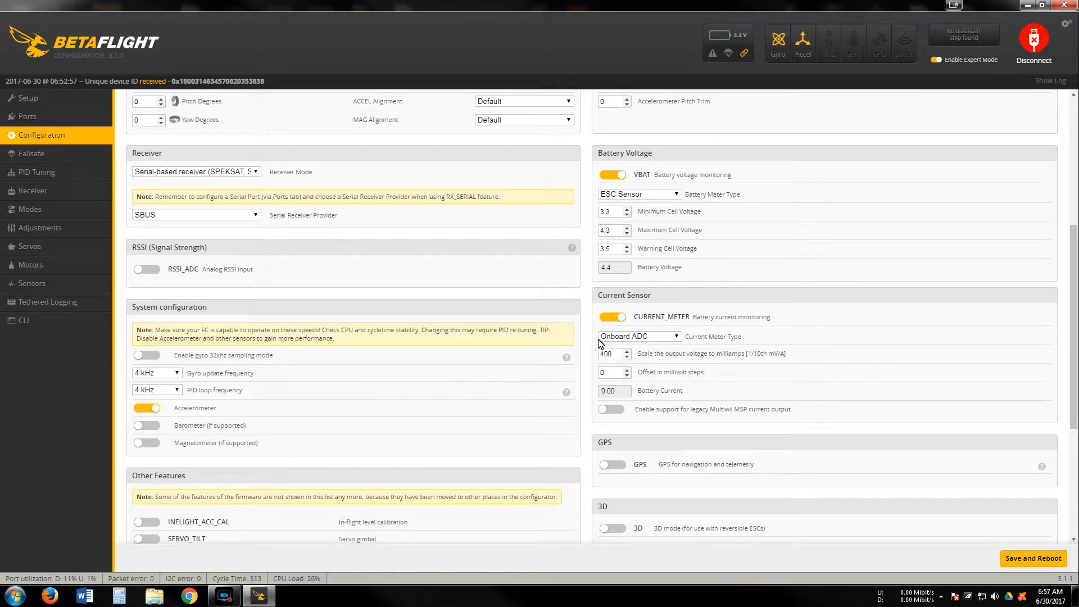
pyautogui.moveTo(586, 338)
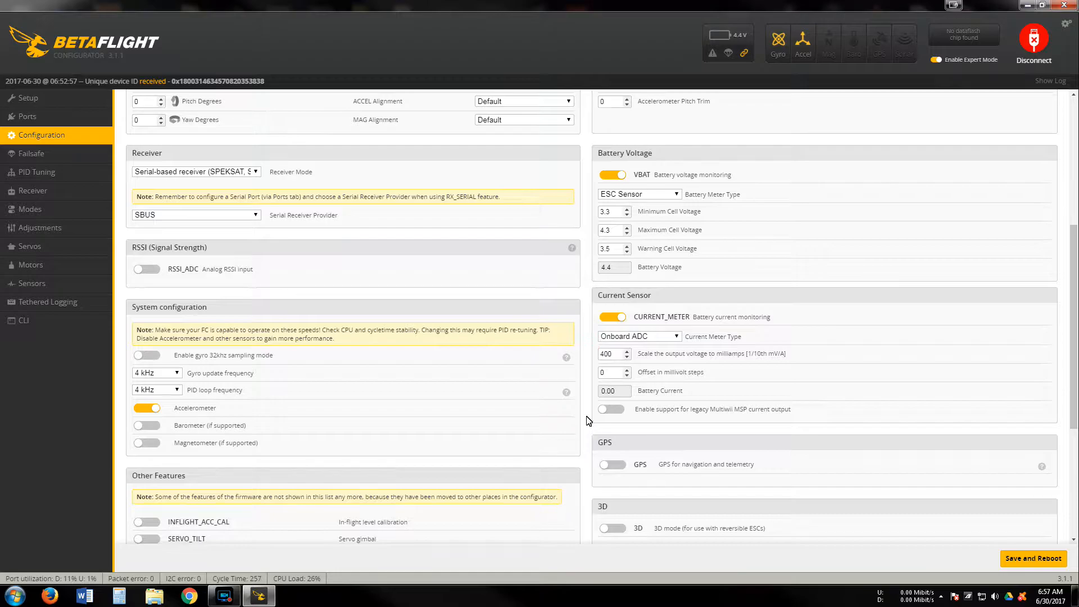
pyautogui.moveTo(554, 395)
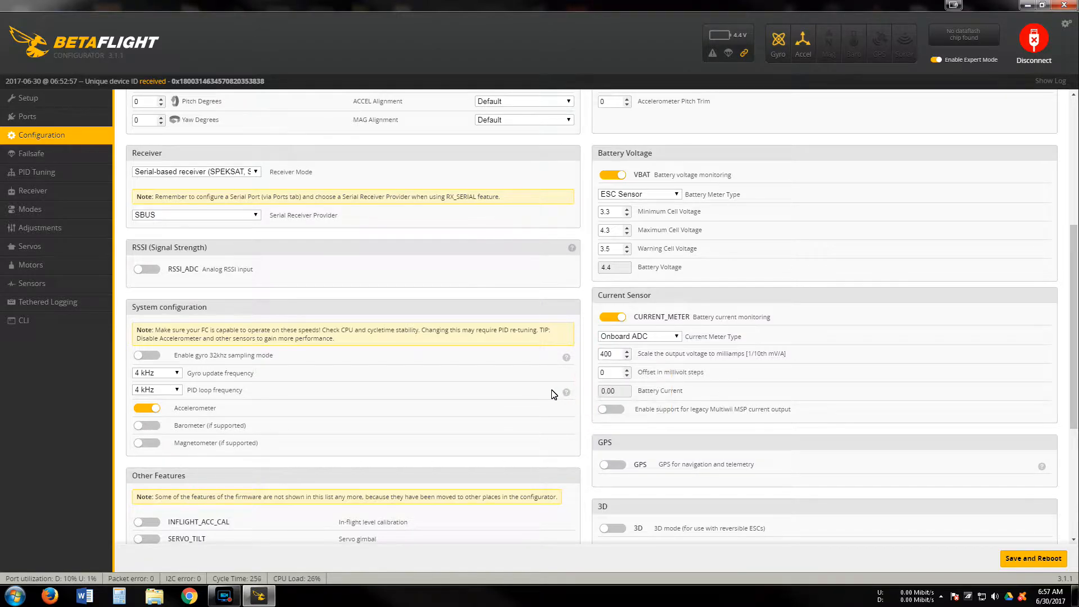
pyautogui.moveTo(659, 357)
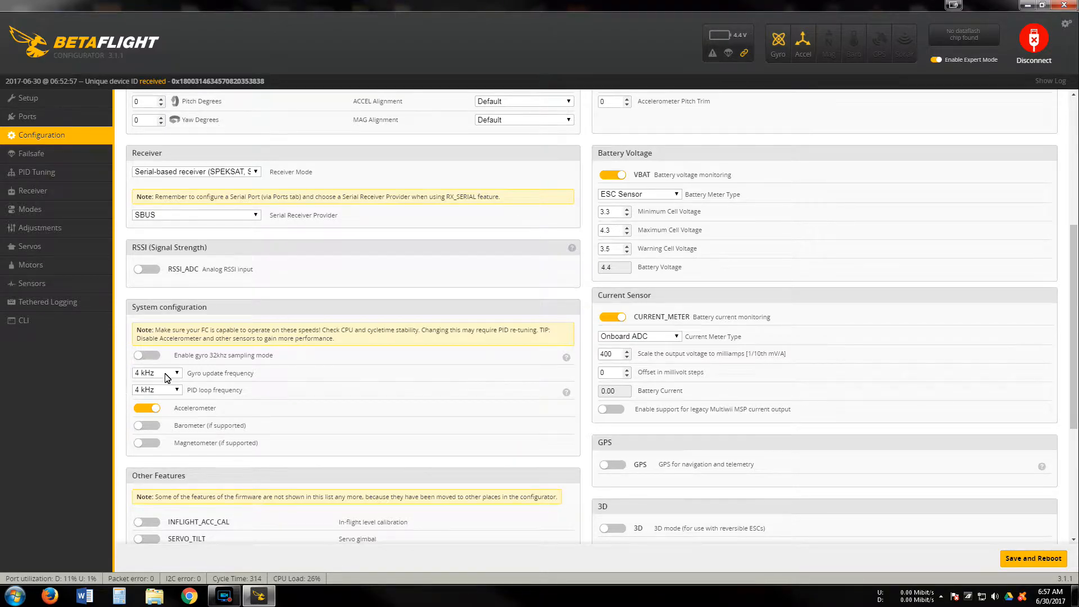
pyautogui.moveTo(125, 380)
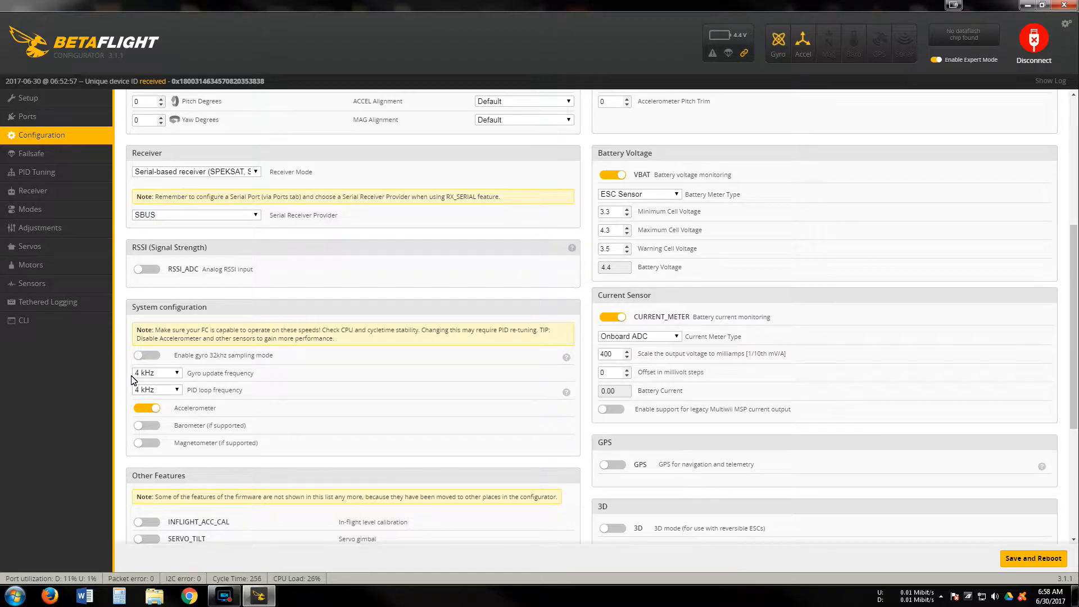
pyautogui.scroll(-3)
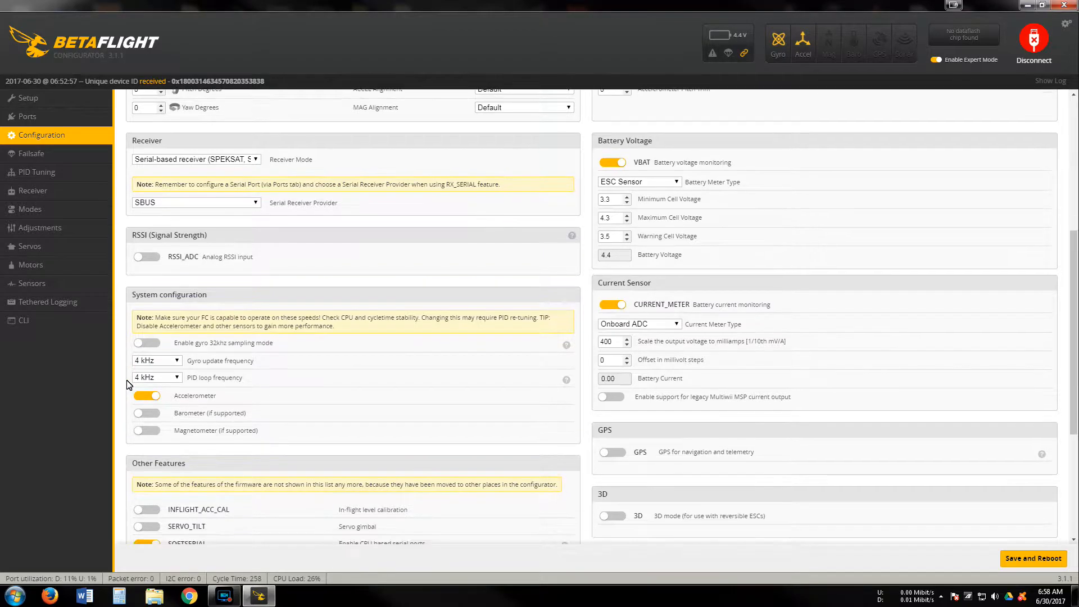
# Save the Configuration tab settings and reboot the flight controller.
pyautogui.scroll(-3)
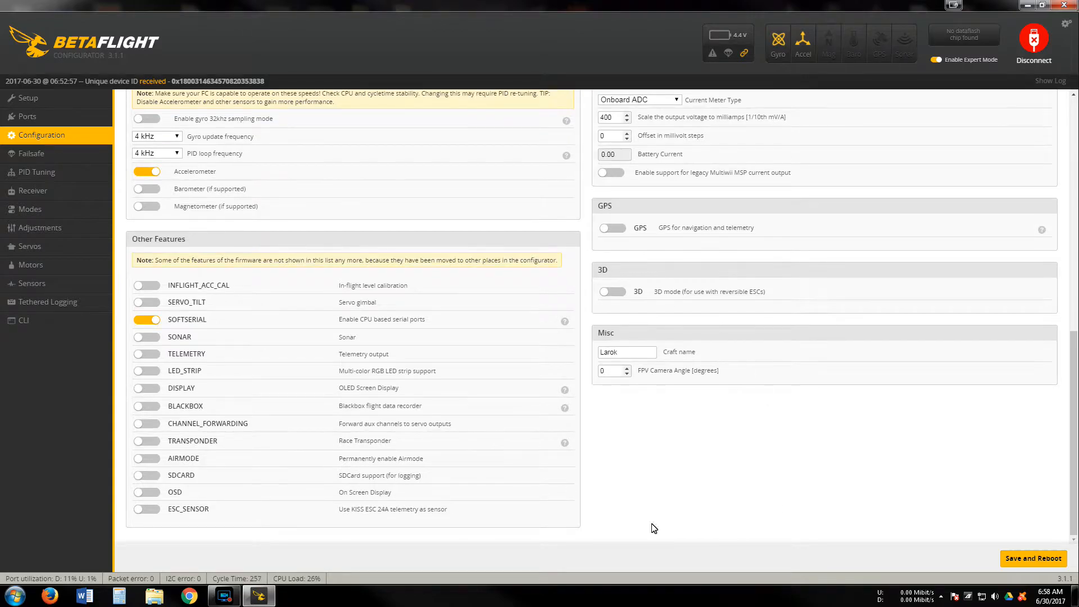
pyautogui.moveTo(232, 430)
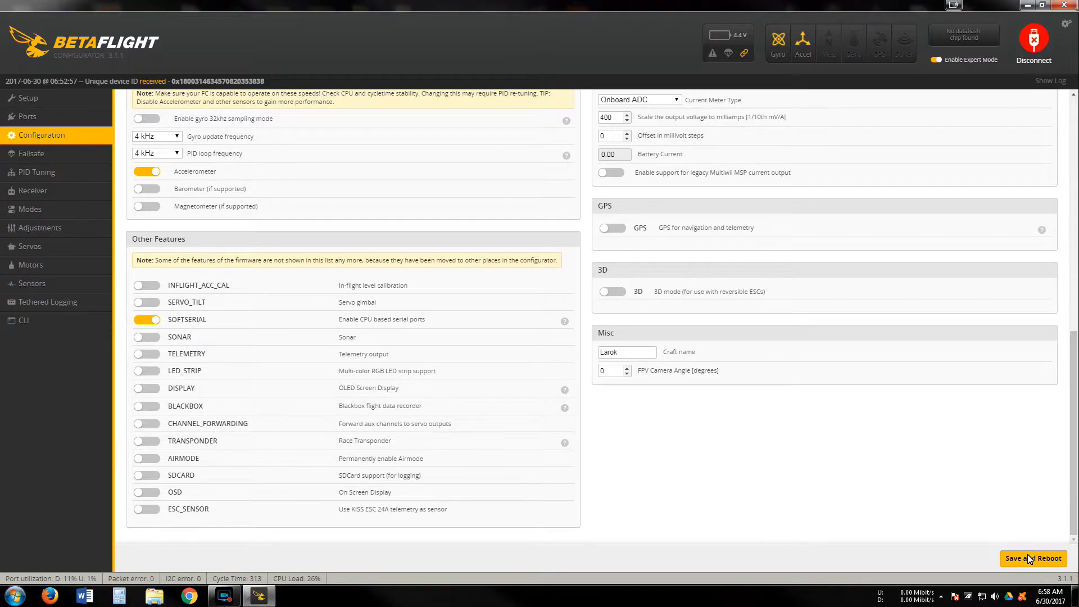
pyautogui.click(28, 115)
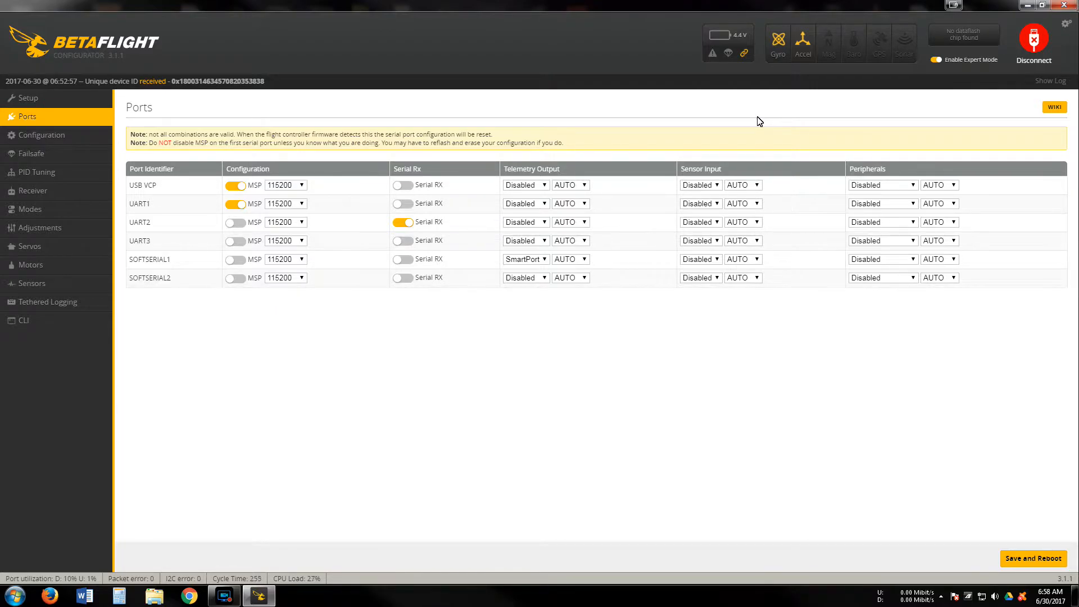
pyautogui.moveTo(801, 150)
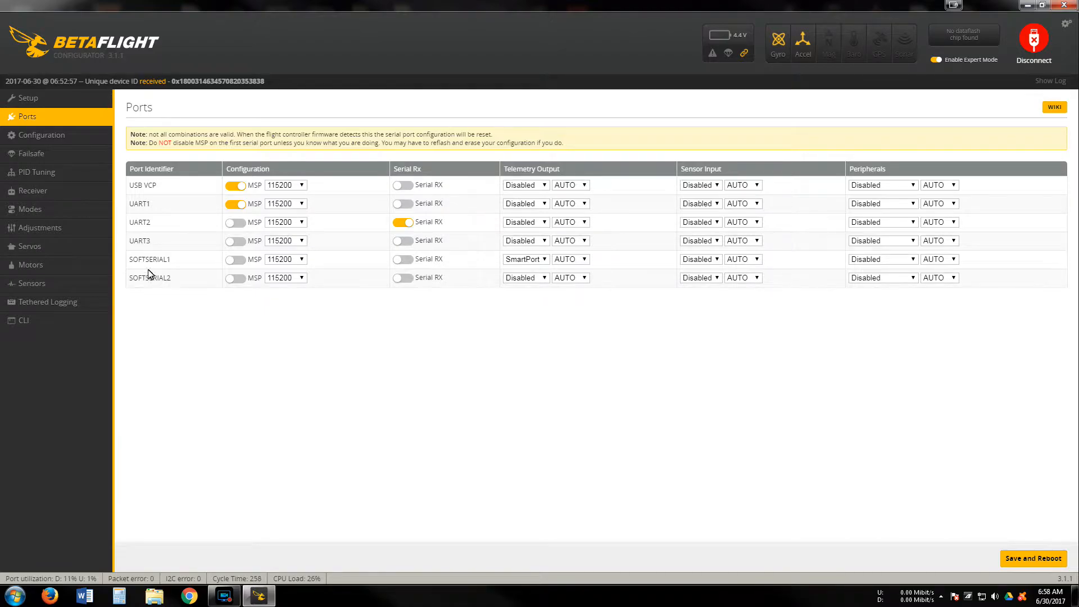
pyautogui.moveTo(122, 187)
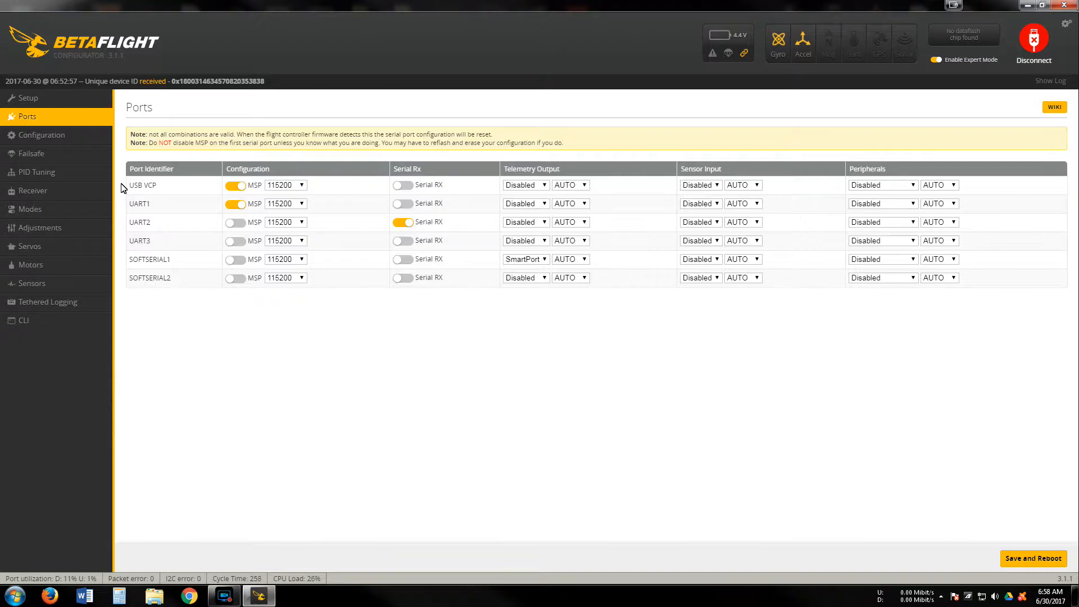
pyautogui.moveTo(257, 193)
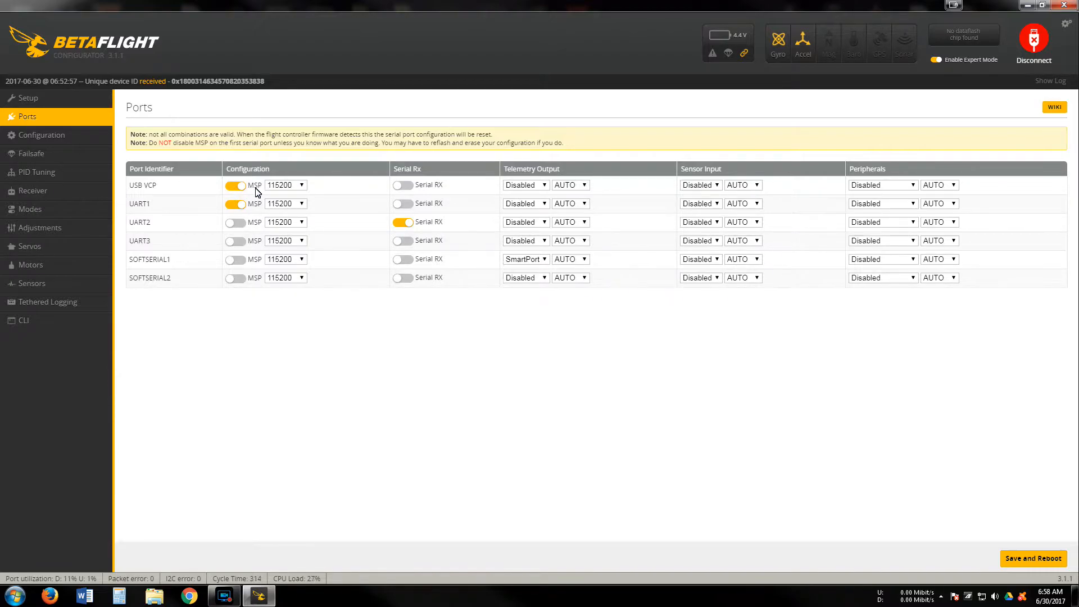
pyautogui.moveTo(171, 191)
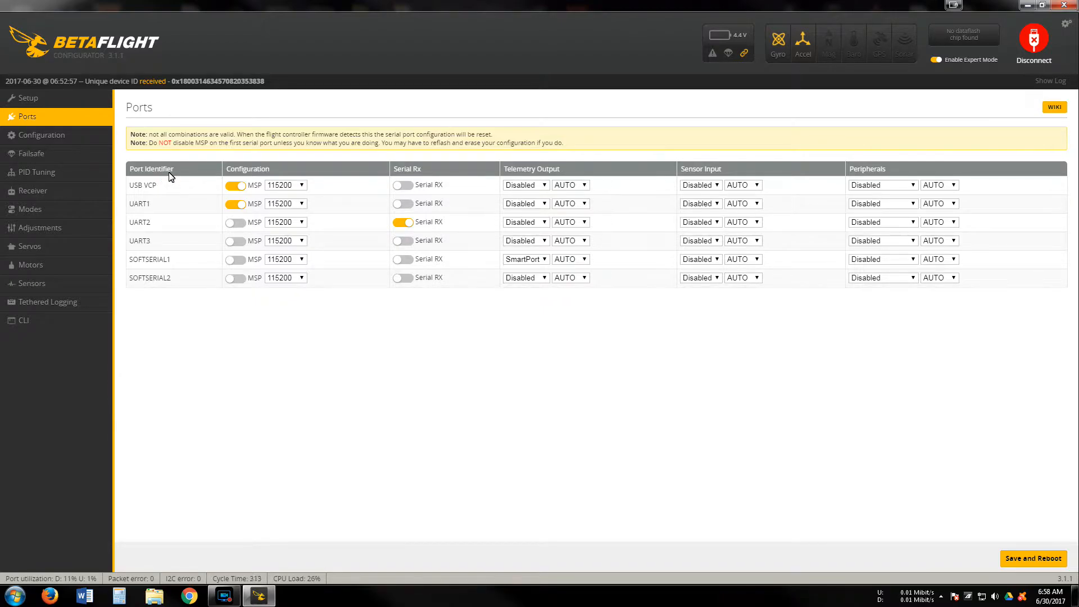
pyautogui.moveTo(174, 201)
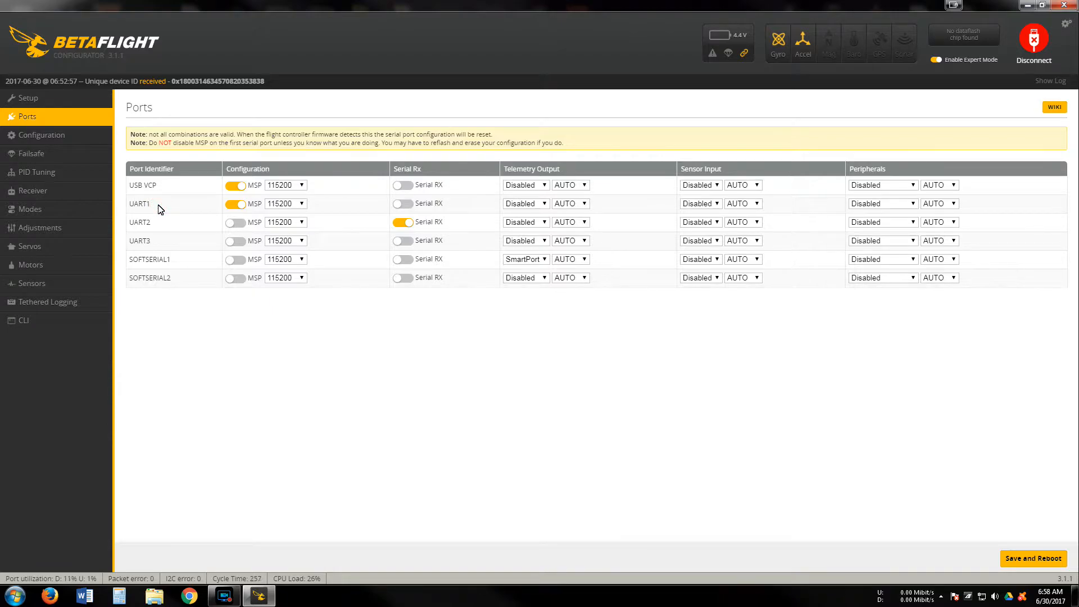
pyautogui.moveTo(162, 214)
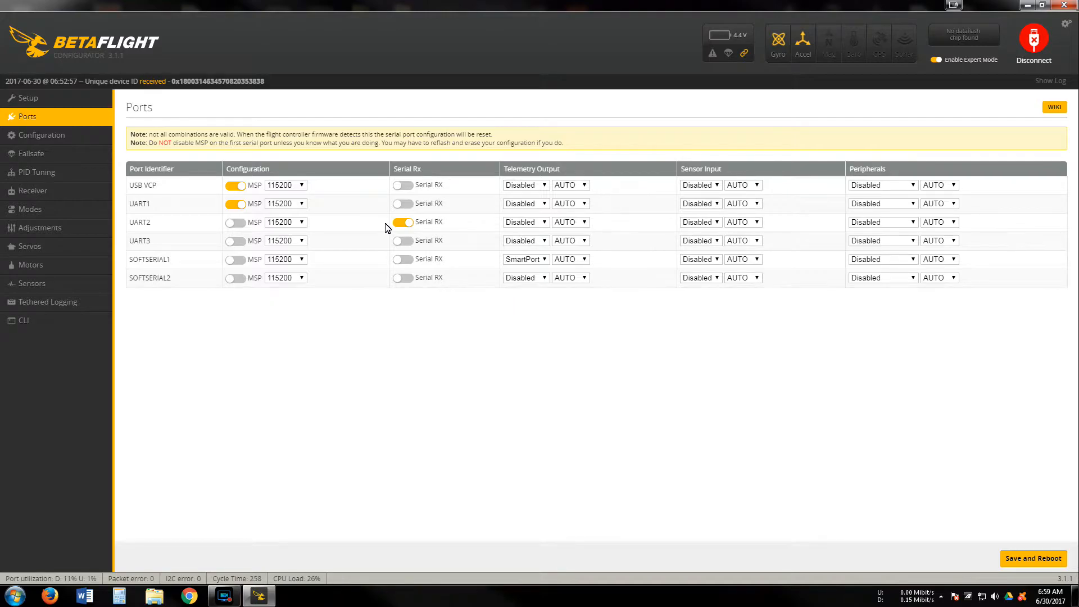
pyautogui.moveTo(327, 269)
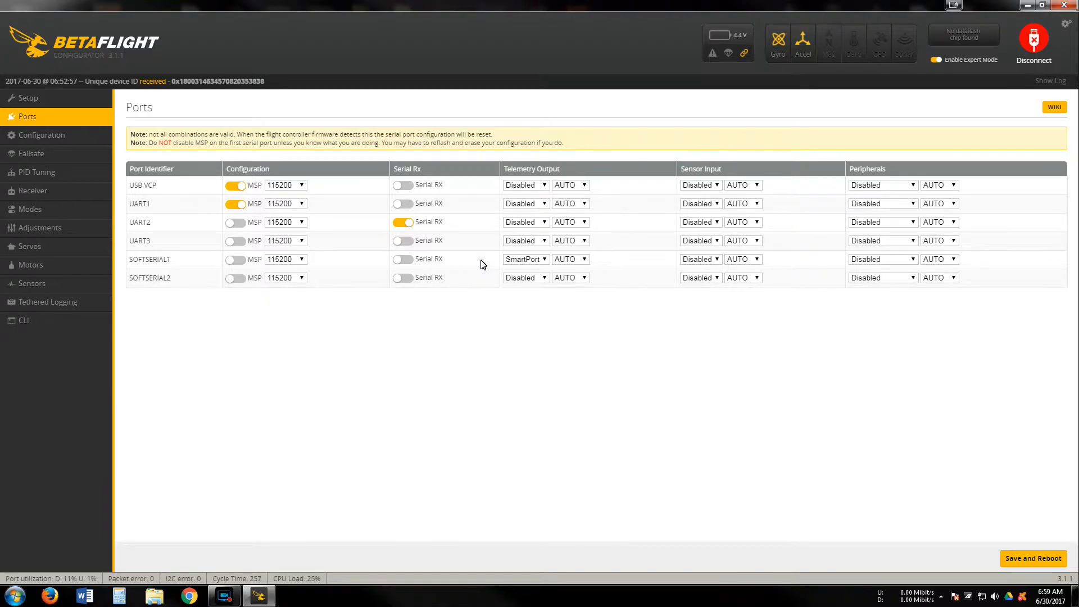
pyautogui.moveTo(480, 269)
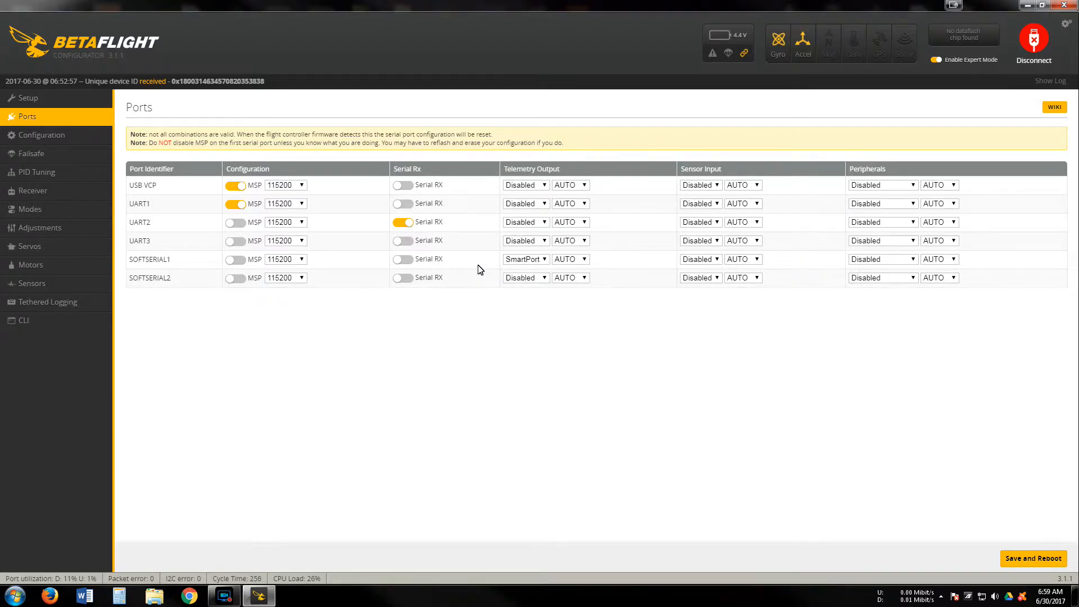
pyautogui.moveTo(237, 324)
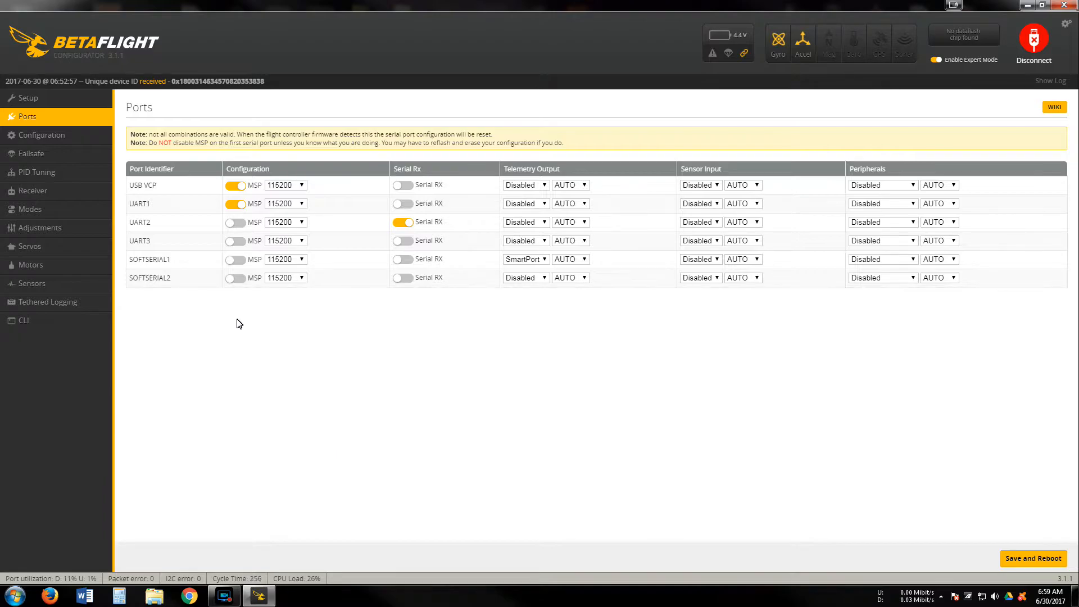
pyautogui.moveTo(503, 273)
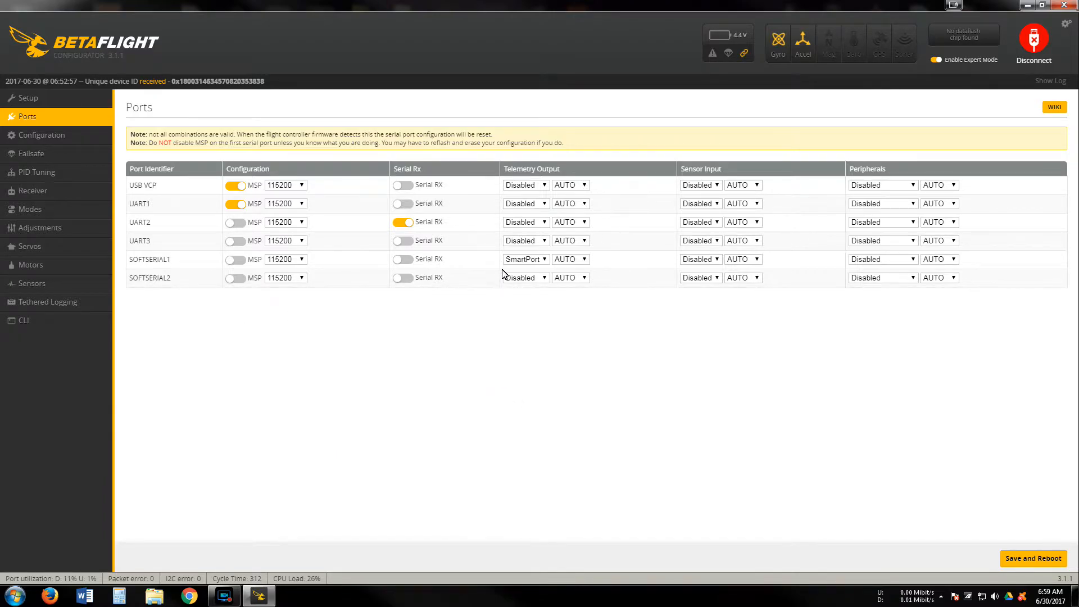
pyautogui.moveTo(502, 346)
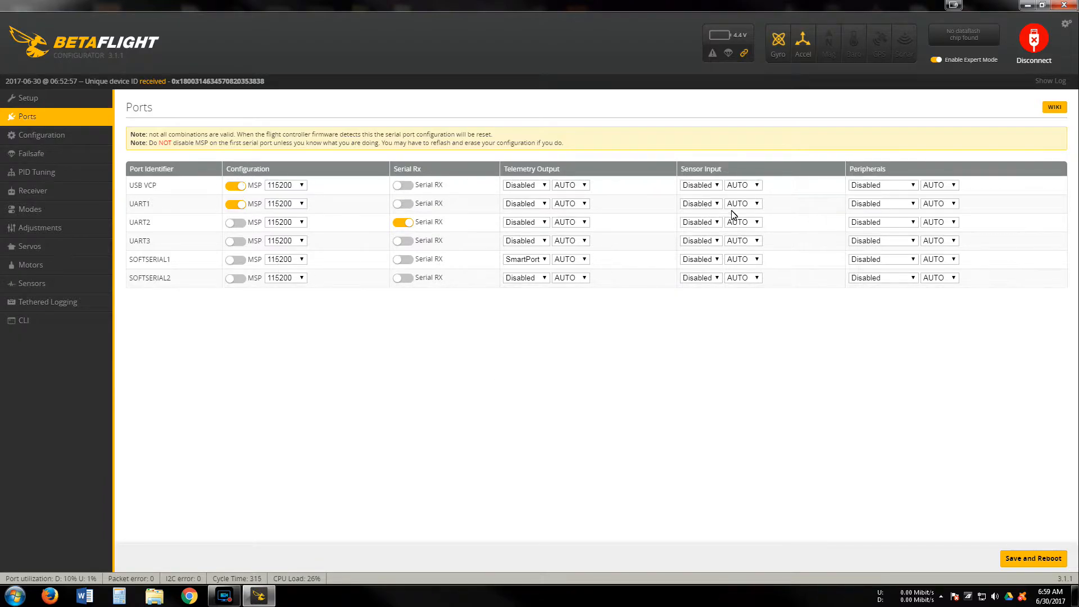
pyautogui.moveTo(494, 257)
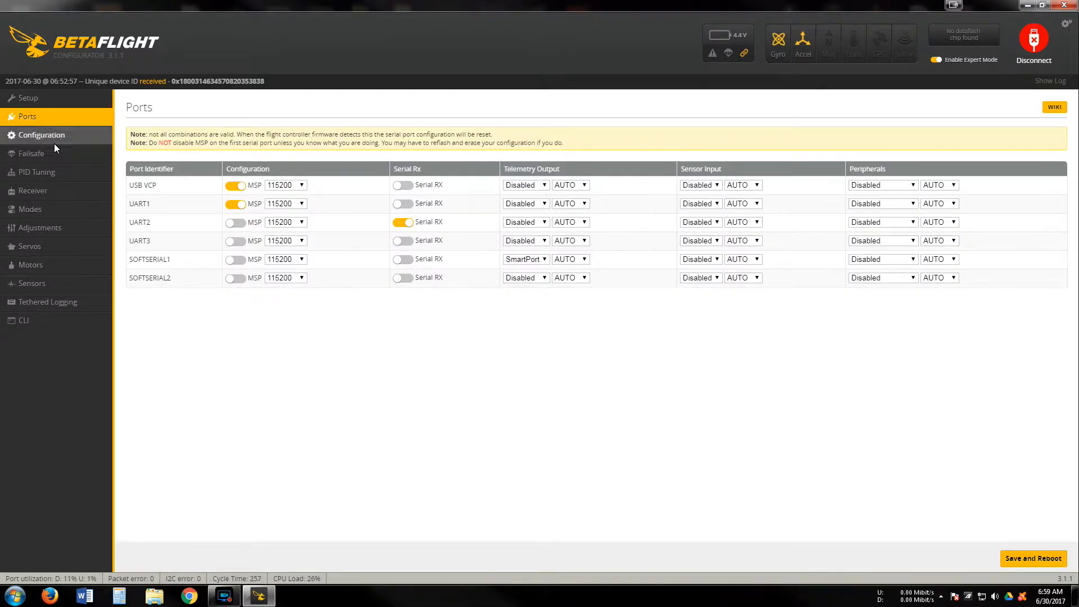
pyautogui.moveTo(30, 153)
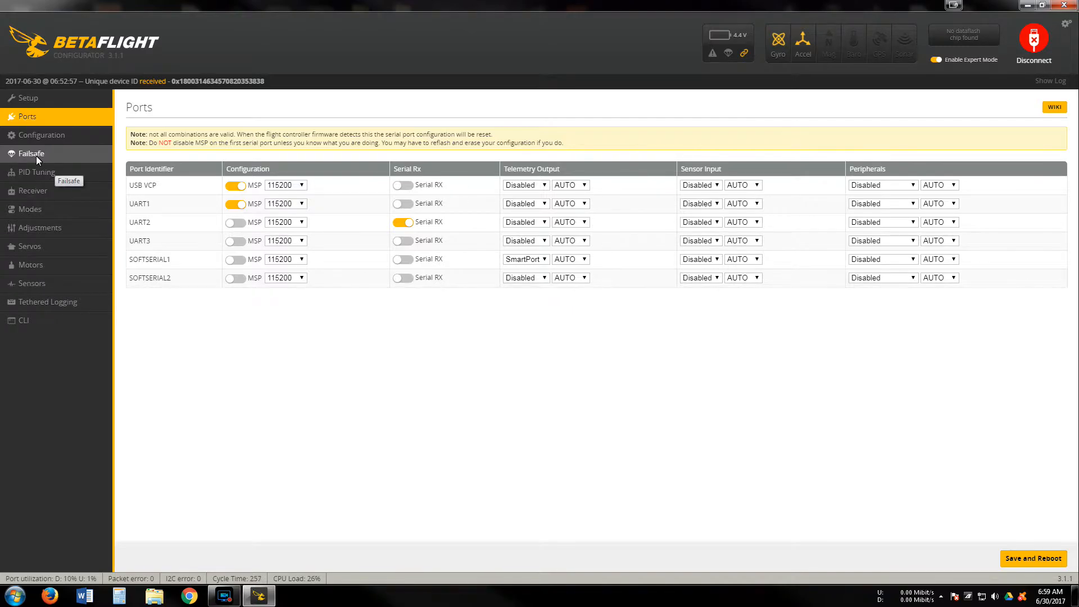
# Show the Failsafe tab: 885–2115 pulse range, stage 2 with Drop procedure.
pyautogui.click(31, 153)
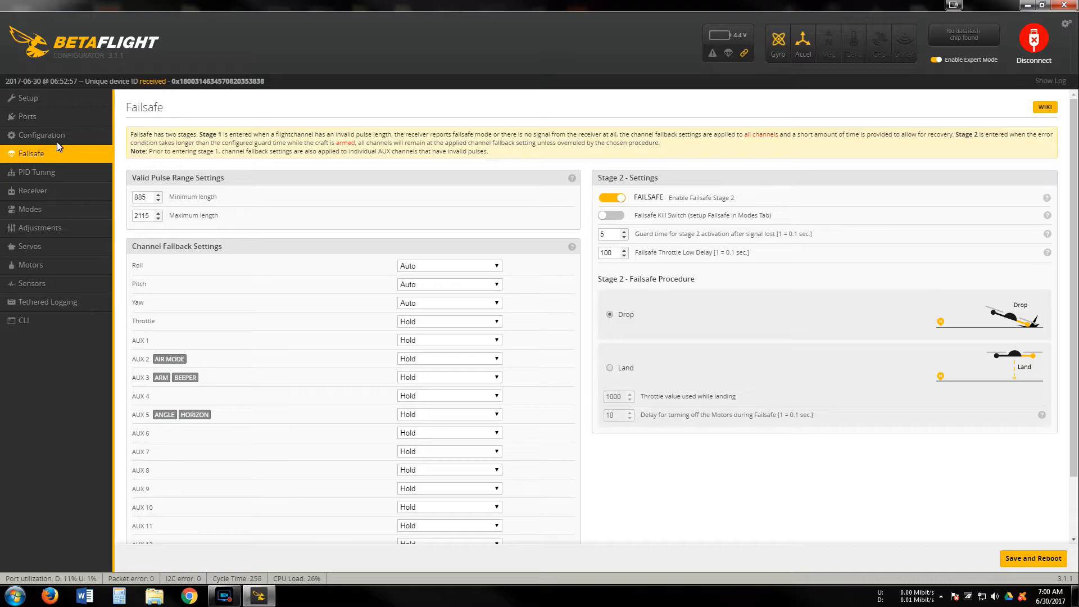
pyautogui.moveTo(31, 154)
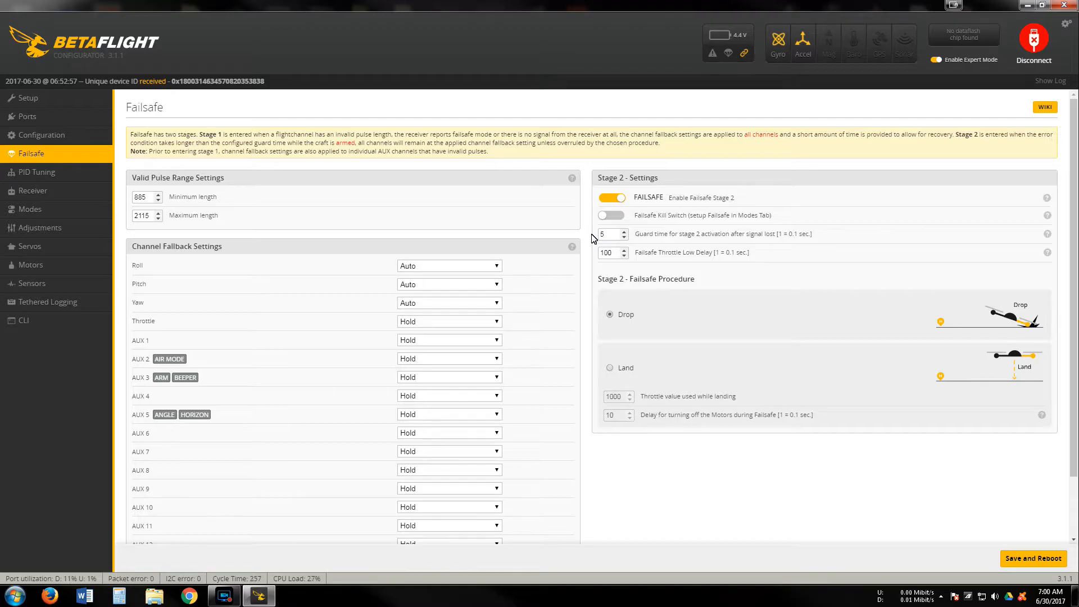
pyautogui.moveTo(783, 240)
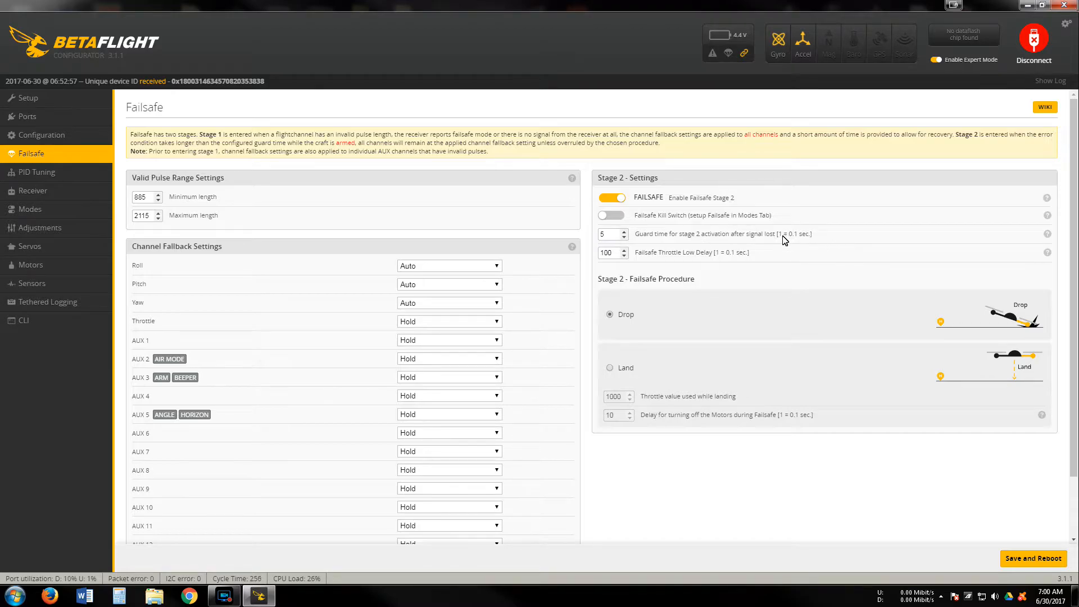
pyautogui.moveTo(797, 237)
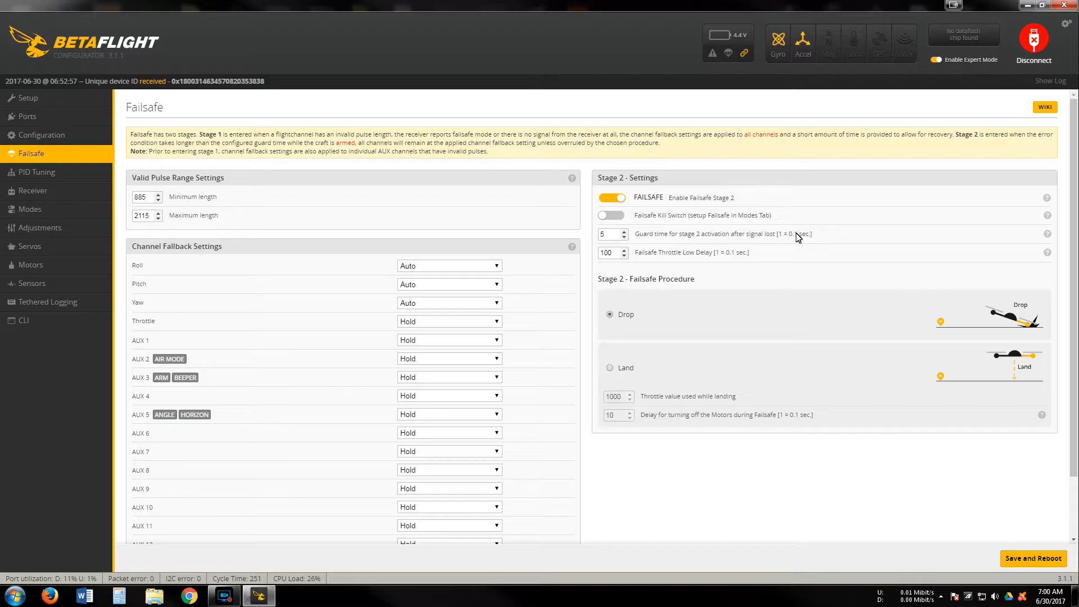
pyautogui.moveTo(809, 247)
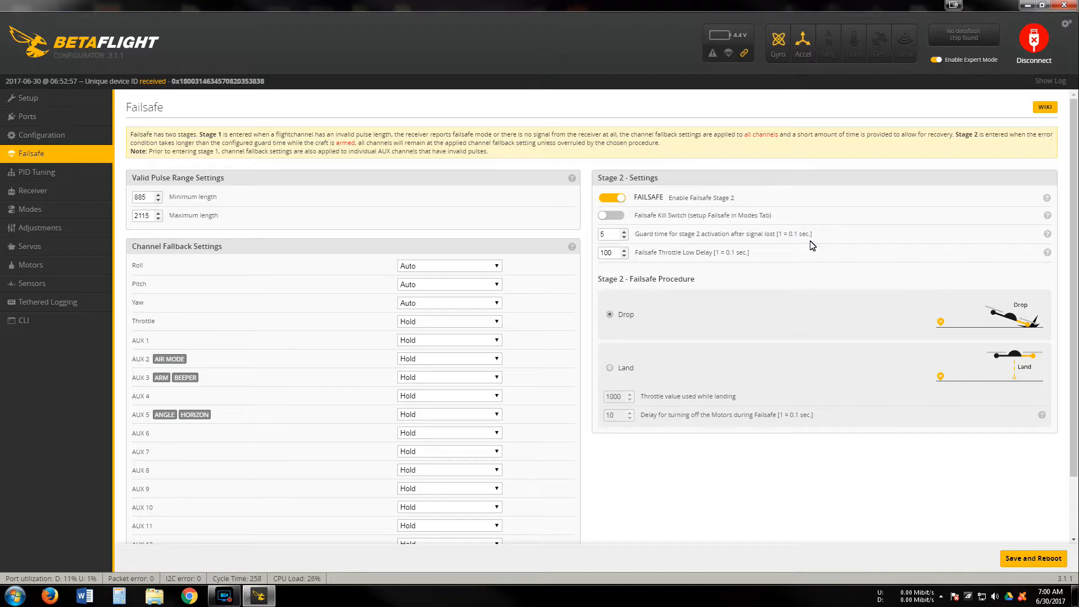
pyautogui.moveTo(370, 331)
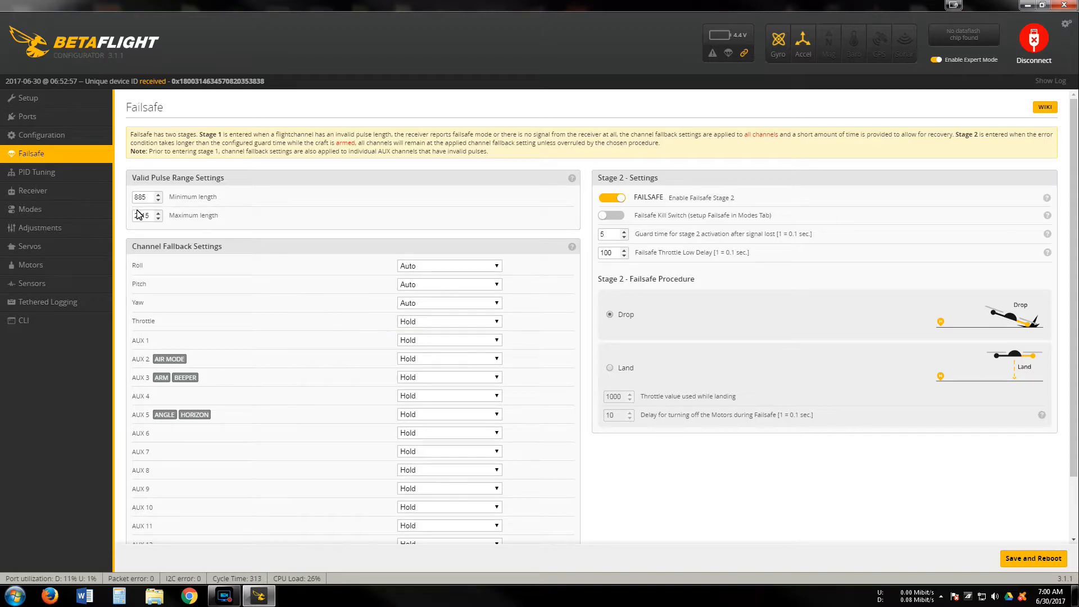
# View PID Tuning values (roll P44/I40/D30, RC rate 1.18) down to TPA 0.25.
pyautogui.click(34, 172)
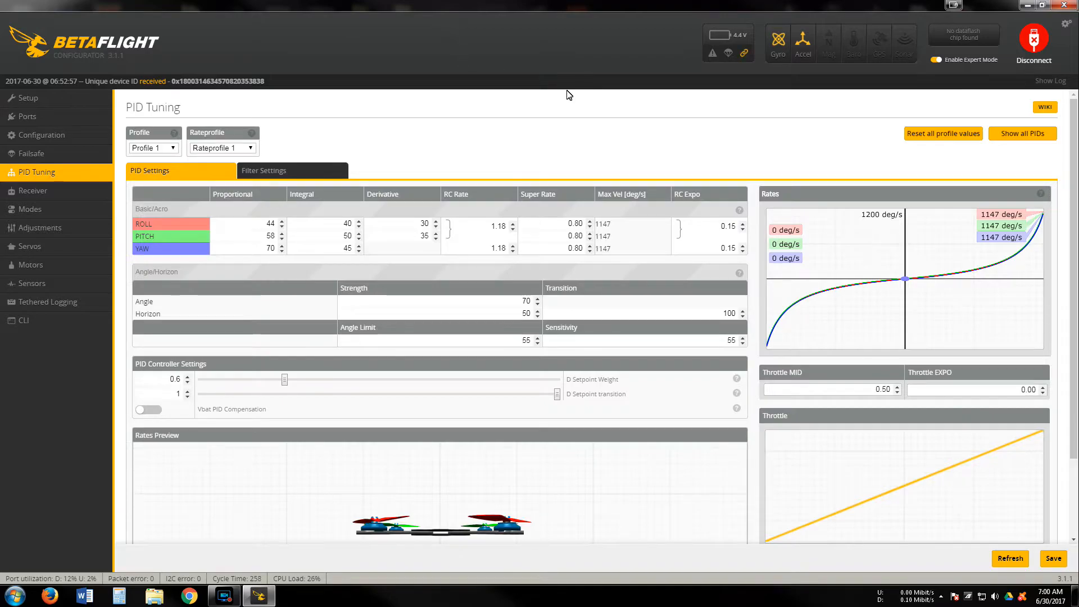
pyautogui.moveTo(471, 286)
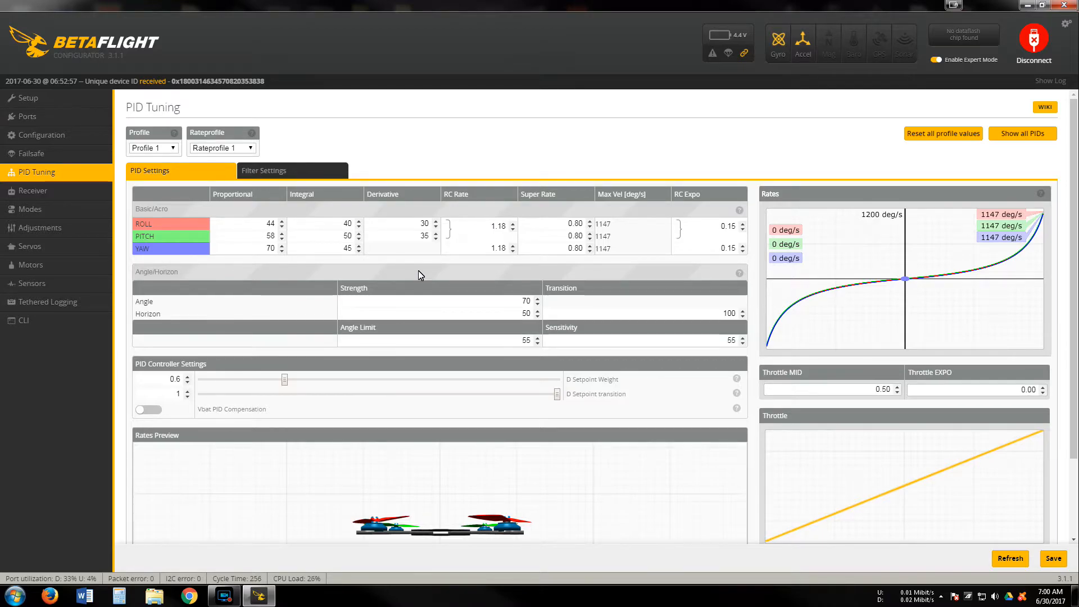
pyautogui.moveTo(493, 230)
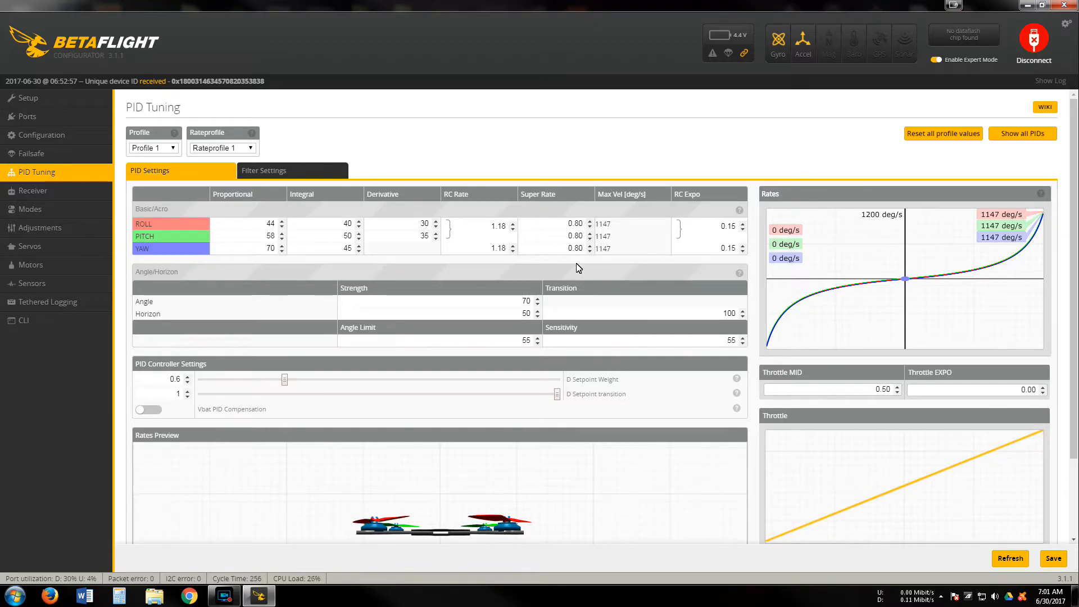
pyautogui.moveTo(710, 246)
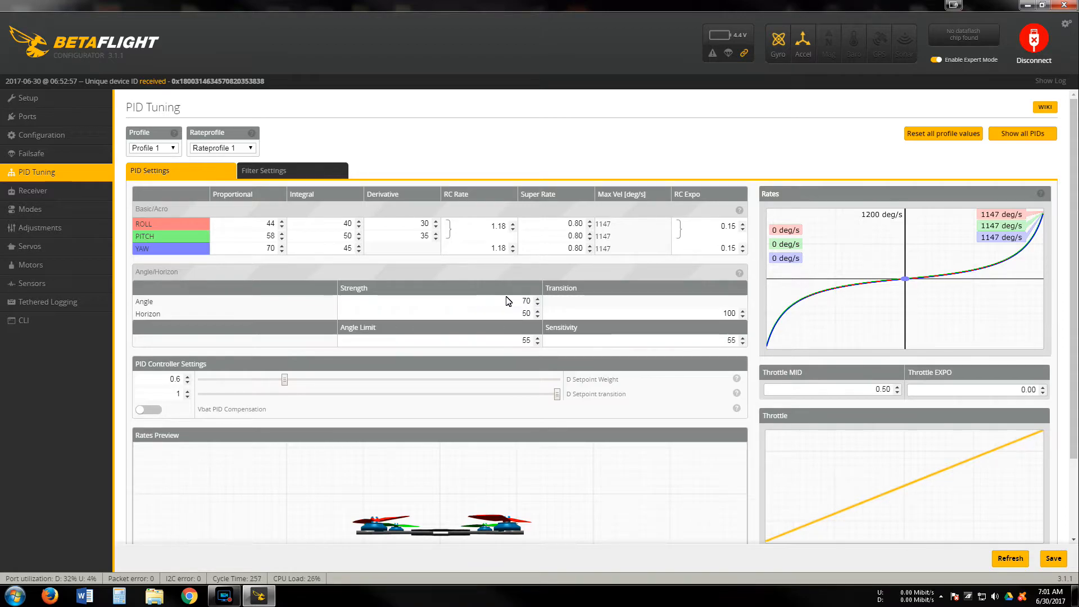
pyautogui.moveTo(542, 439)
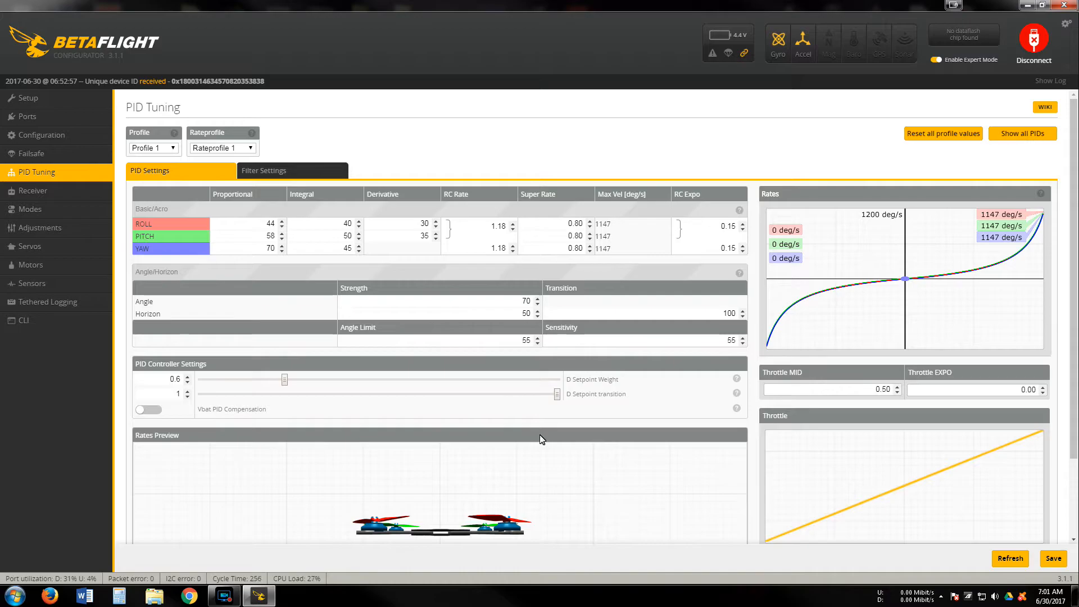
pyautogui.scroll(-3)
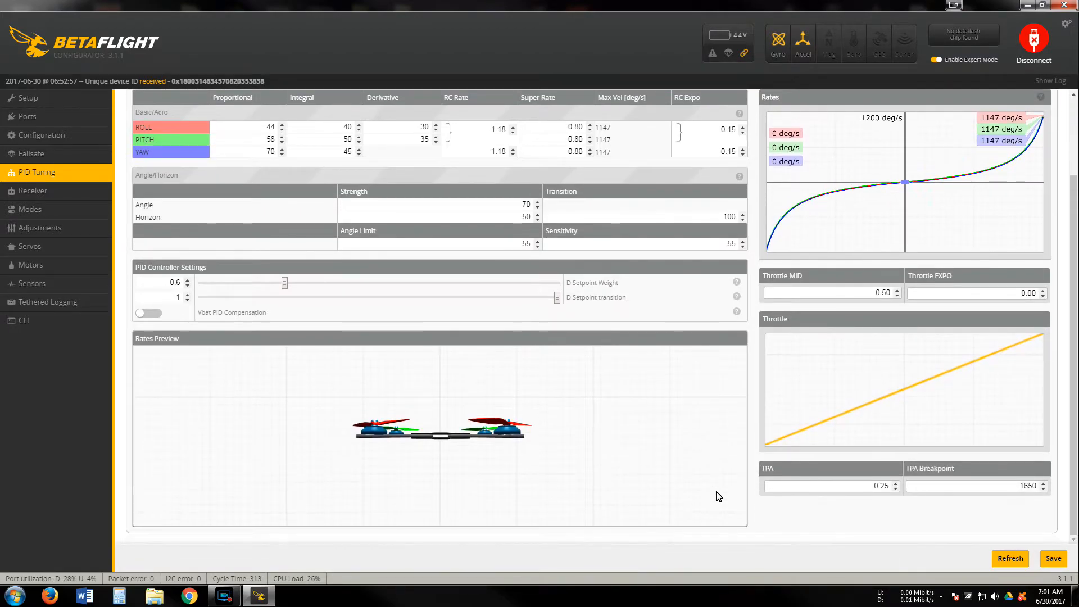
pyautogui.moveTo(887, 500)
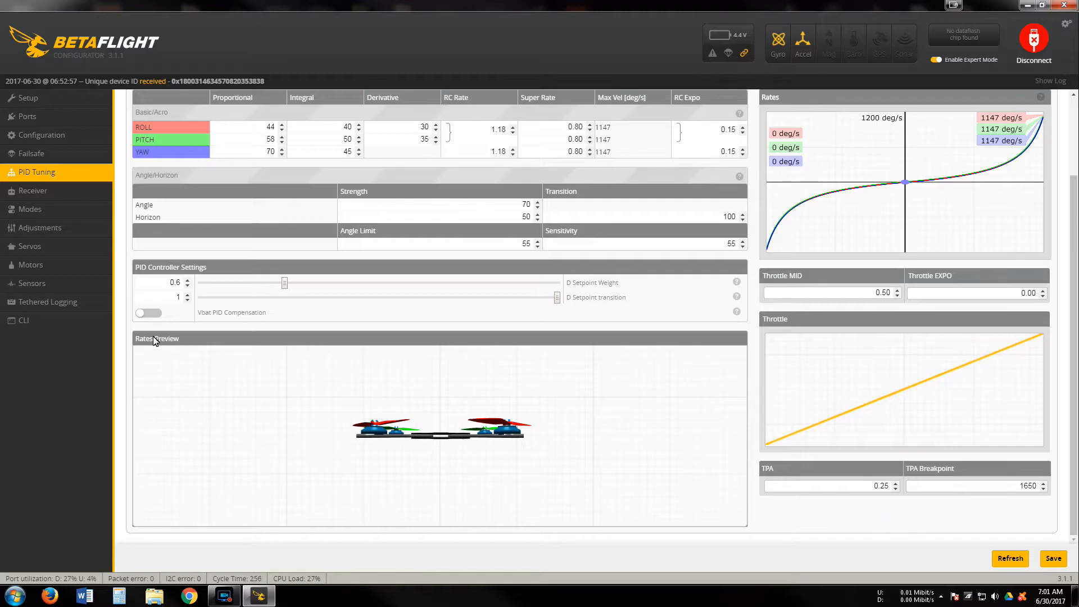
# Open the Receiver tab showing TAER1234 map, RSSI on channel 12, sticks at 1500.
pyautogui.click(33, 190)
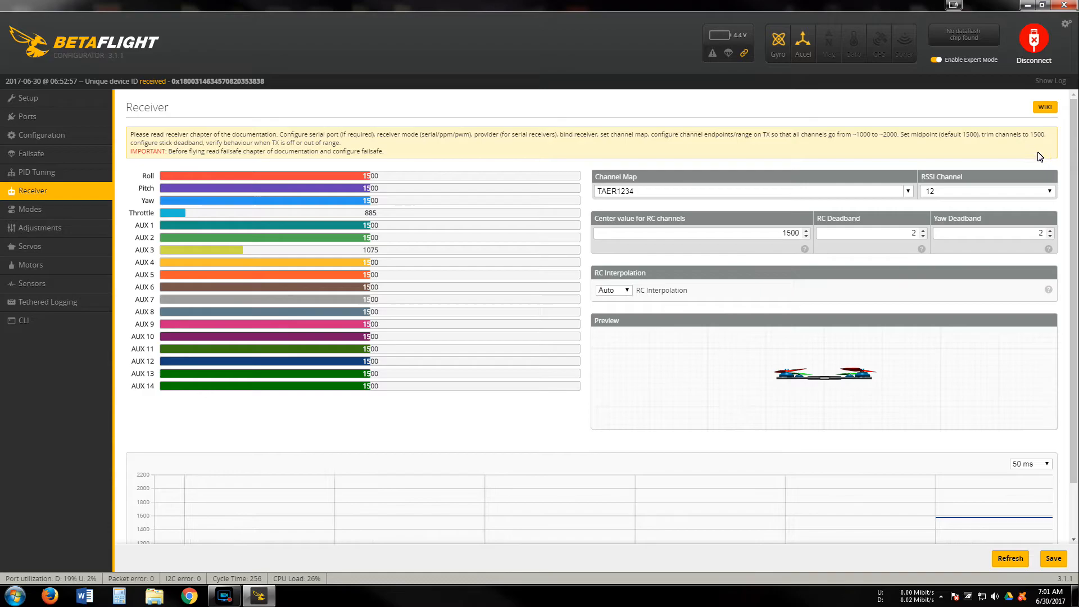
pyautogui.moveTo(957, 206)
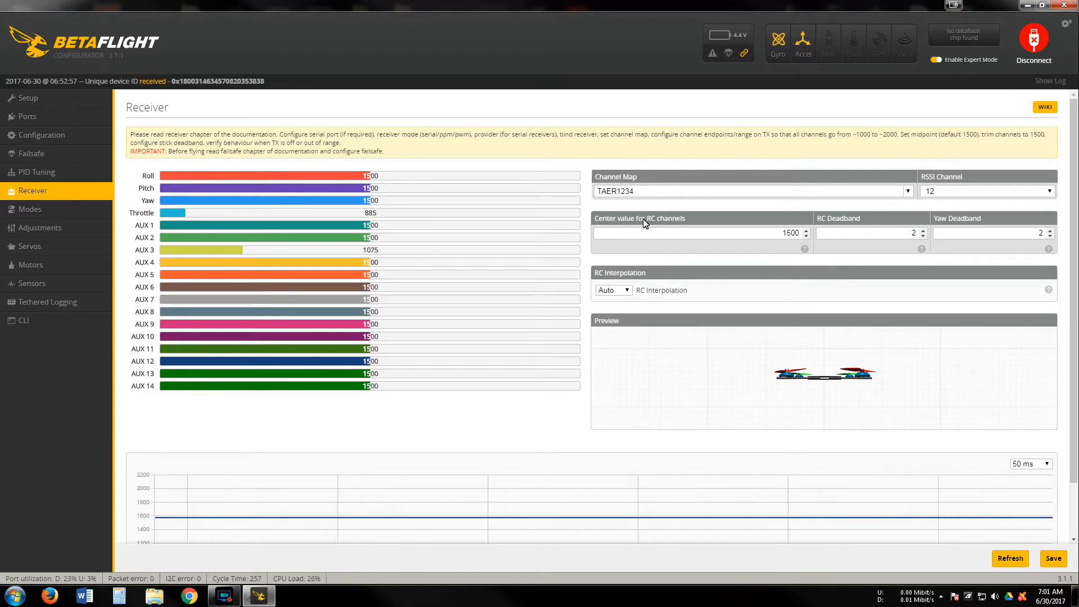
pyautogui.moveTo(981, 227)
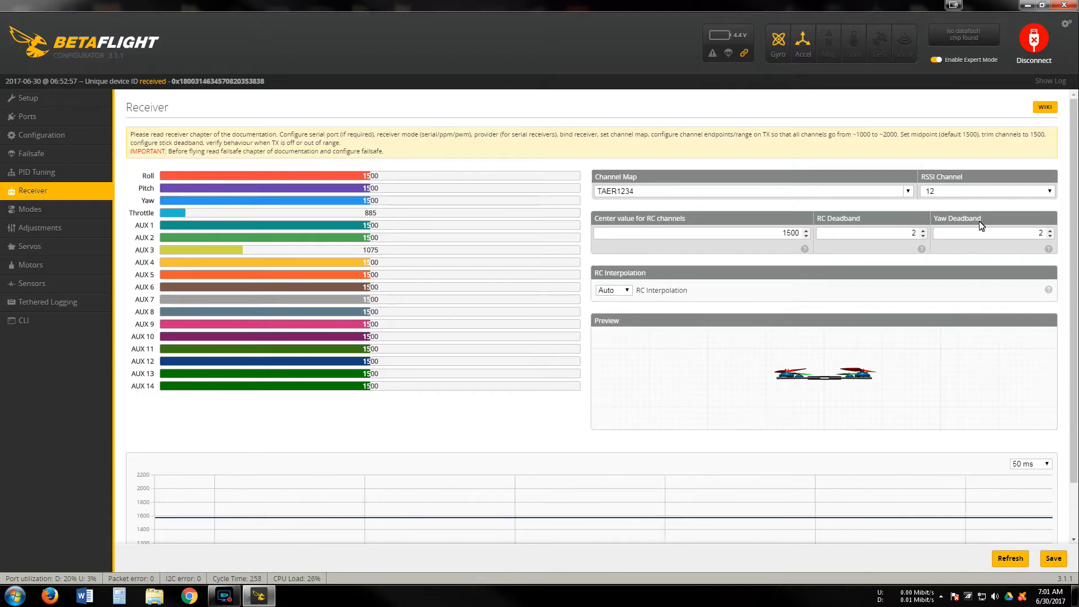
pyautogui.moveTo(997, 227)
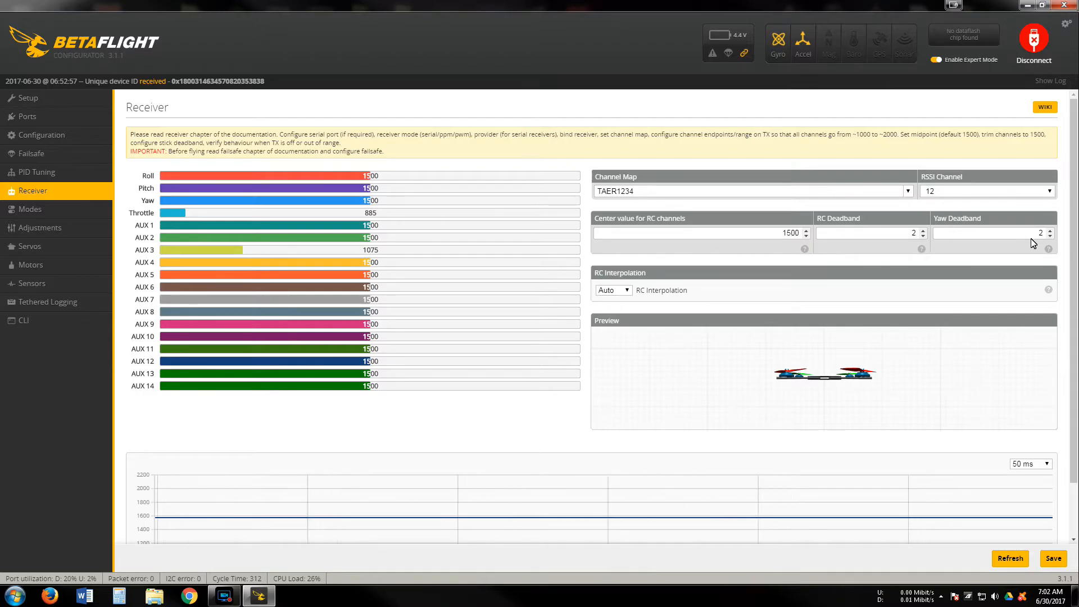
pyautogui.moveTo(85, 399)
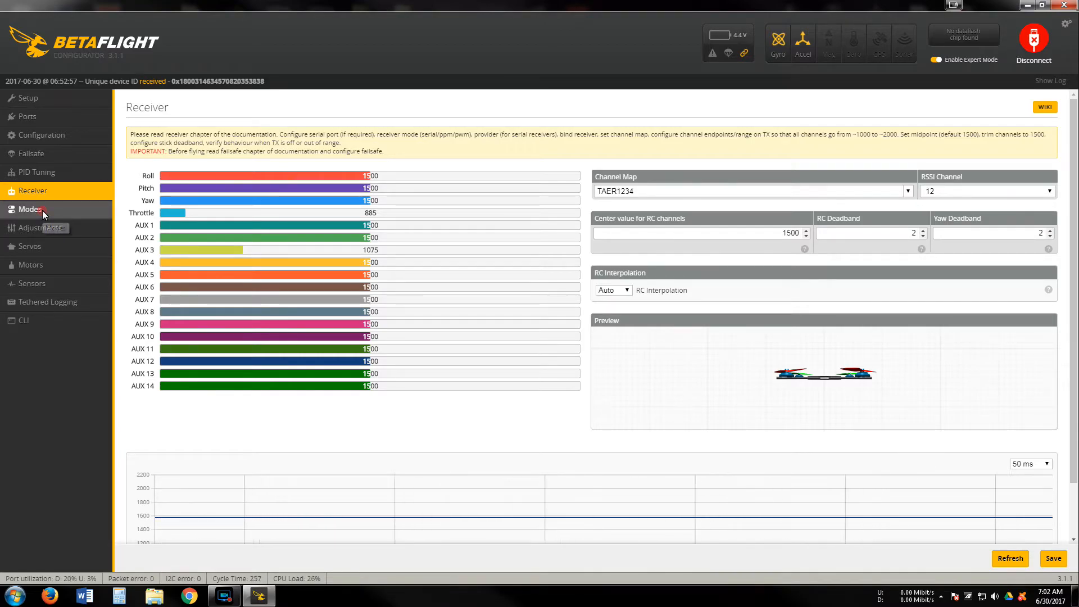
# Page through Modes, Adjustments, Servos, Motors and Sensors, ending on Tethered Logging.
pyautogui.click(30, 209)
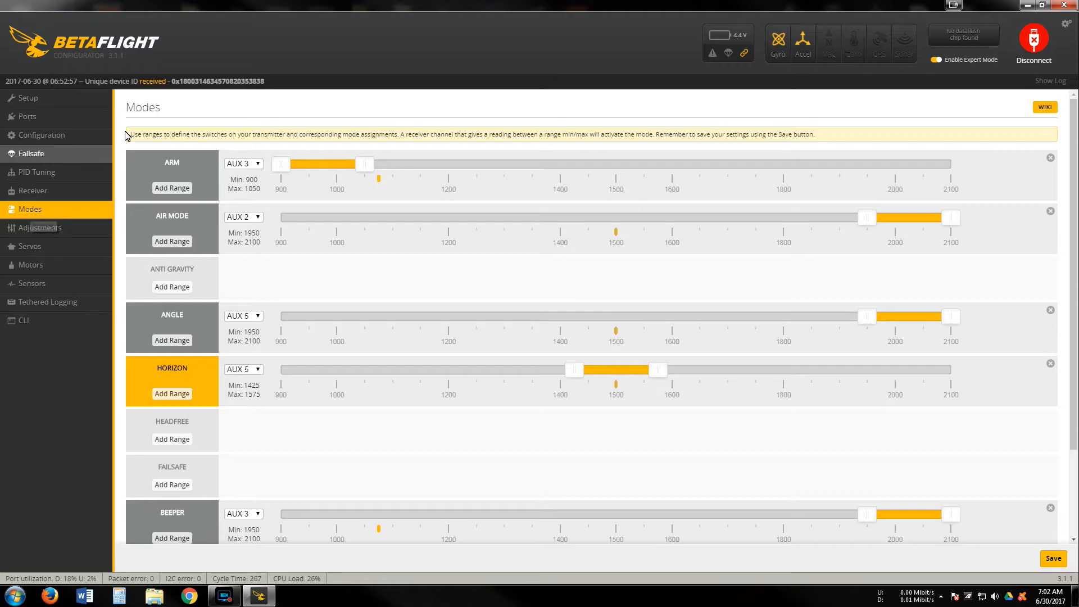
pyautogui.scroll(-3)
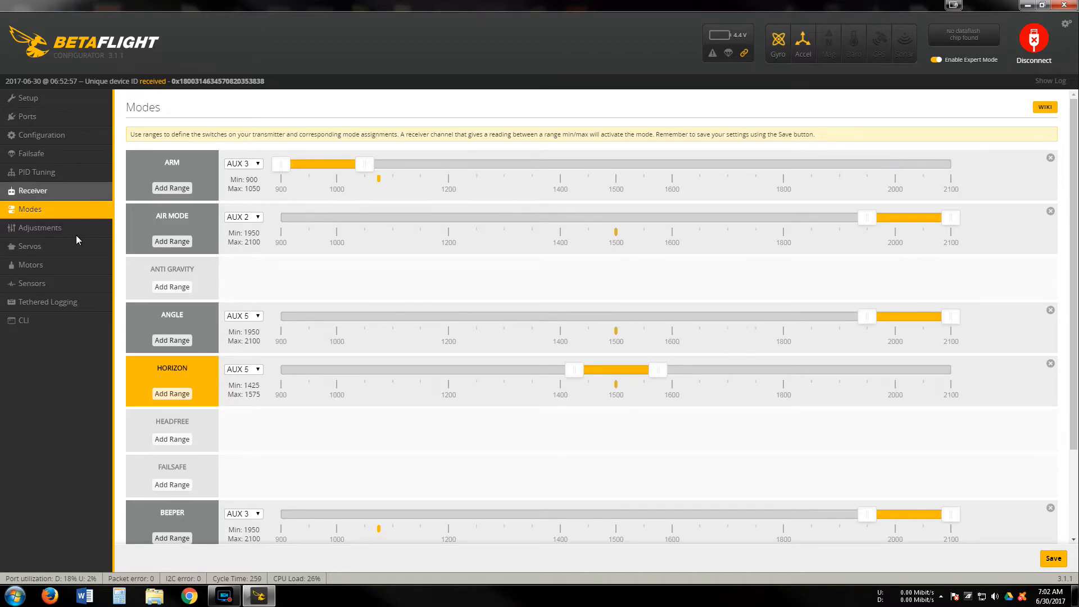
pyautogui.click(39, 227)
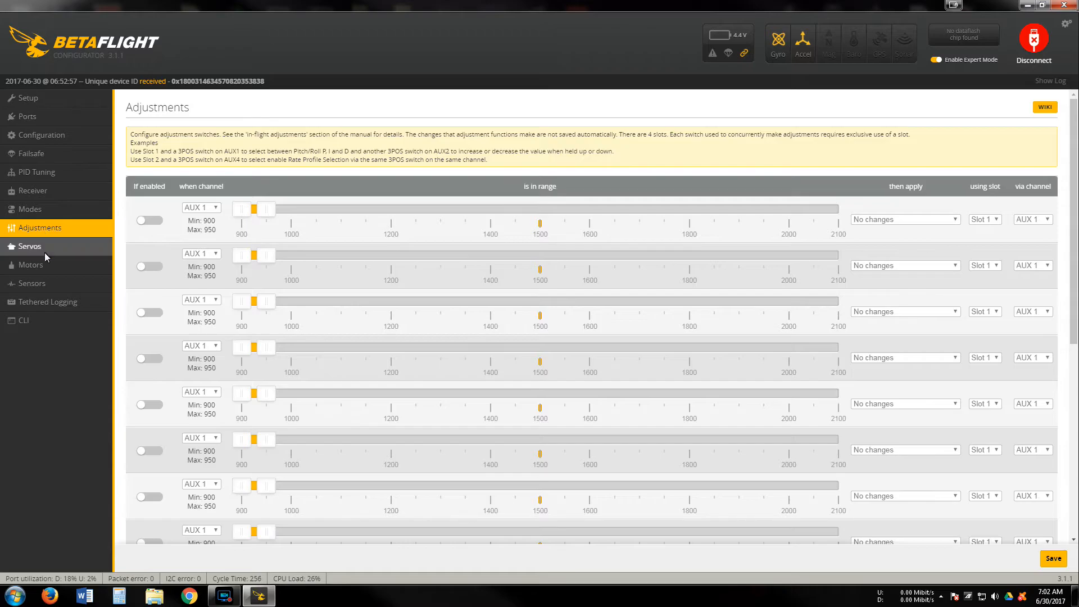
pyautogui.click(29, 246)
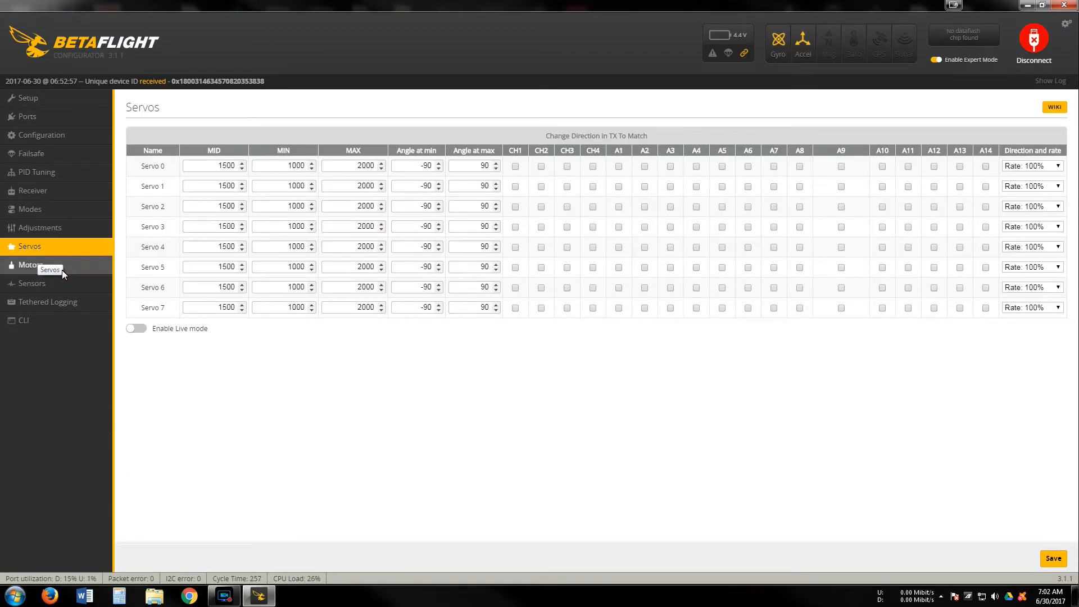
pyautogui.click(30, 264)
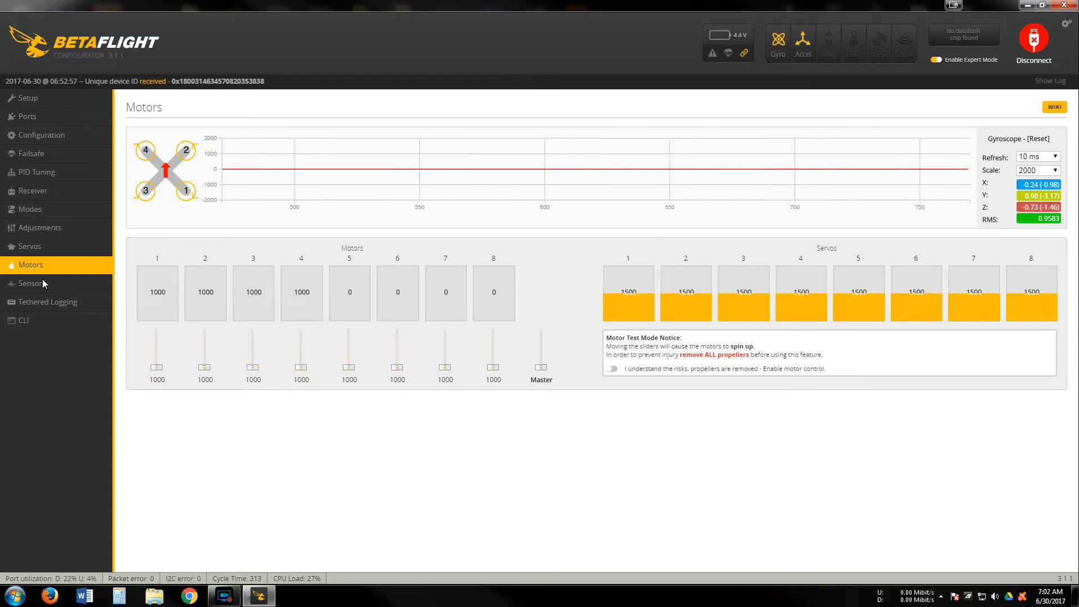
pyautogui.click(31, 282)
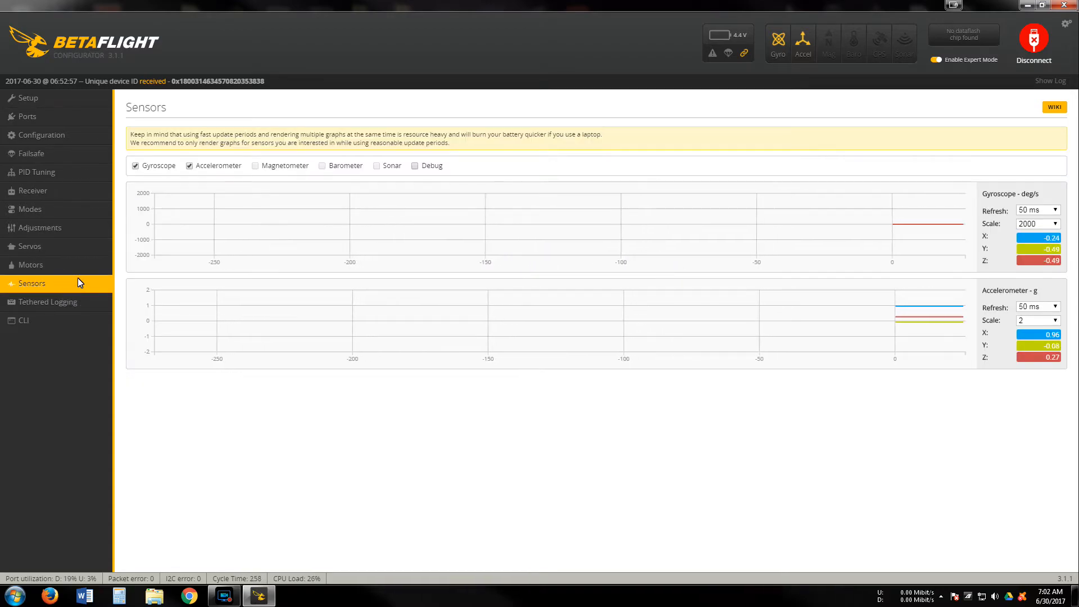
pyautogui.moveTo(48, 301)
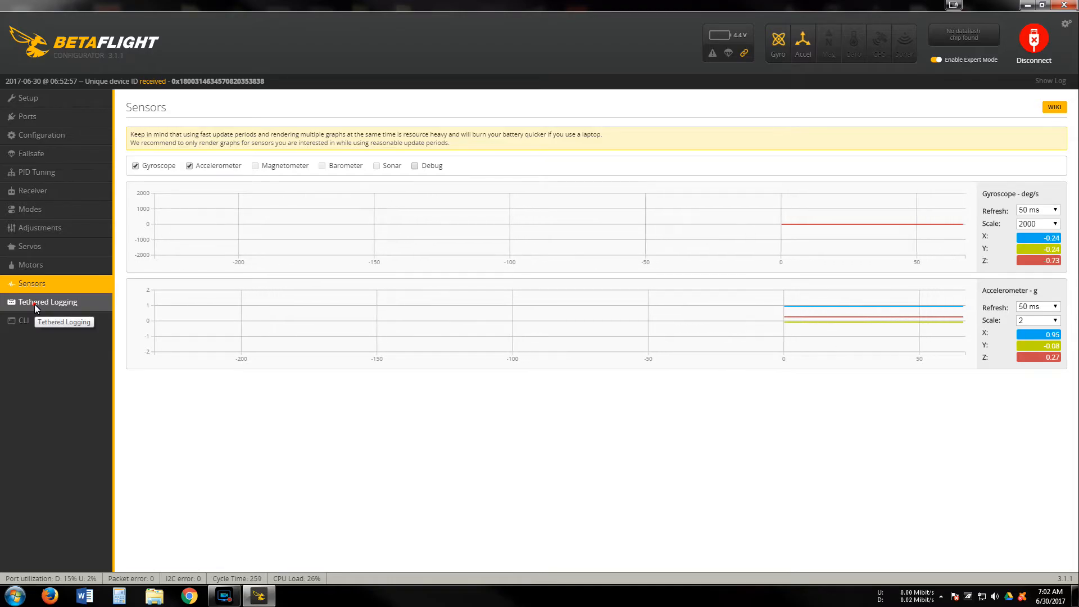
pyautogui.click(47, 301)
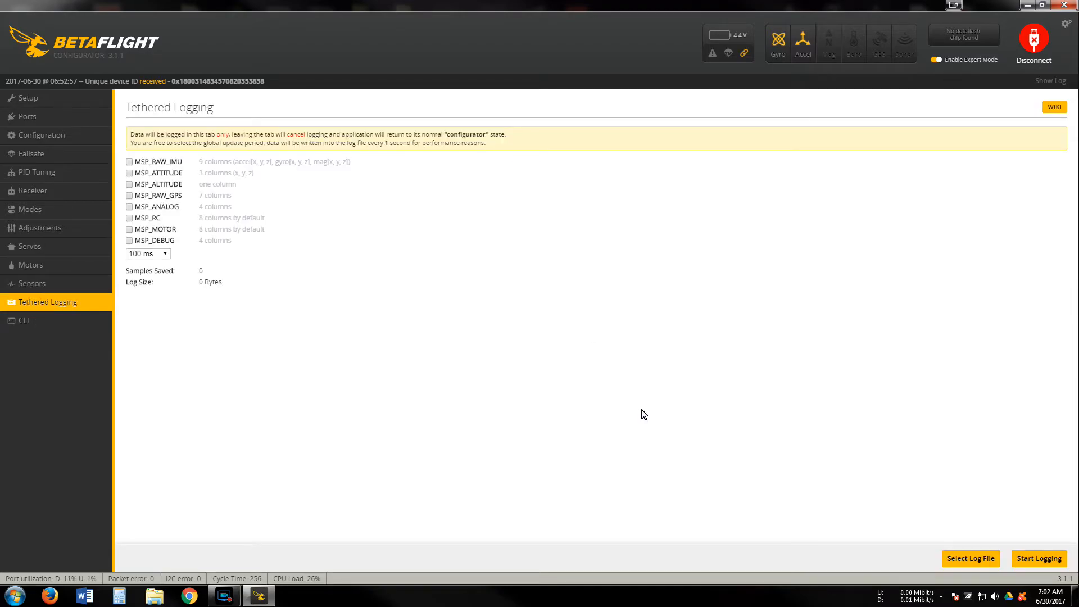
pyautogui.moveTo(37, 108)
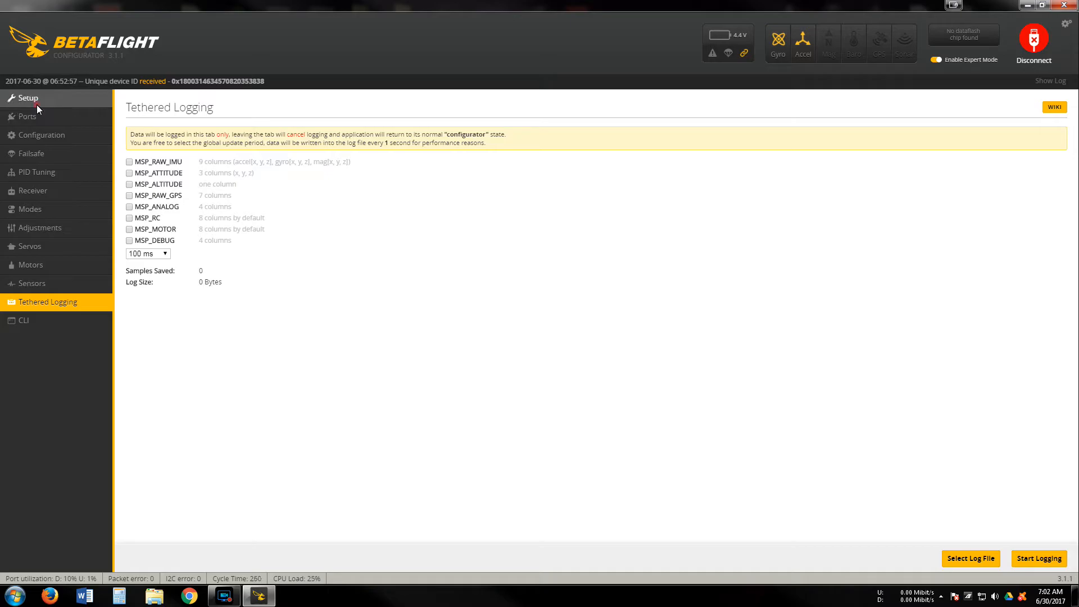
pyautogui.click(27, 116)
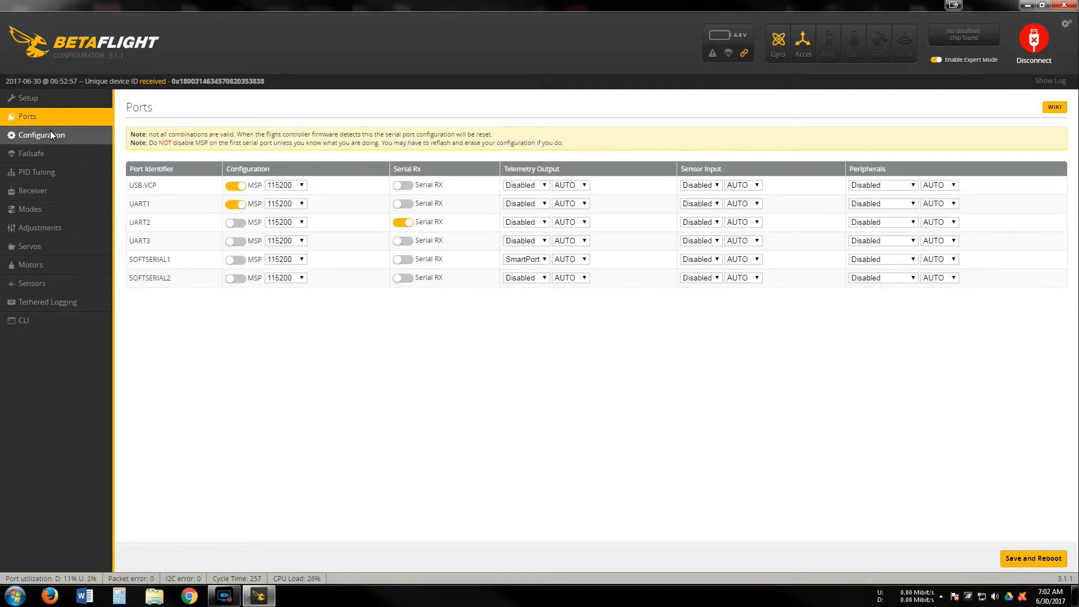
pyautogui.click(41, 135)
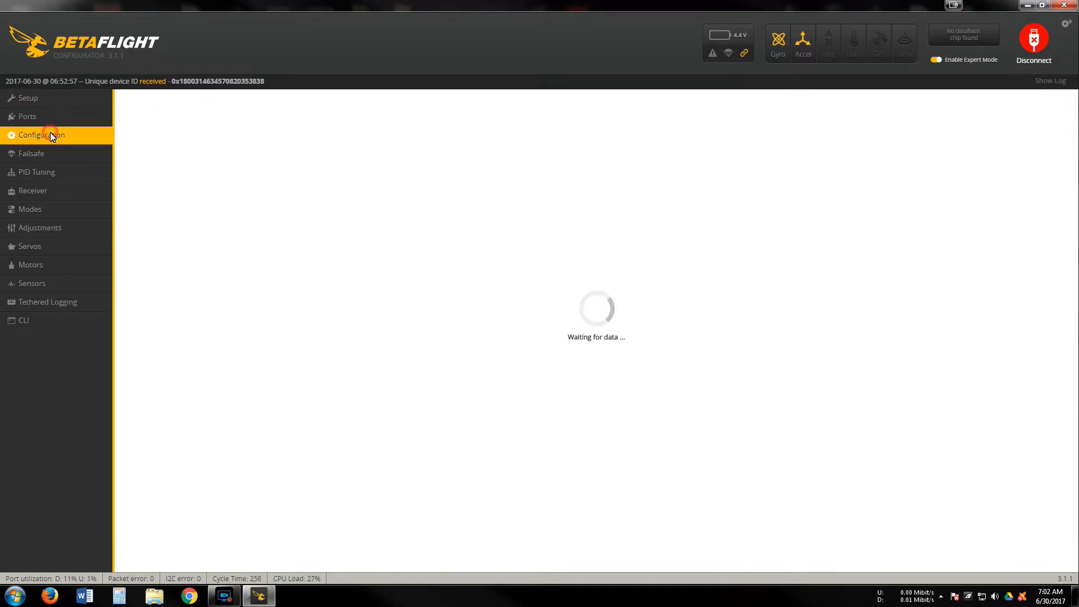
pyautogui.click(43, 135)
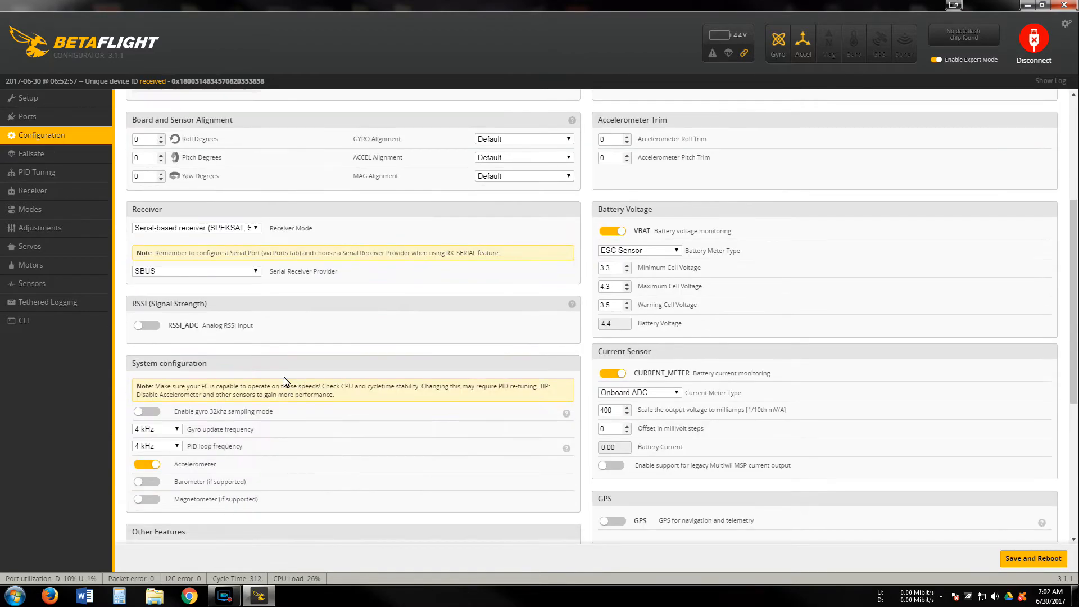
pyautogui.scroll(-3)
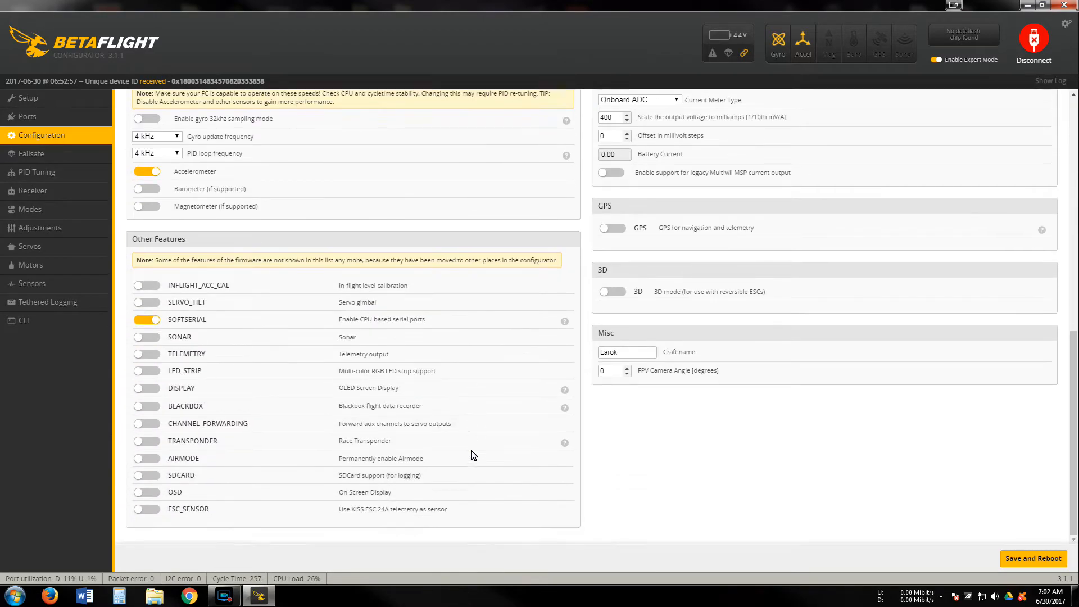
pyautogui.click(31, 153)
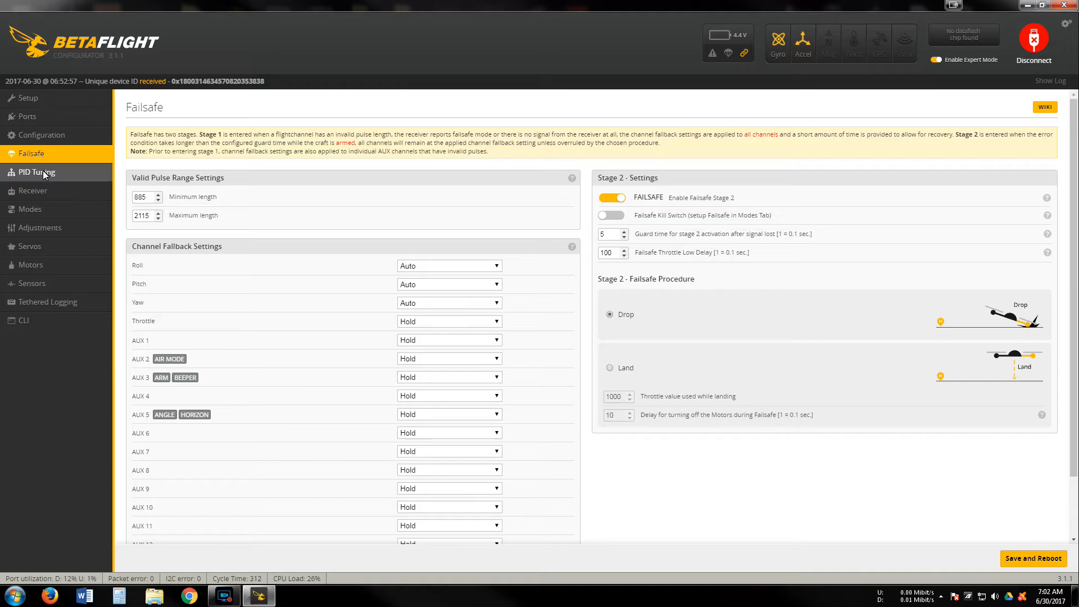
pyautogui.click(36, 172)
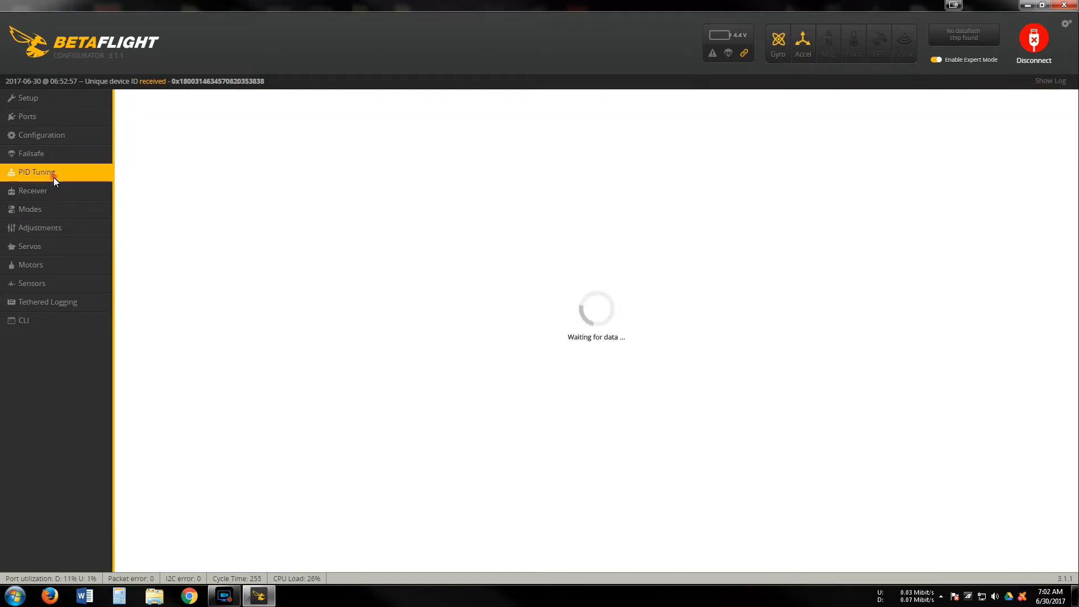
pyautogui.click(36, 172)
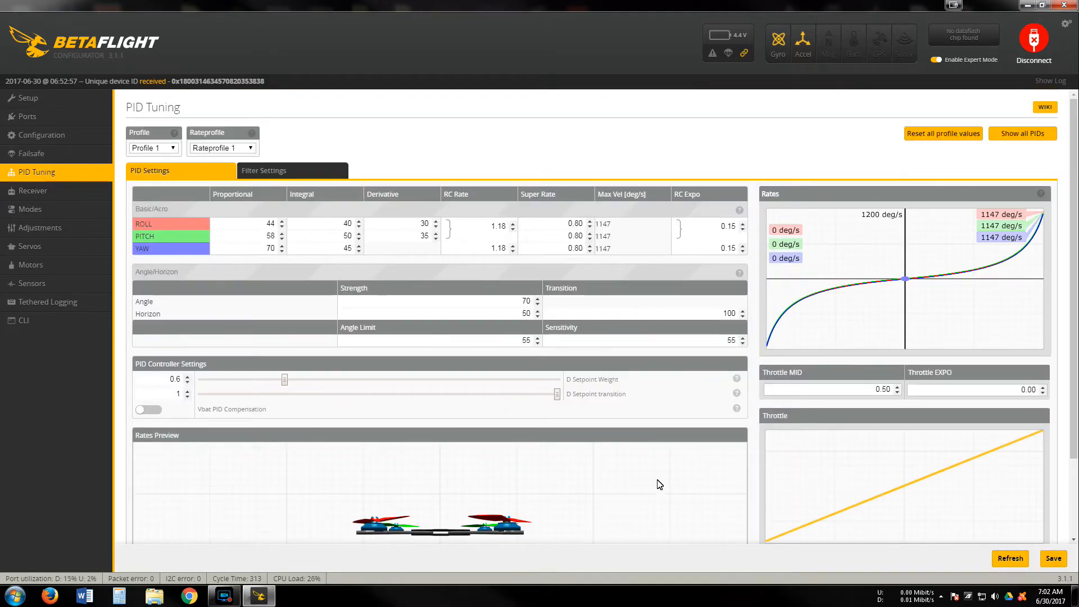
pyautogui.scroll(-3)
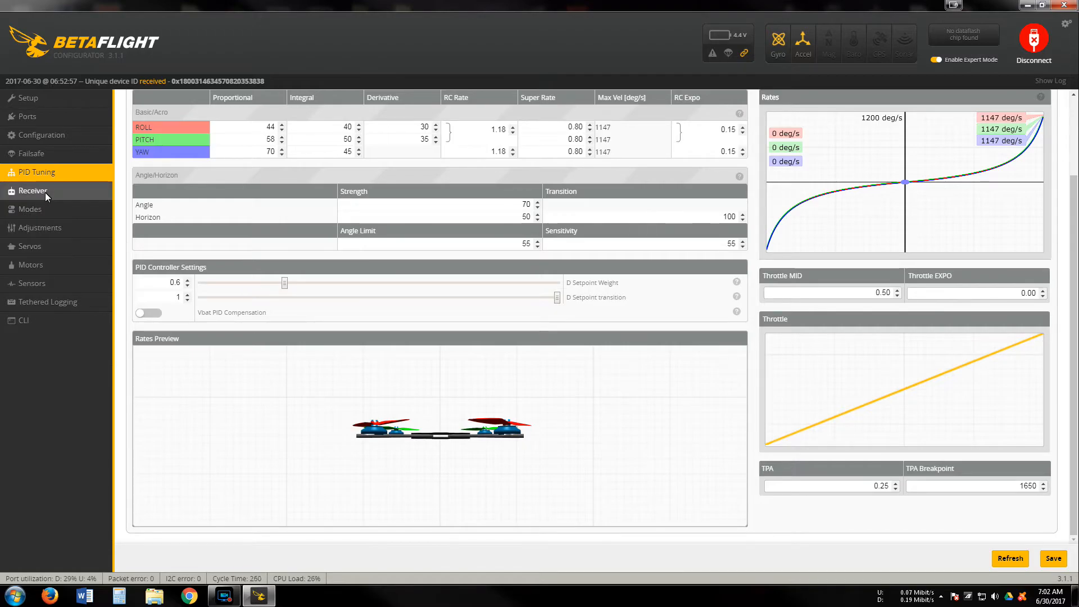
pyautogui.click(32, 191)
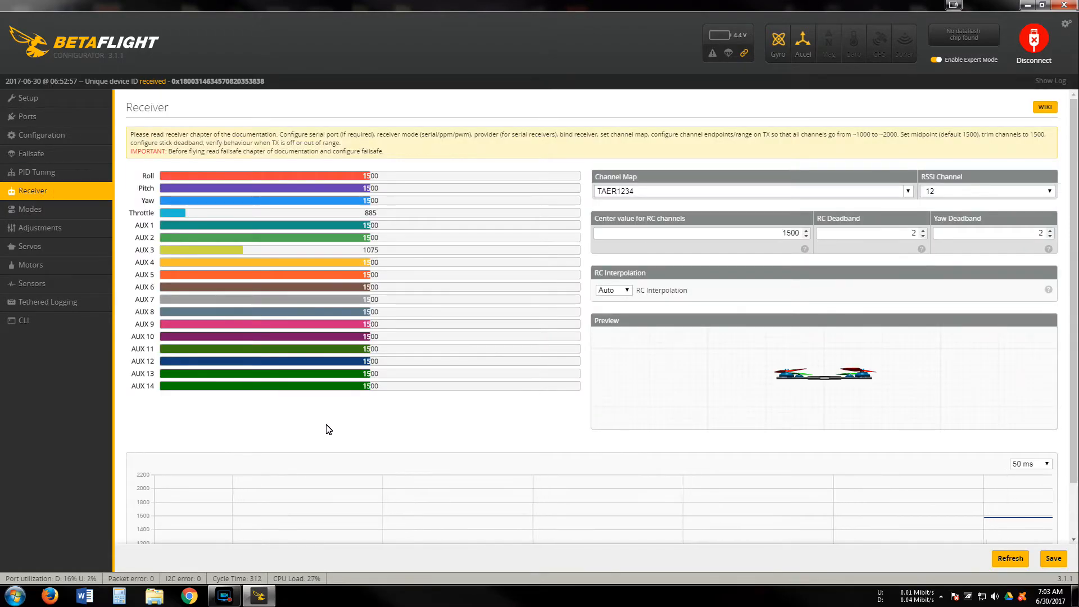
pyautogui.click(31, 208)
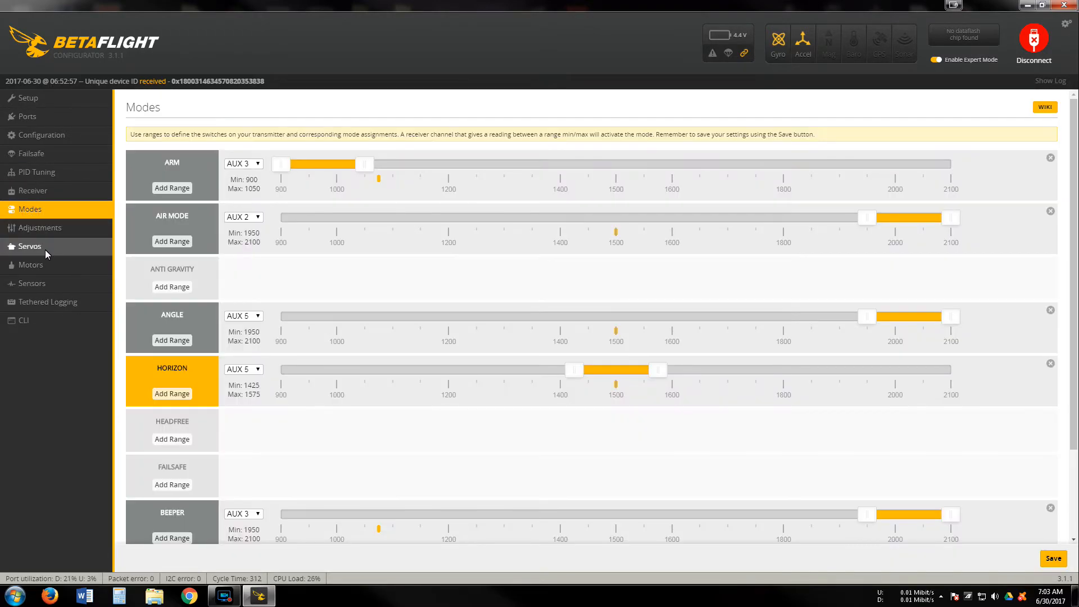
pyautogui.click(47, 301)
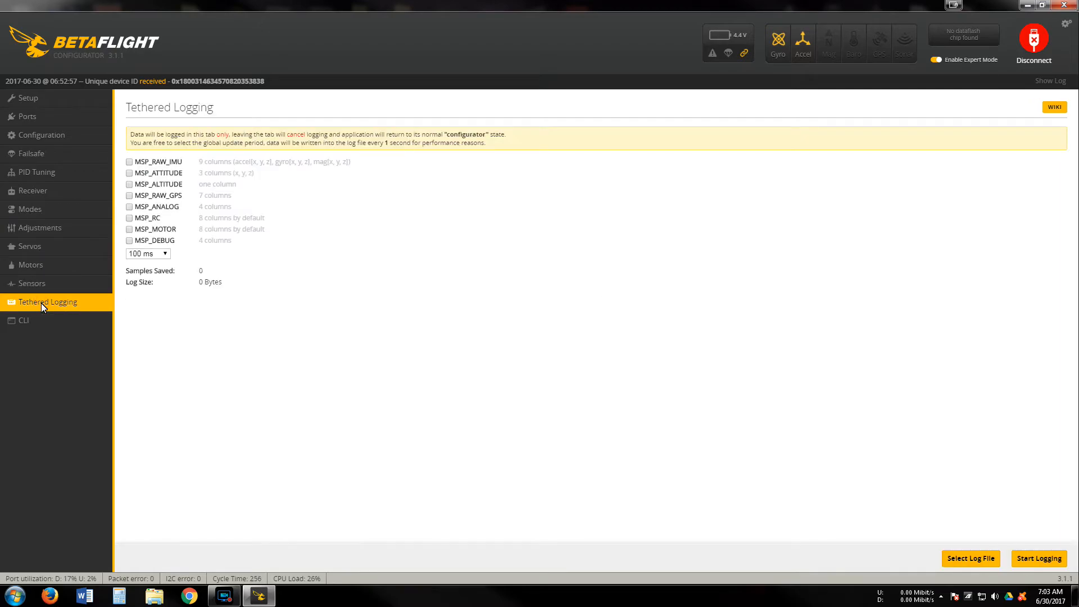
pyautogui.click(24, 320)
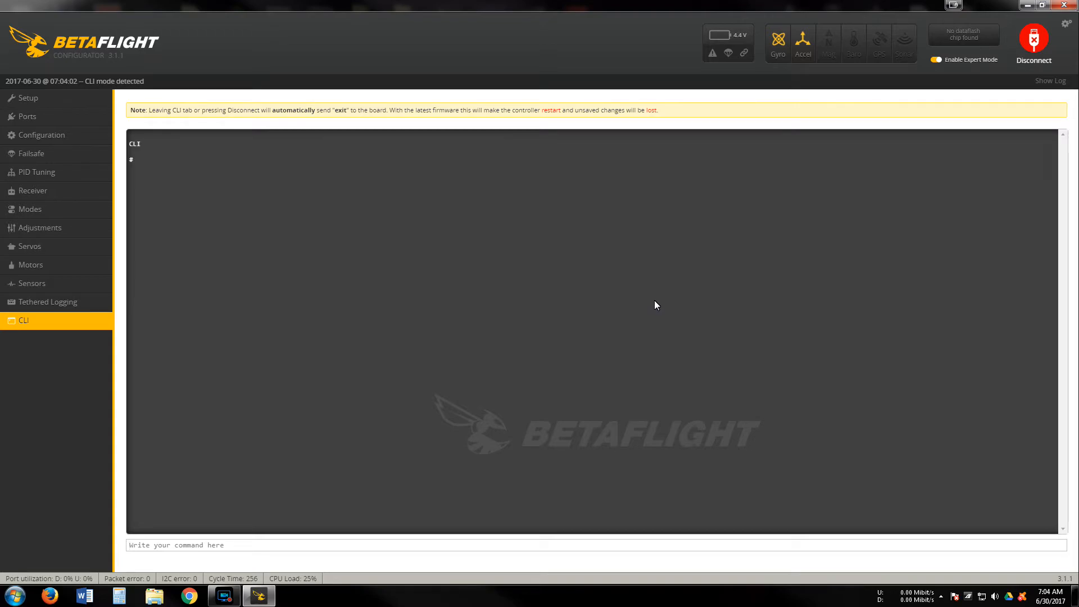
# Run the dump command in the CLI and scroll into the mixer and servo output.
pyautogui.write('dum')
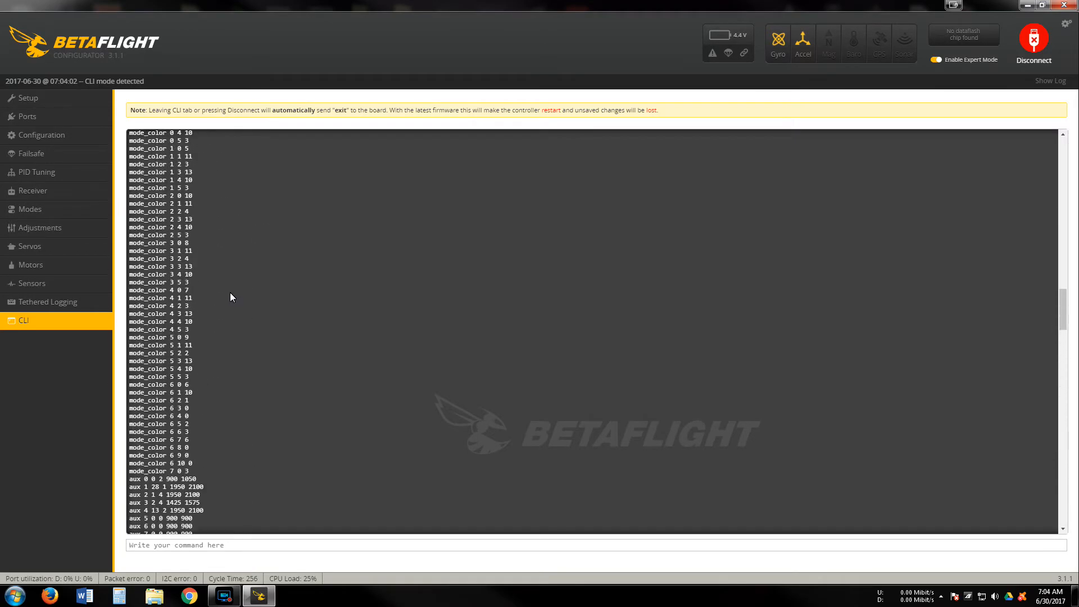
pyautogui.write('dump')
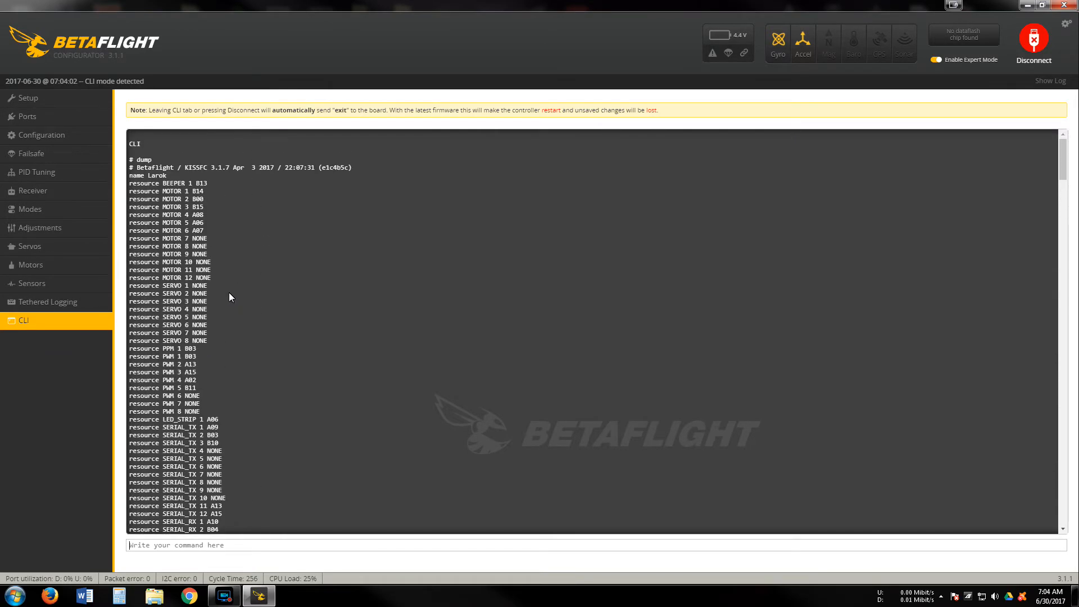
pyautogui.moveTo(396, 441)
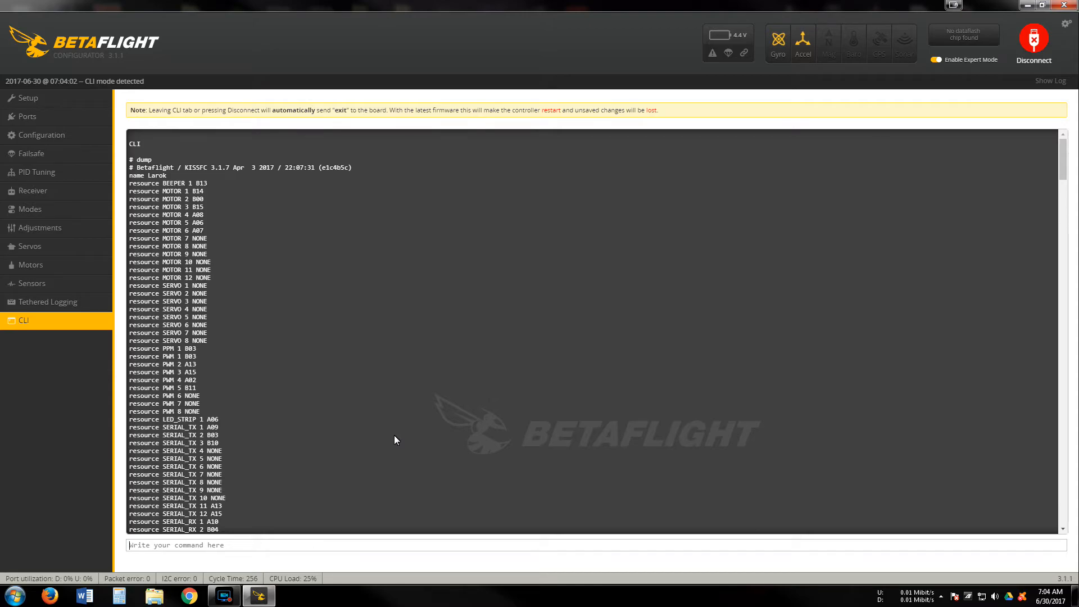
pyautogui.moveTo(246, 343)
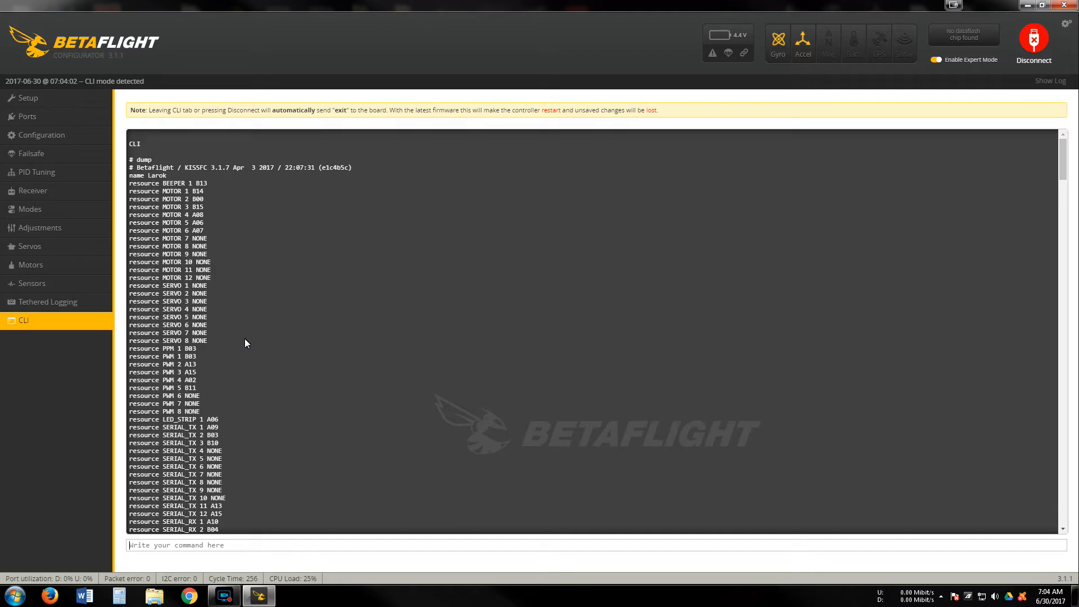
pyautogui.moveTo(203, 173)
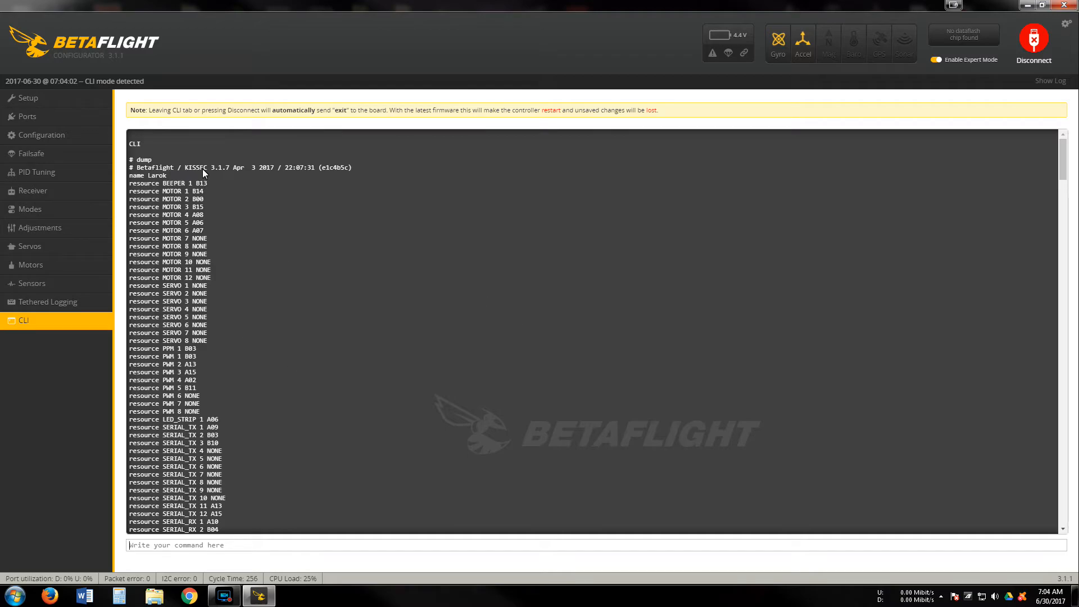
pyautogui.moveTo(220, 178)
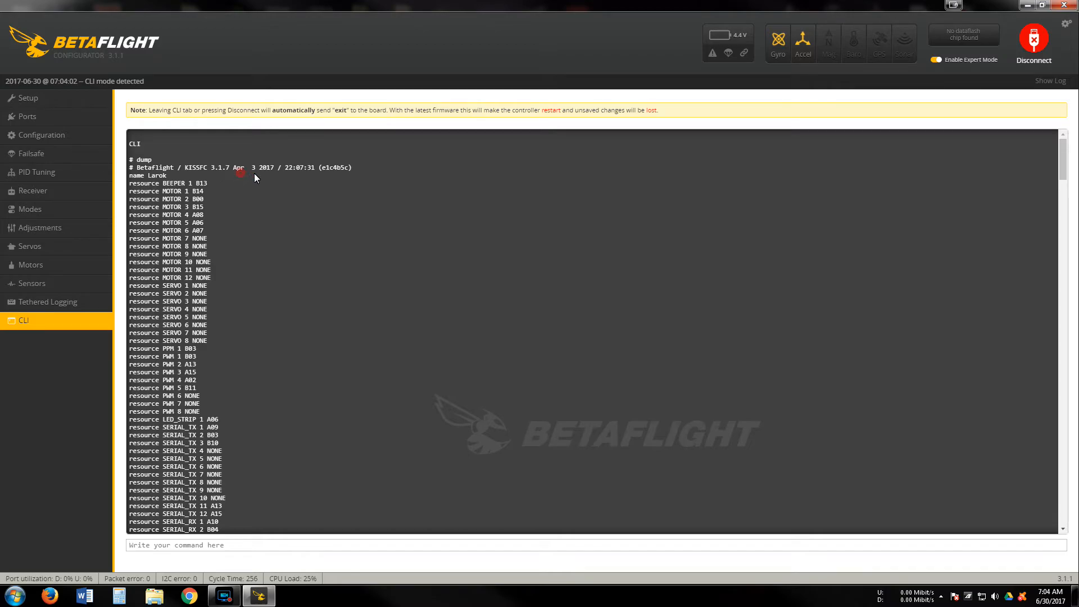
pyautogui.moveTo(464, 386)
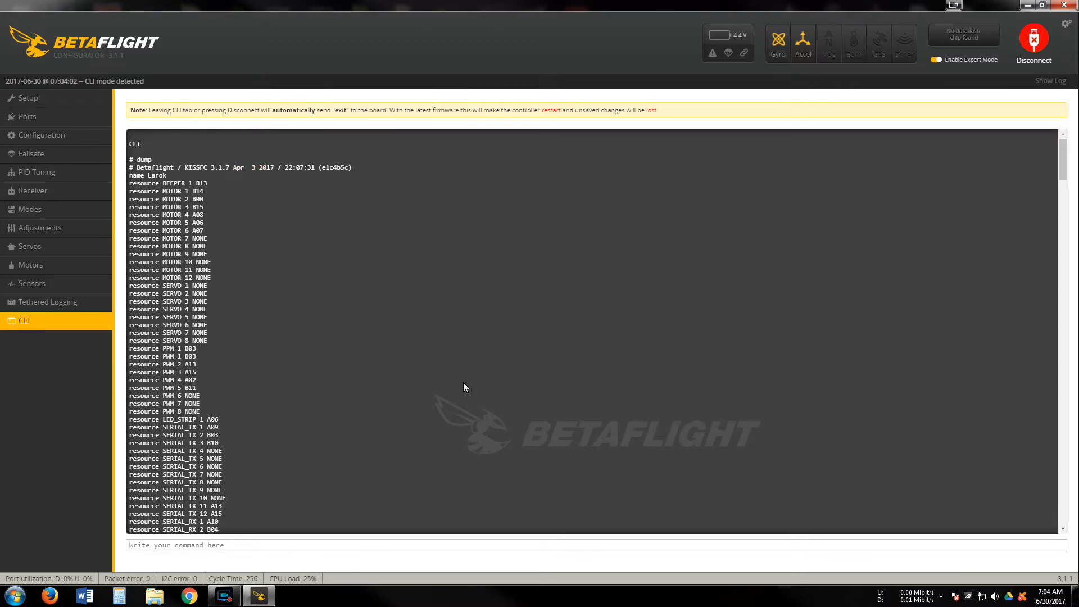
pyautogui.scroll(-3)
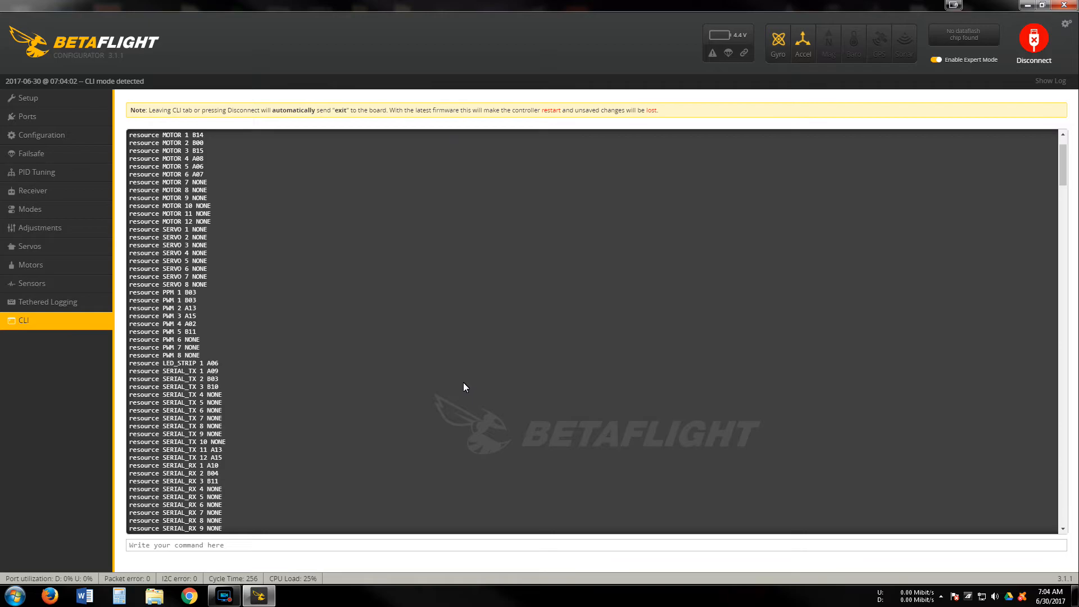
pyautogui.scroll(-3)
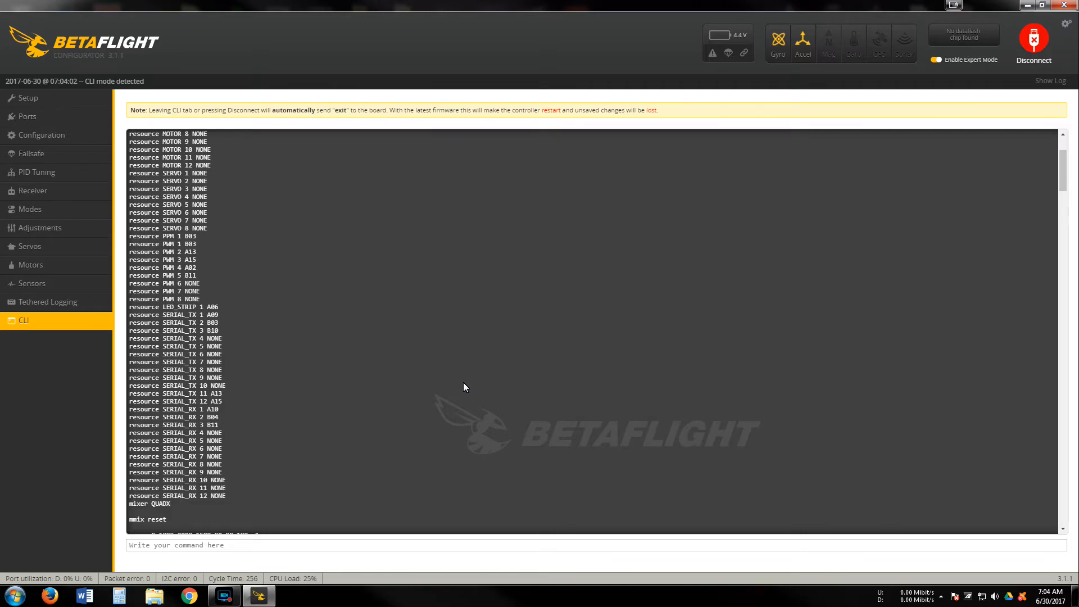
pyautogui.scroll(-3)
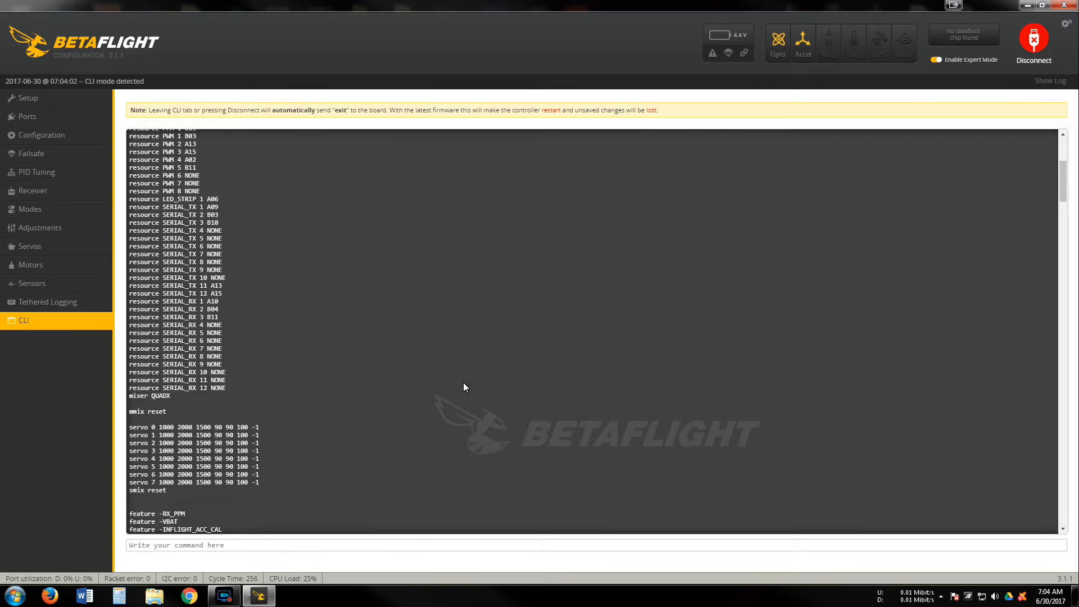
pyautogui.scroll(-3)
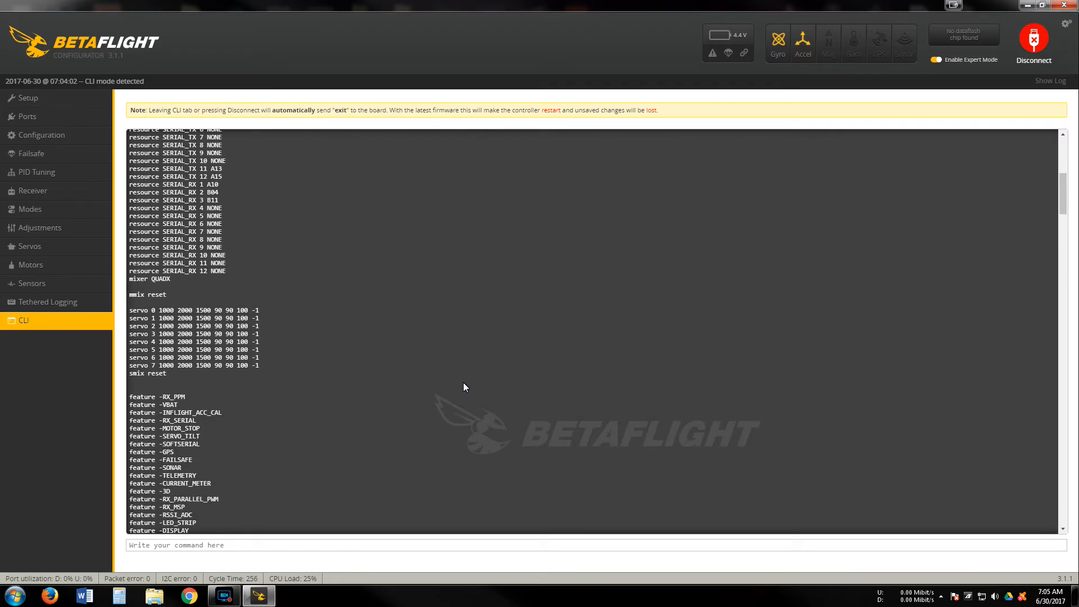
# Scroll past the feature, beeper, map and serial lines to the led and color entries.
pyautogui.scroll(-3)
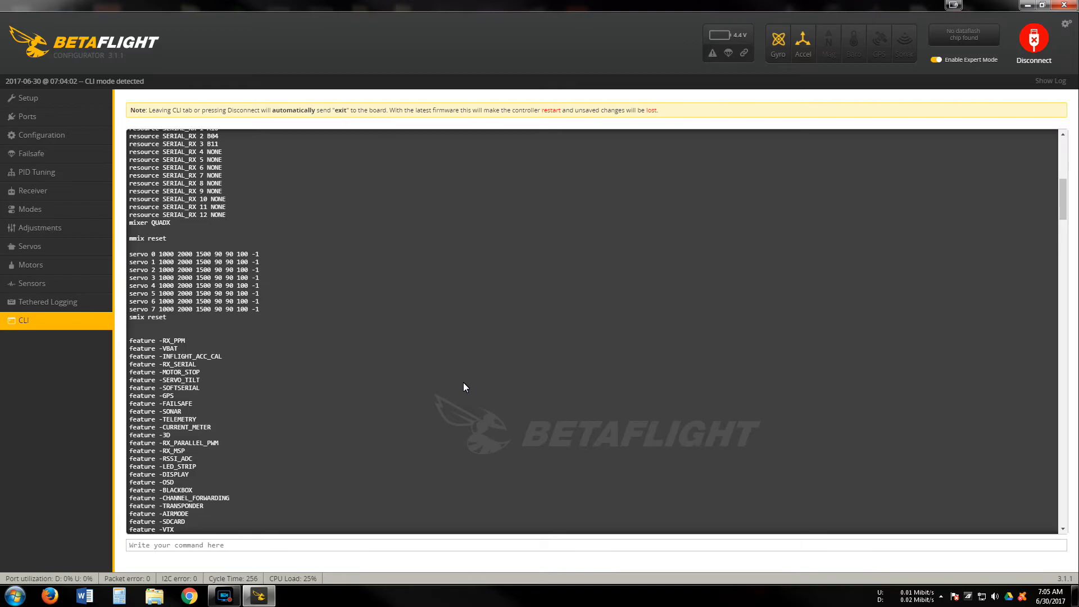
pyautogui.scroll(-3)
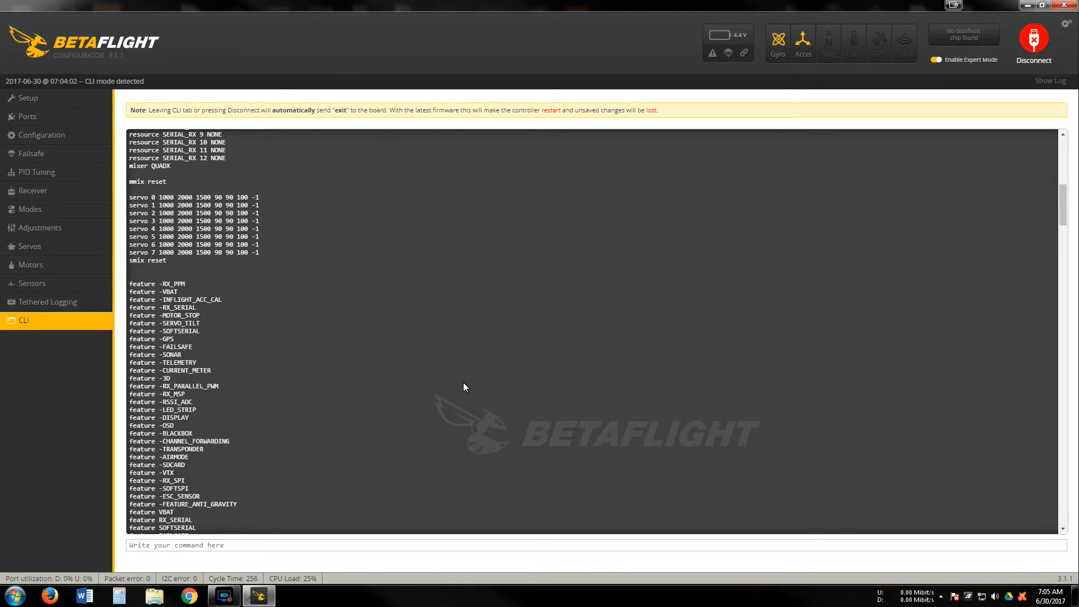
pyautogui.scroll(-3)
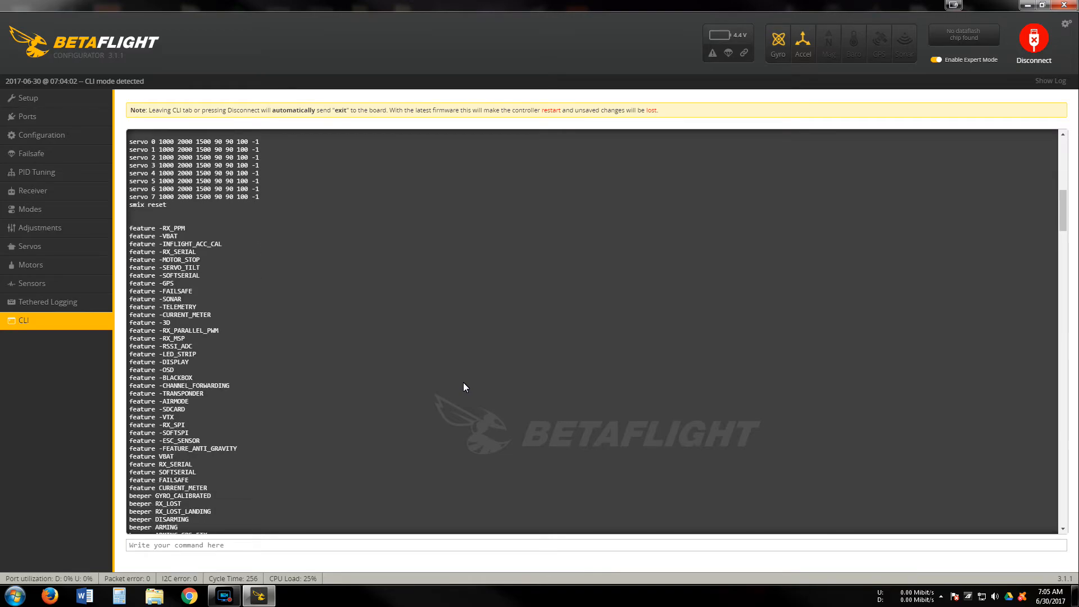
pyautogui.scroll(-3)
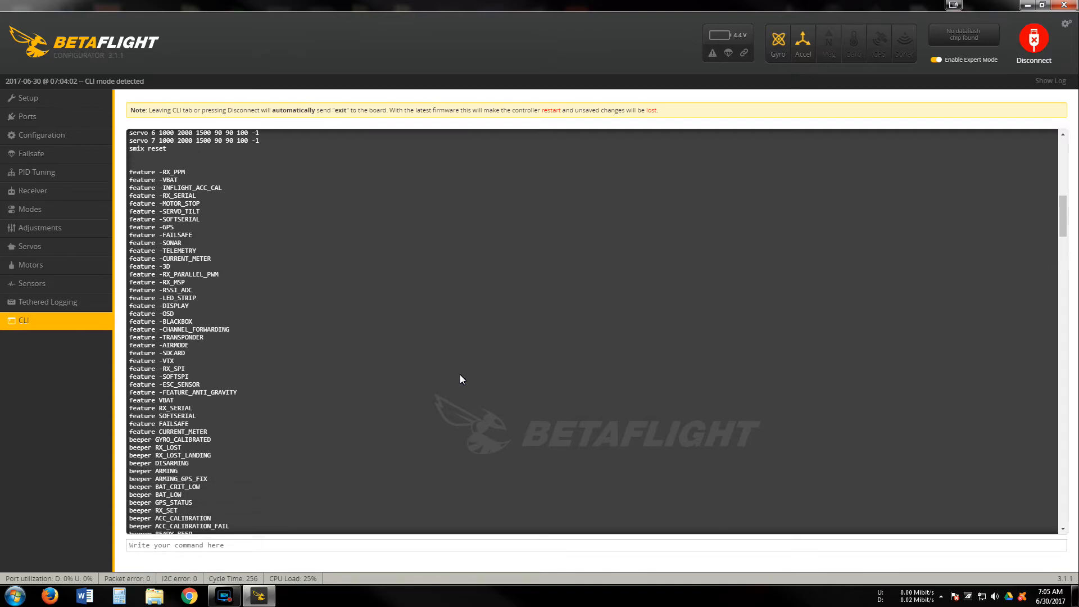
pyautogui.scroll(-3)
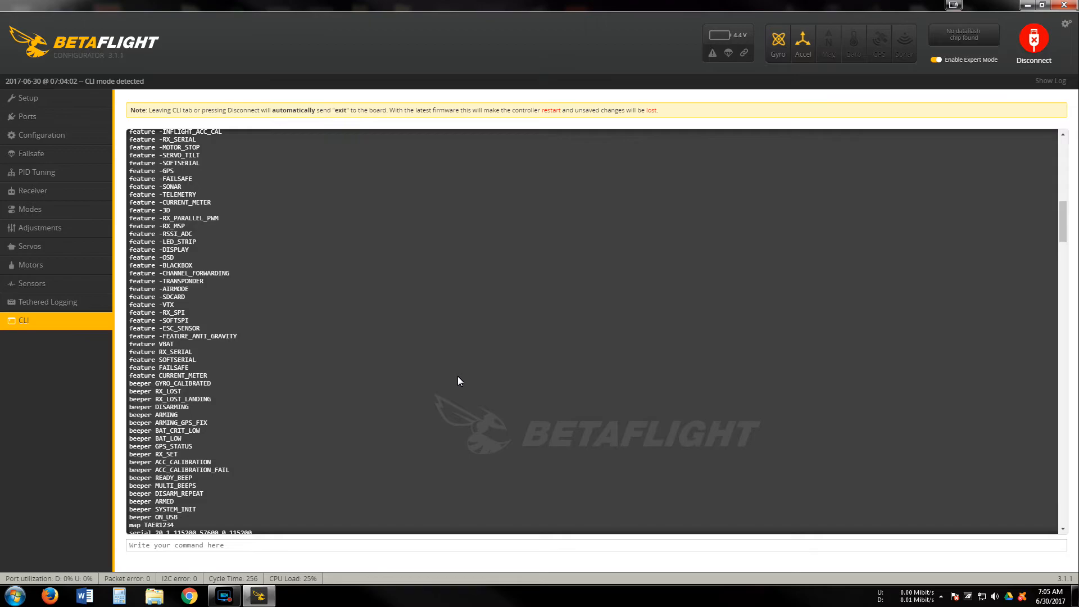
pyautogui.scroll(-3)
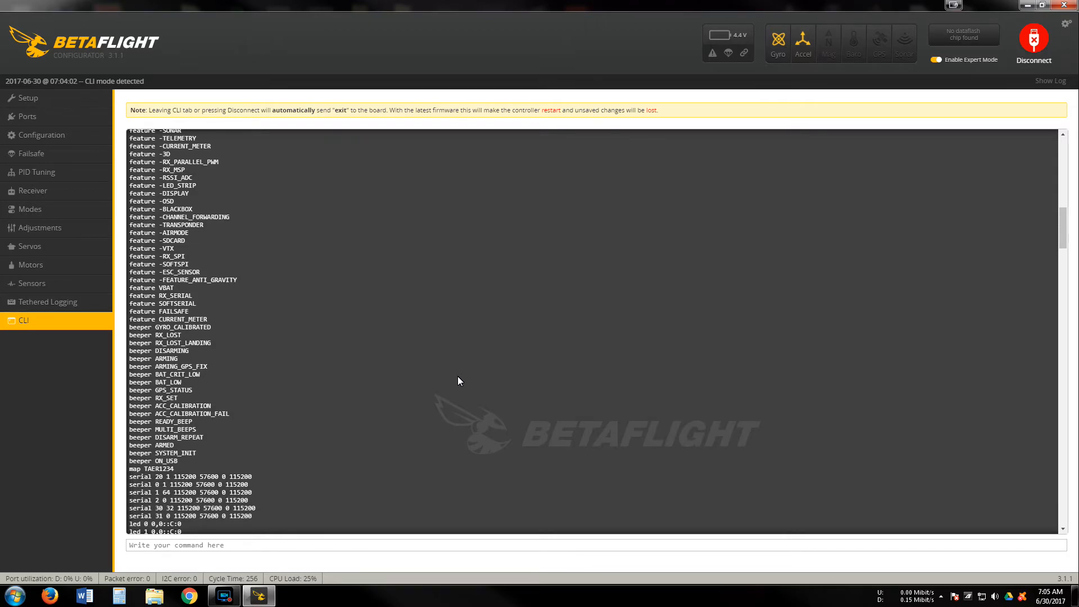
pyautogui.scroll(-3)
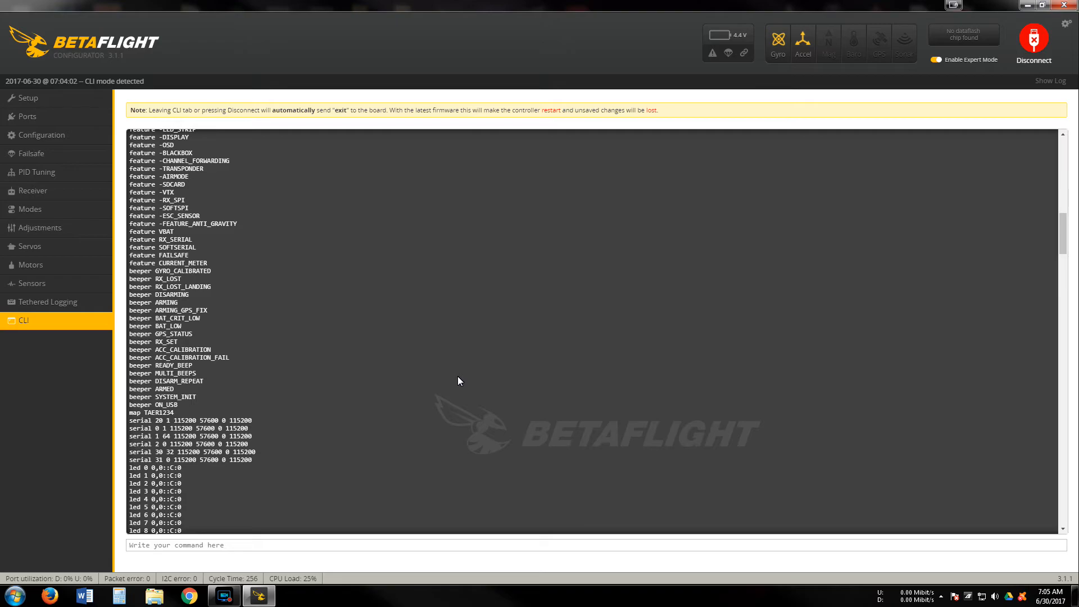
pyautogui.scroll(-3)
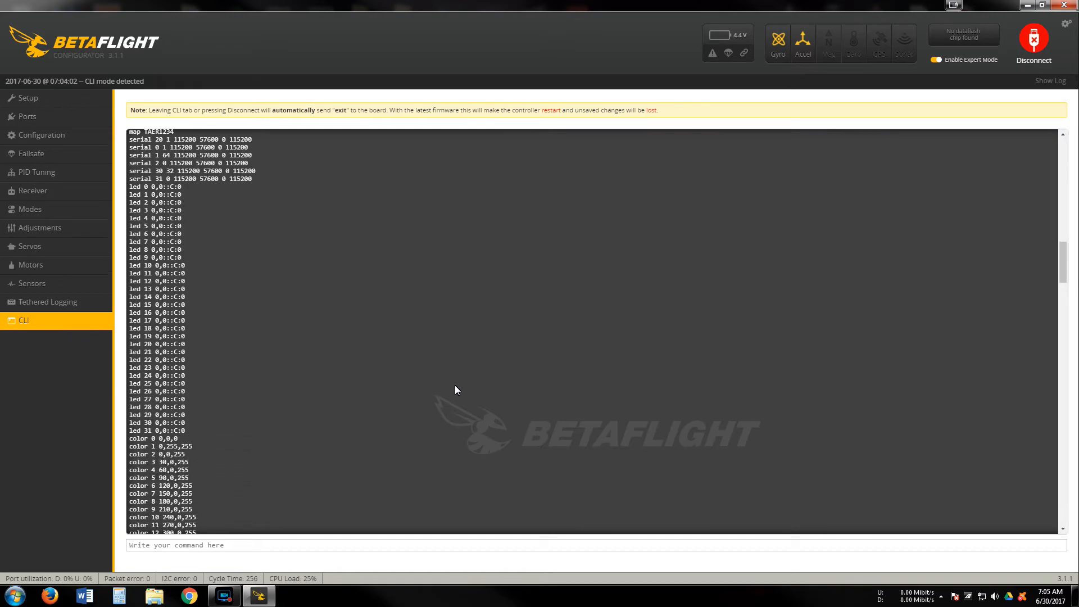
# Scroll through mode_color, aux, adjrange, rxrange and rxfail lines to the first set variables.
pyautogui.scroll(-3)
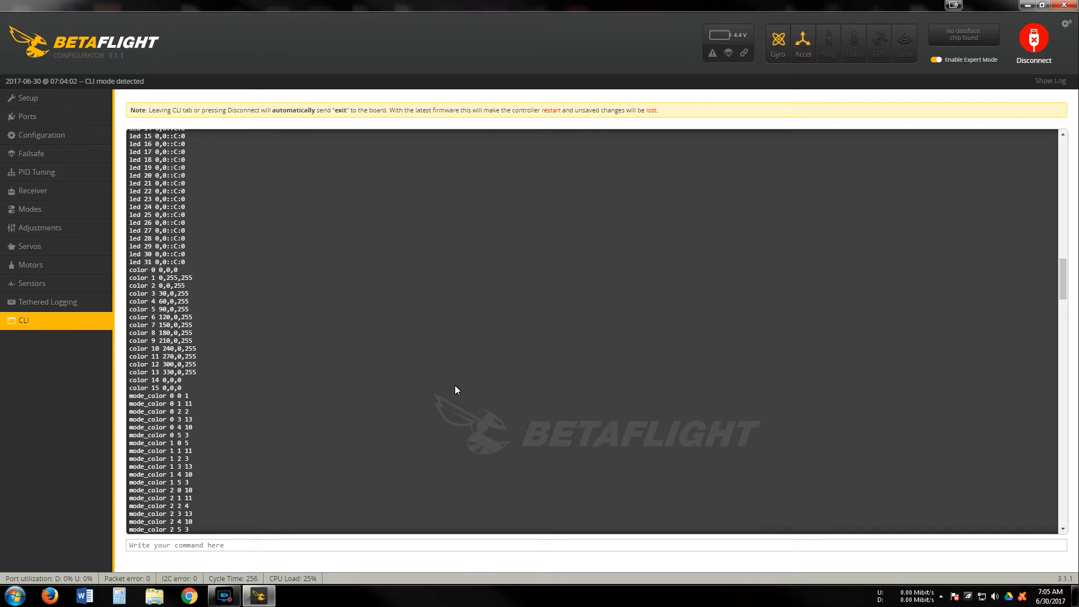
pyautogui.scroll(-3)
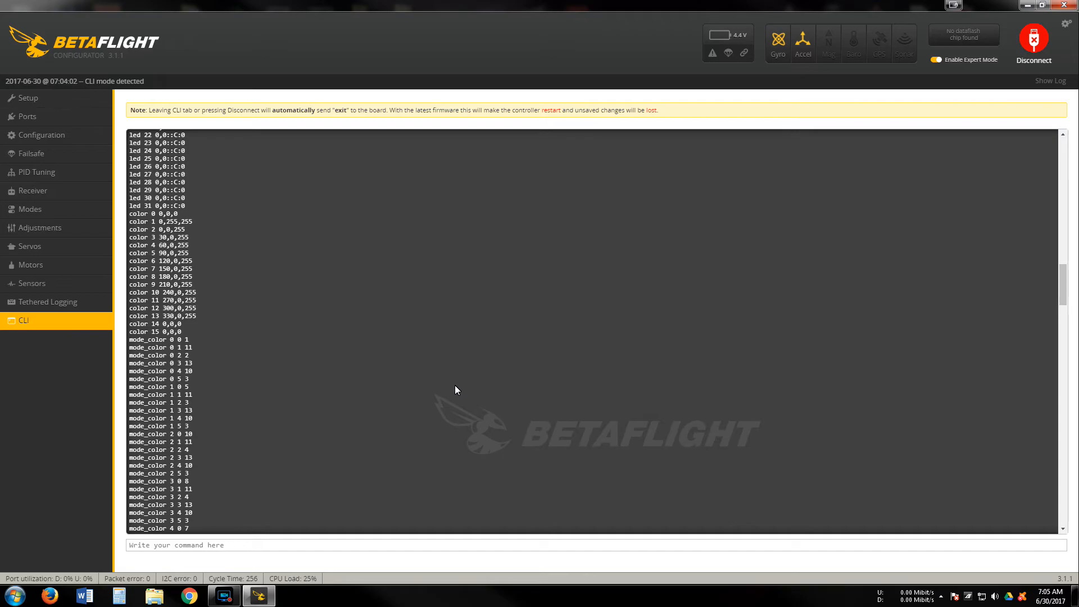
pyautogui.scroll(-3)
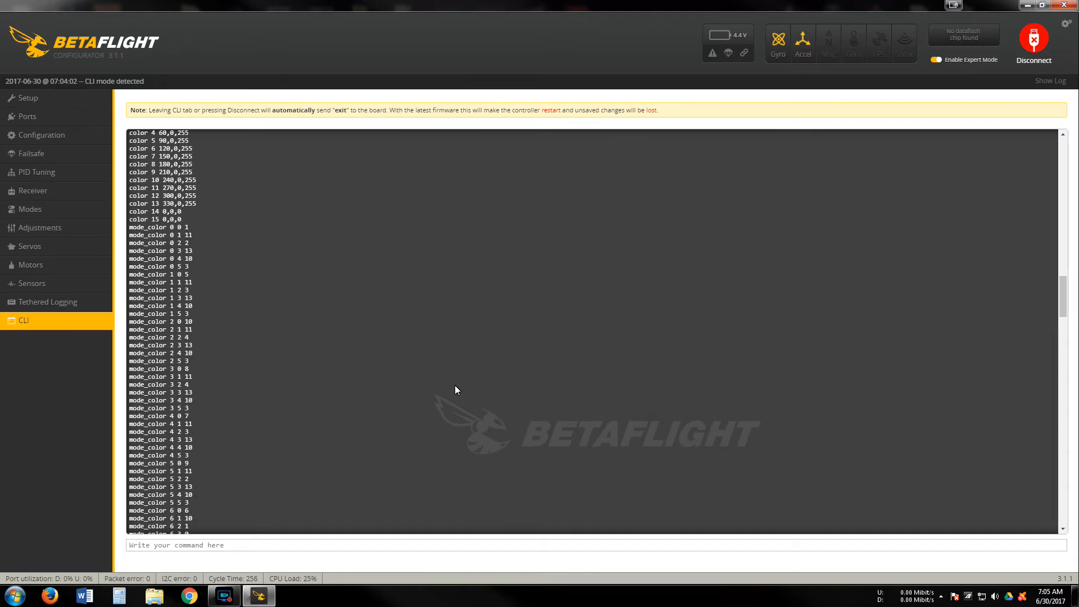
pyautogui.scroll(-3)
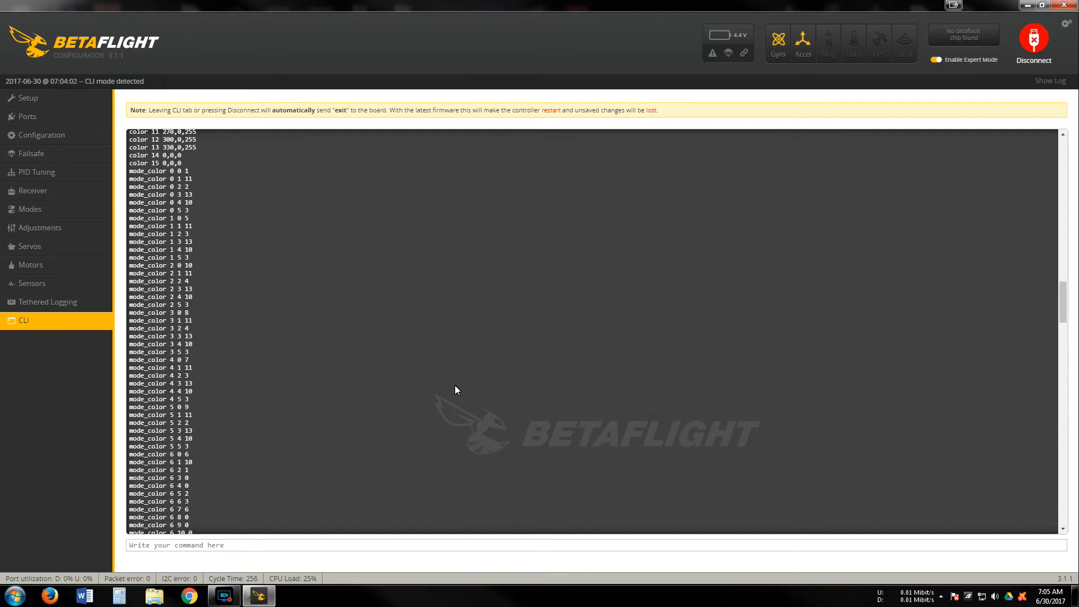
pyautogui.scroll(-3)
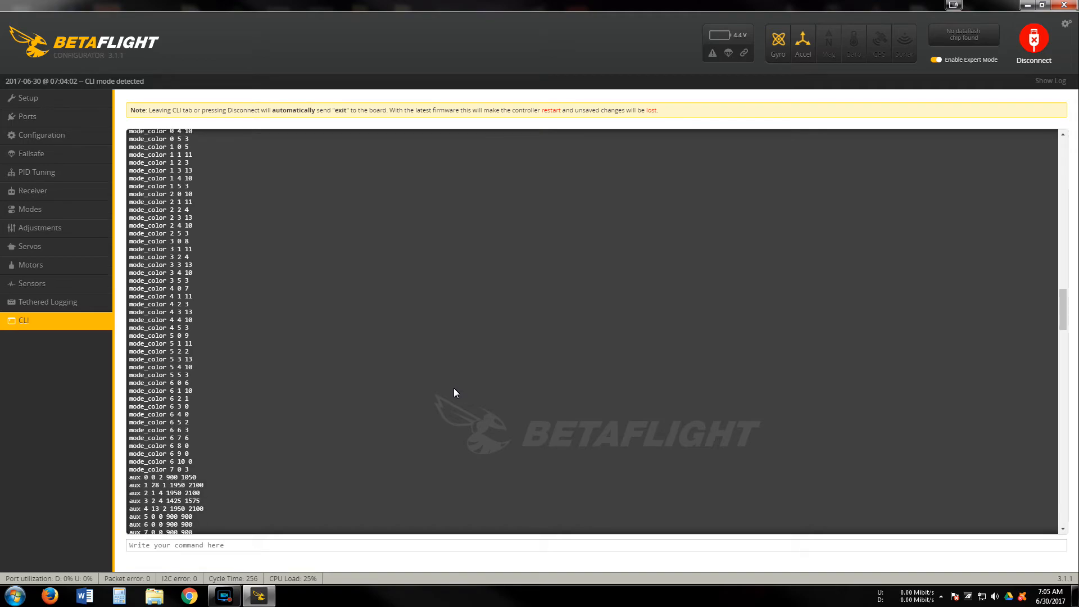
pyautogui.scroll(-3)
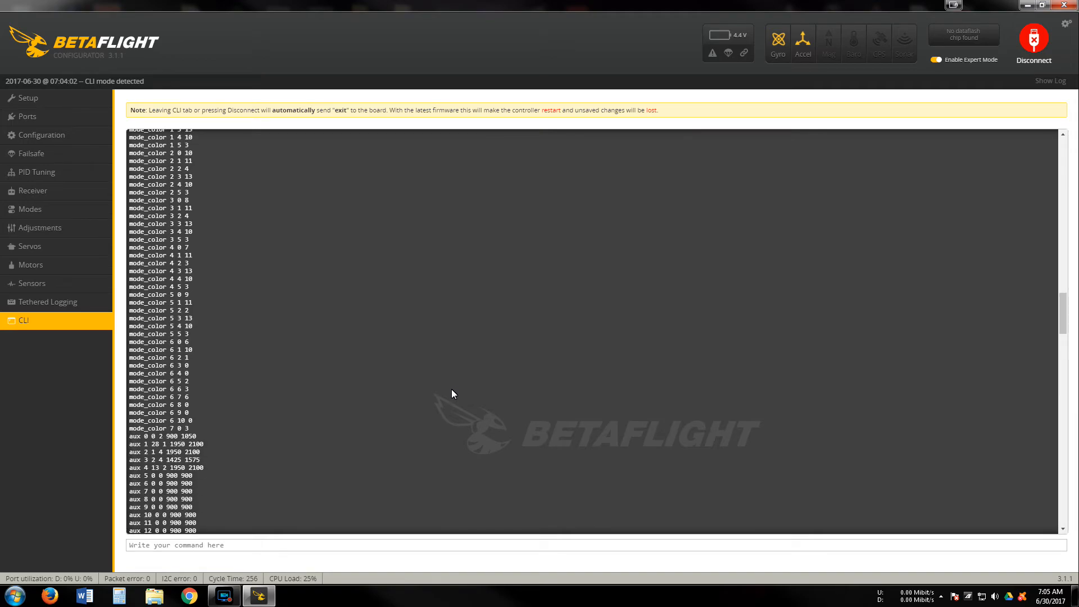
pyautogui.scroll(-3)
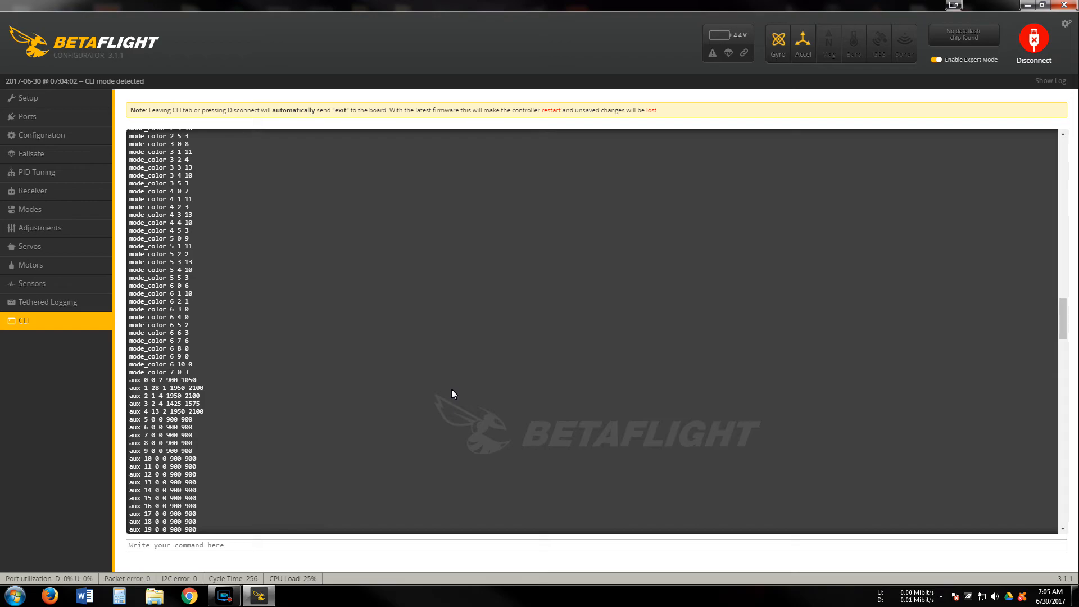
pyautogui.scroll(-3)
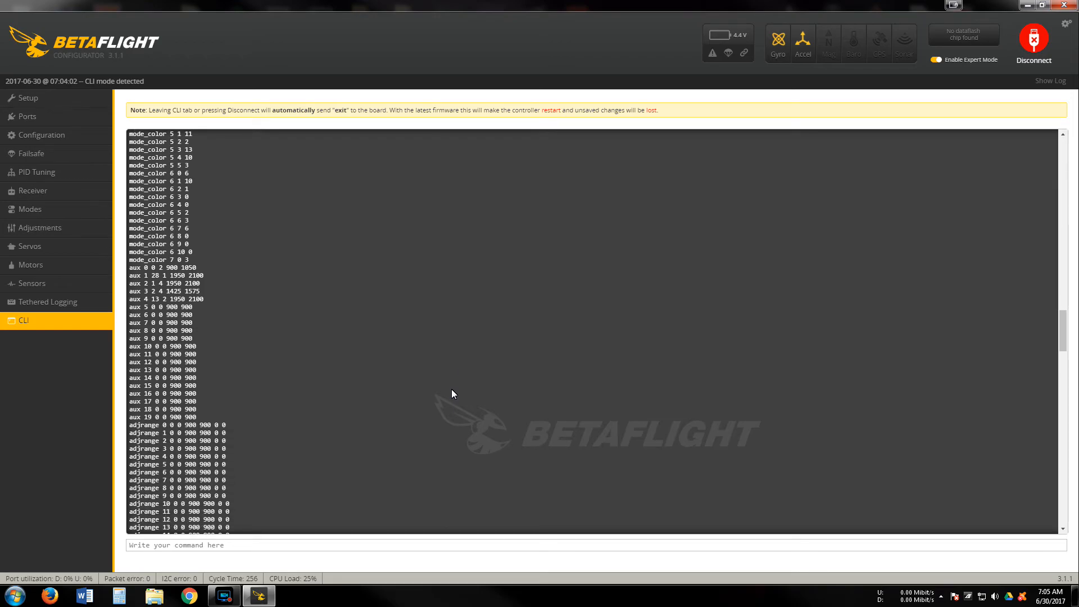
pyautogui.scroll(-3)
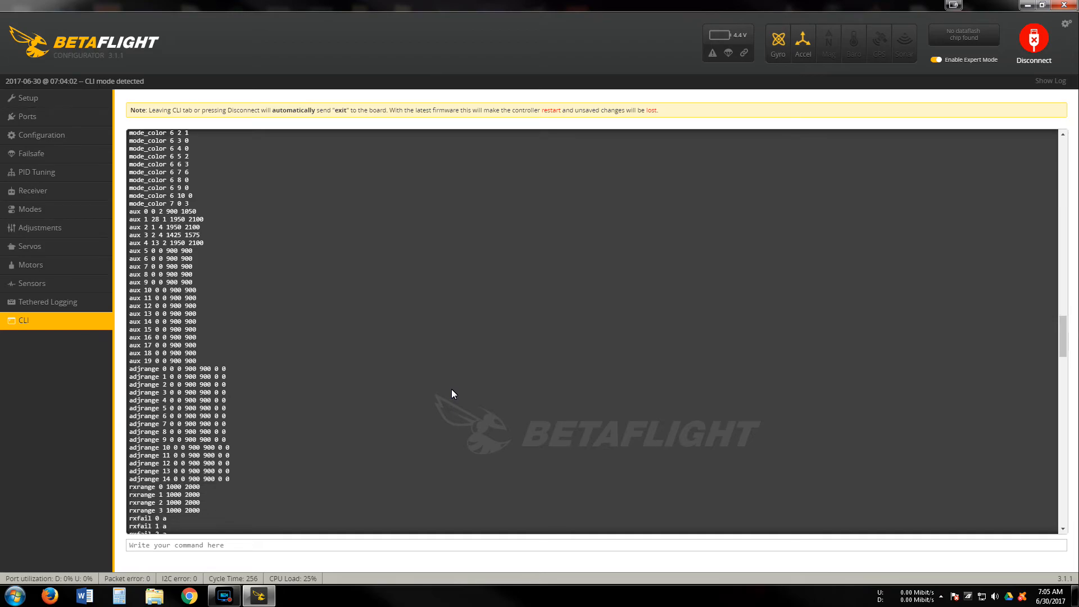
pyautogui.scroll(-3)
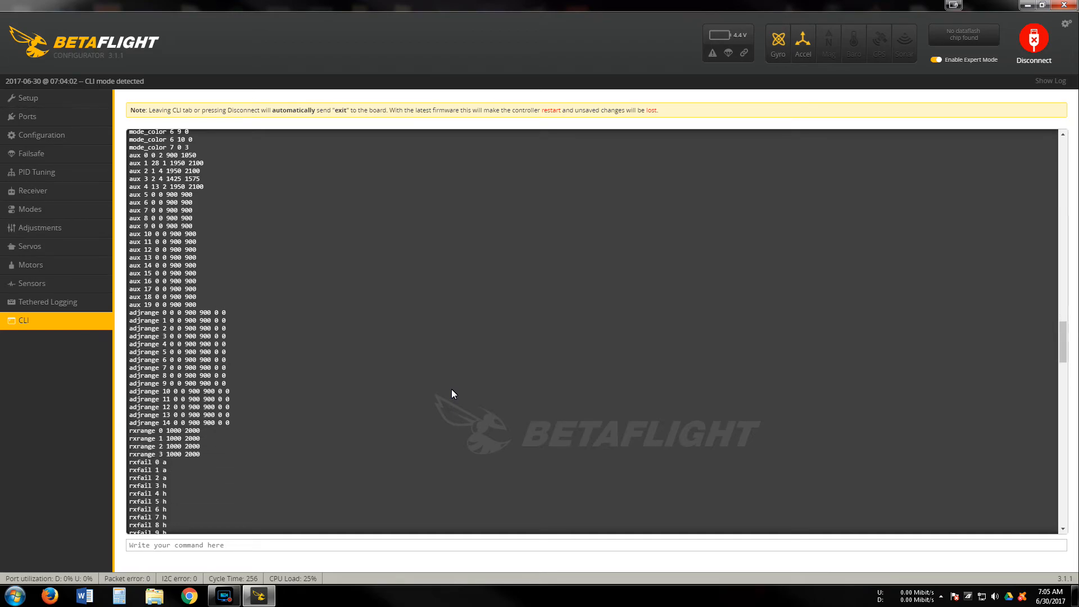
pyautogui.scroll(-3)
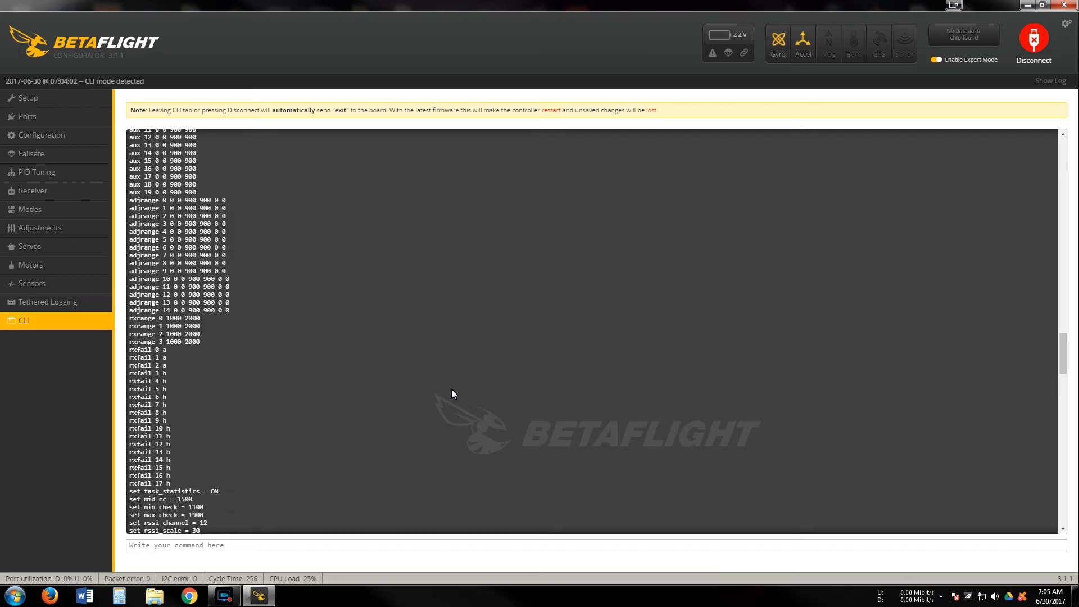
pyautogui.scroll(-3)
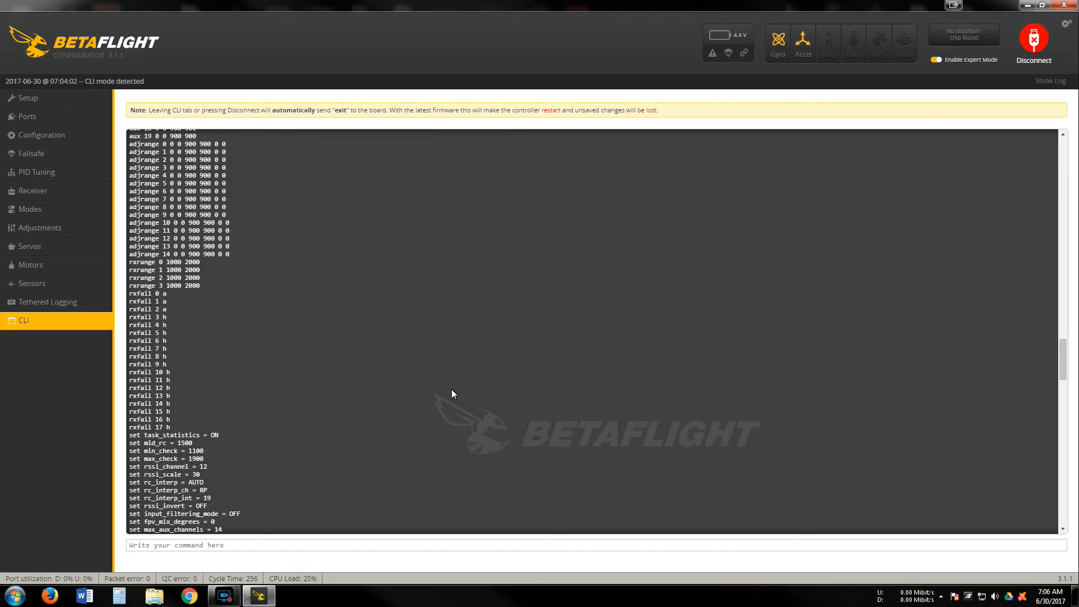
pyautogui.scroll(-3)
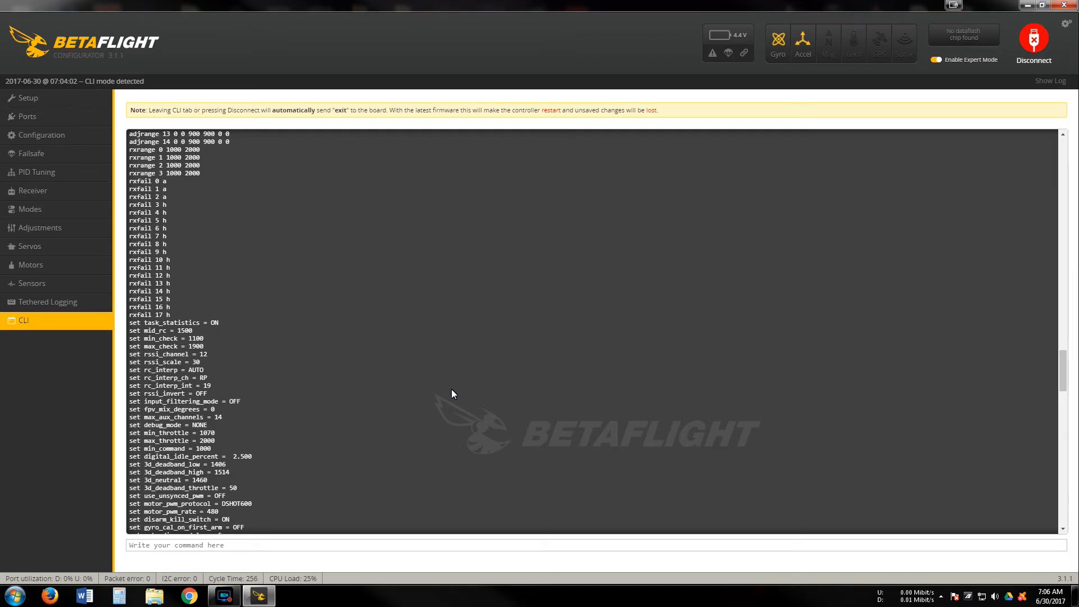
# Scroll past set variables, profile 0 PIDs and rateprofile 0 rates to the # prompt.
pyautogui.scroll(-3)
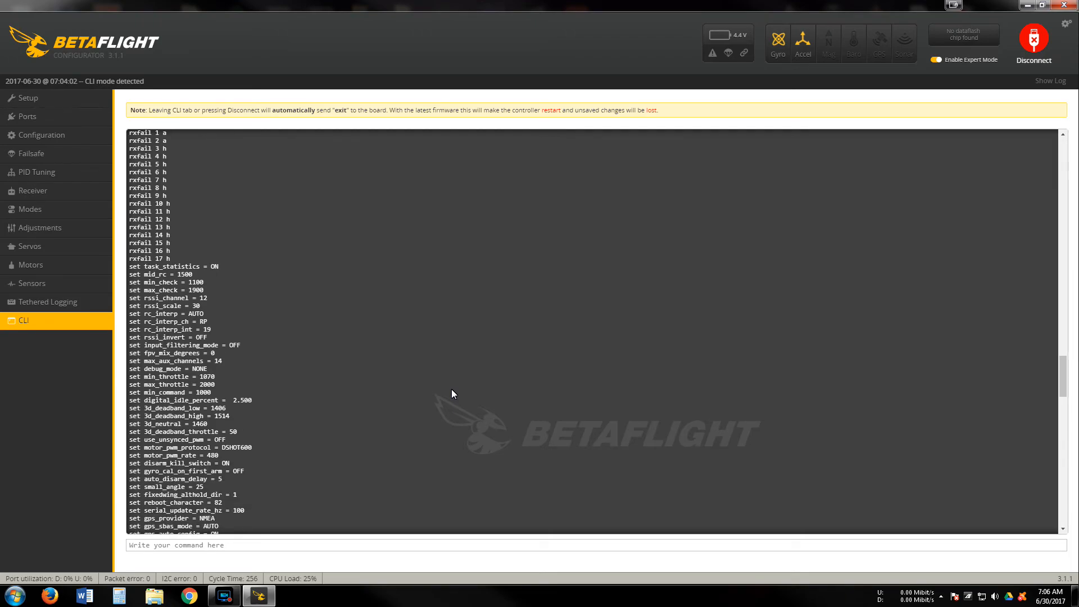
pyautogui.scroll(-3)
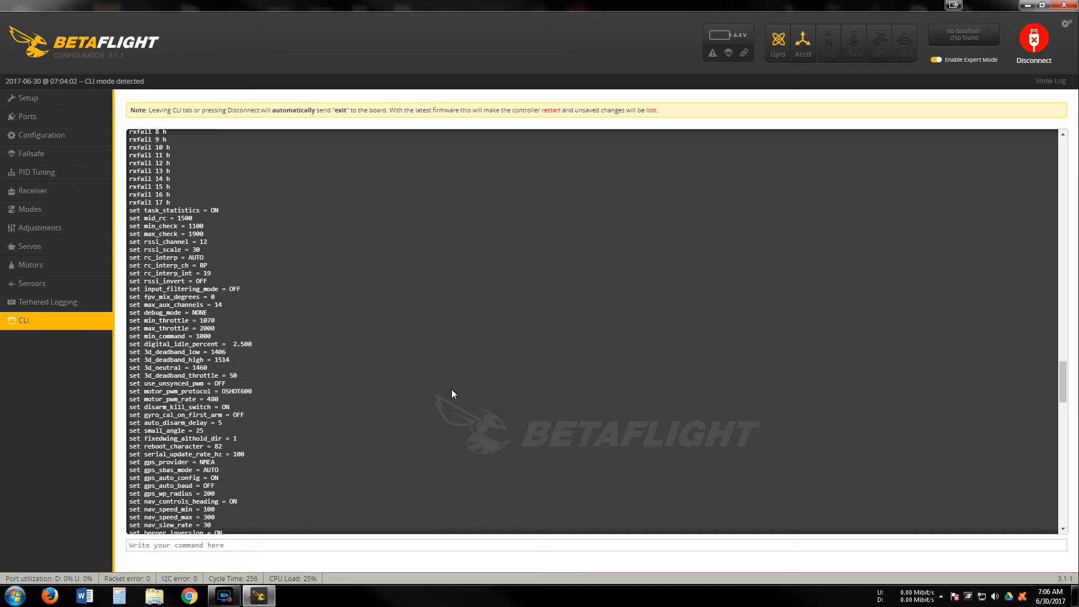
pyautogui.scroll(-3)
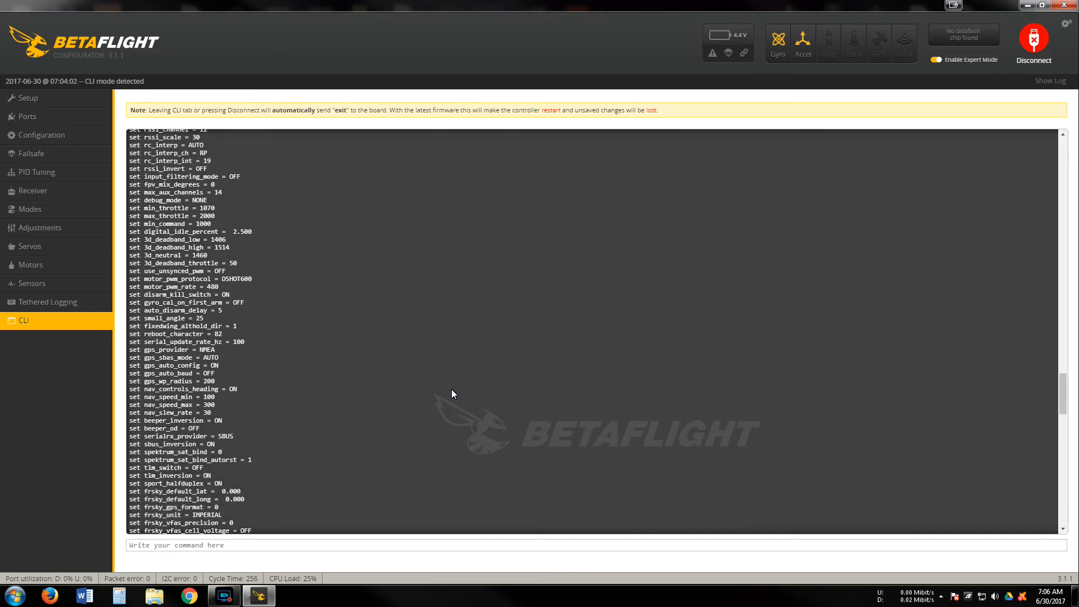
pyautogui.scroll(-3)
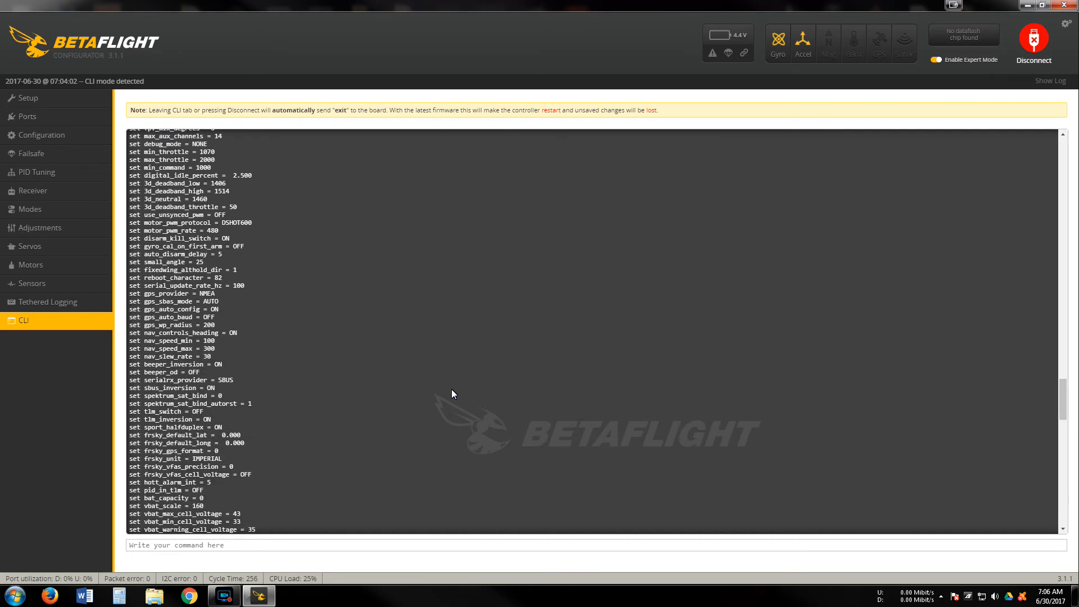
pyautogui.scroll(-3)
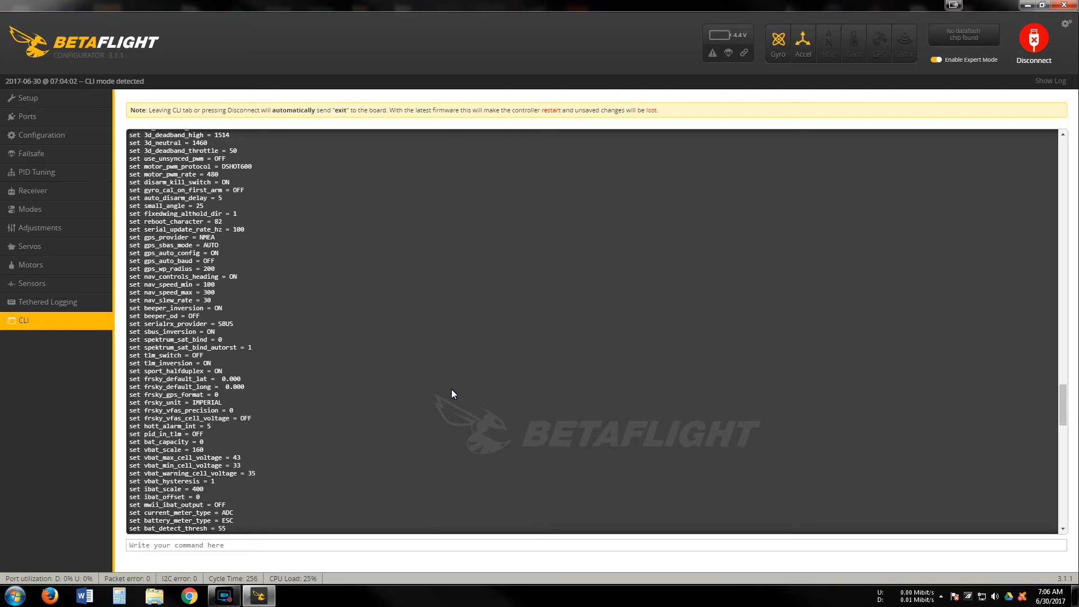
pyautogui.scroll(-3)
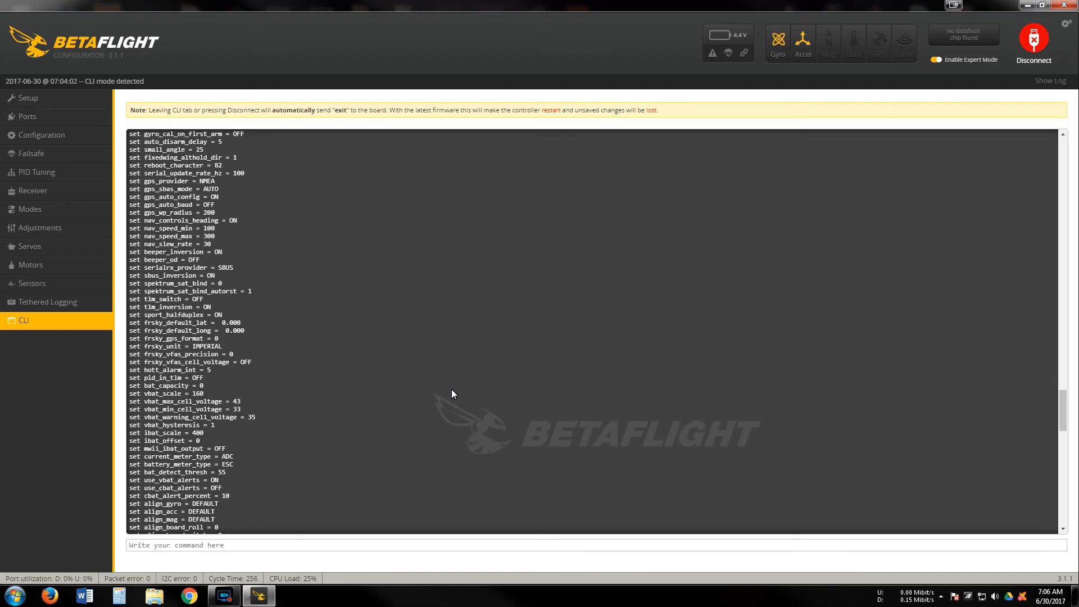
pyautogui.scroll(-3)
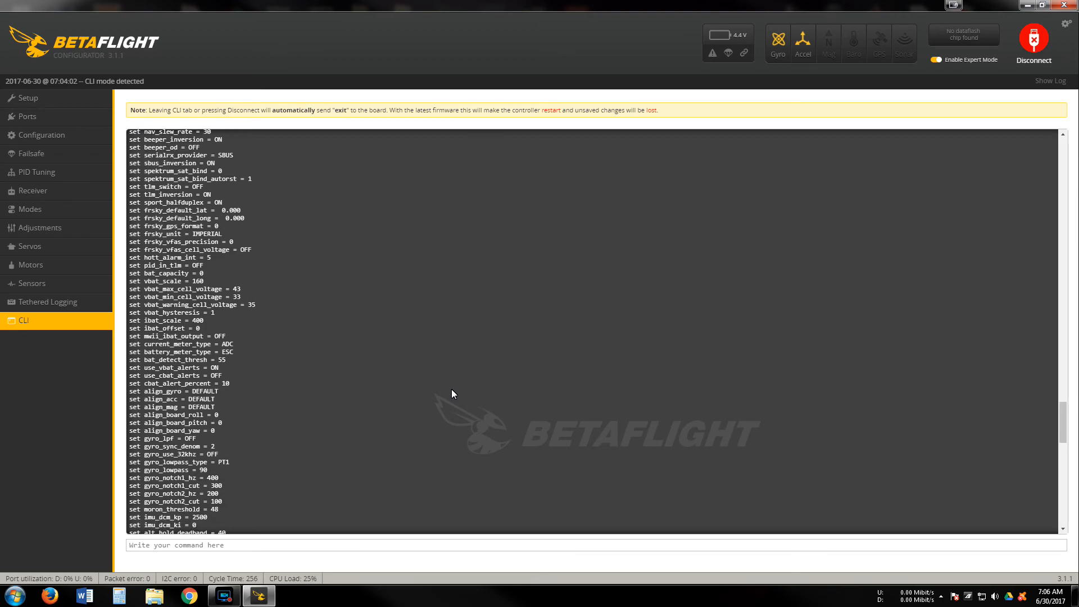
pyautogui.scroll(-3)
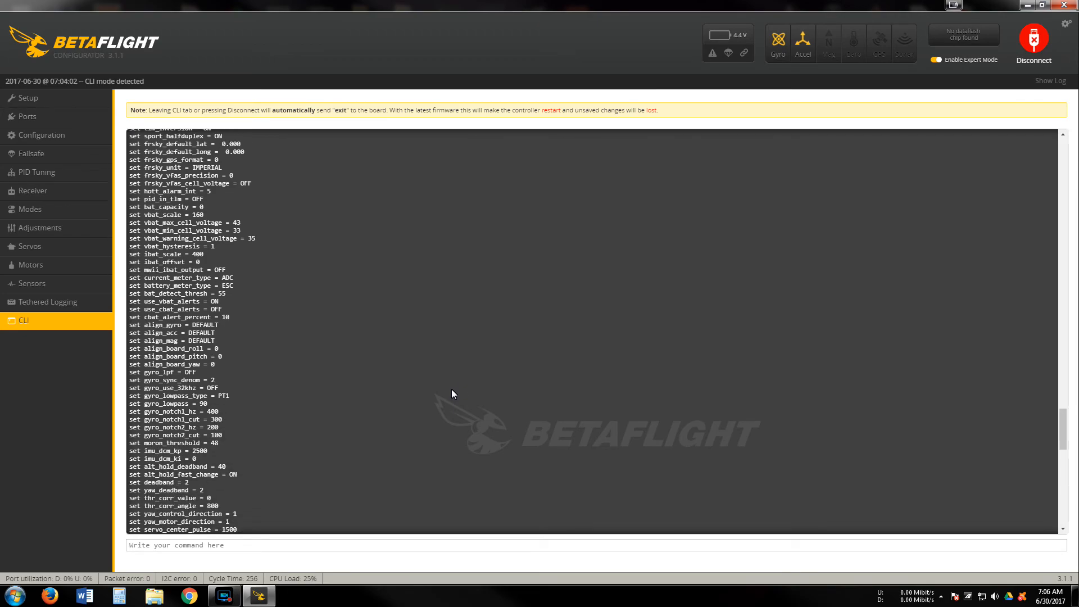
pyautogui.scroll(-3)
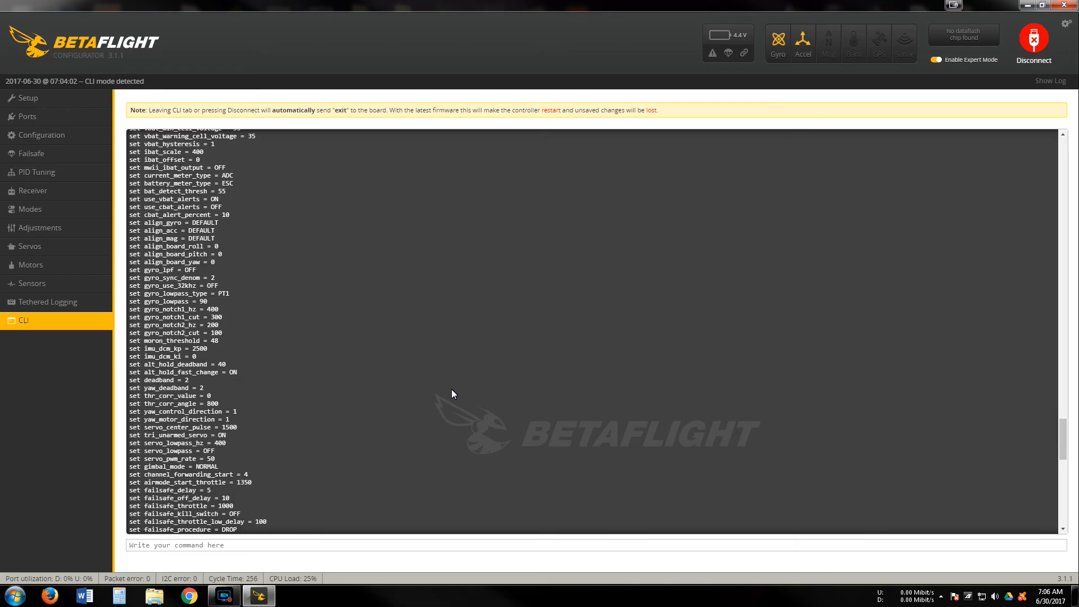
pyautogui.scroll(-3)
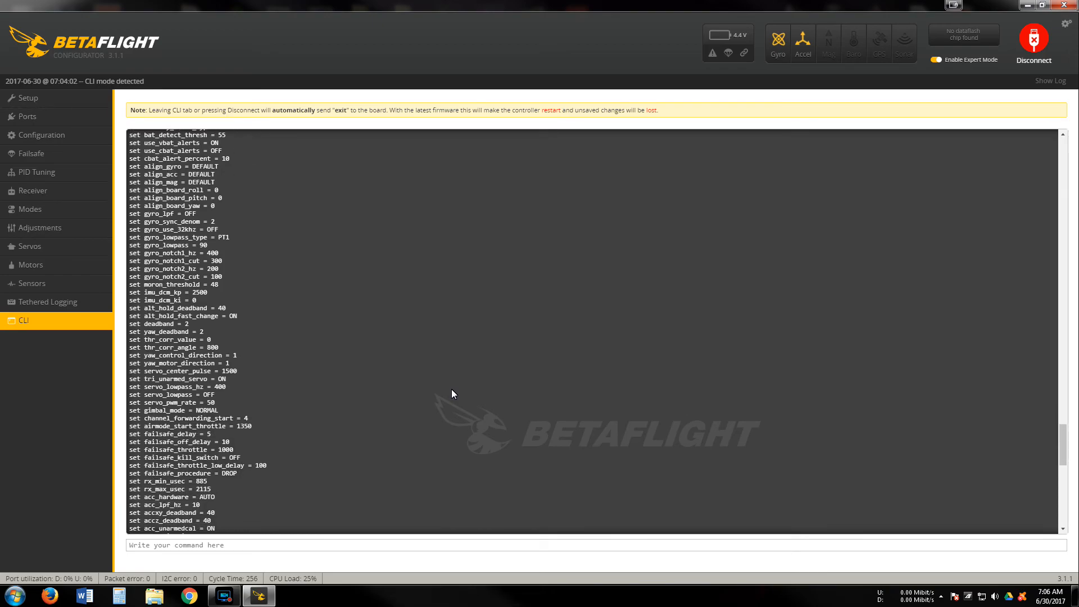
pyautogui.scroll(-3)
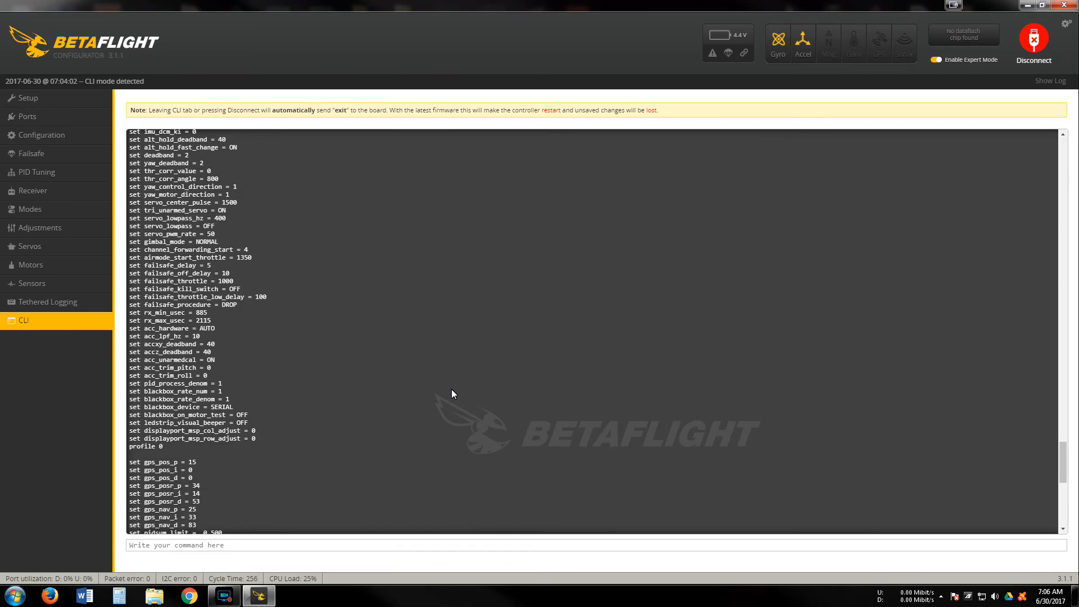
pyautogui.scroll(-3)
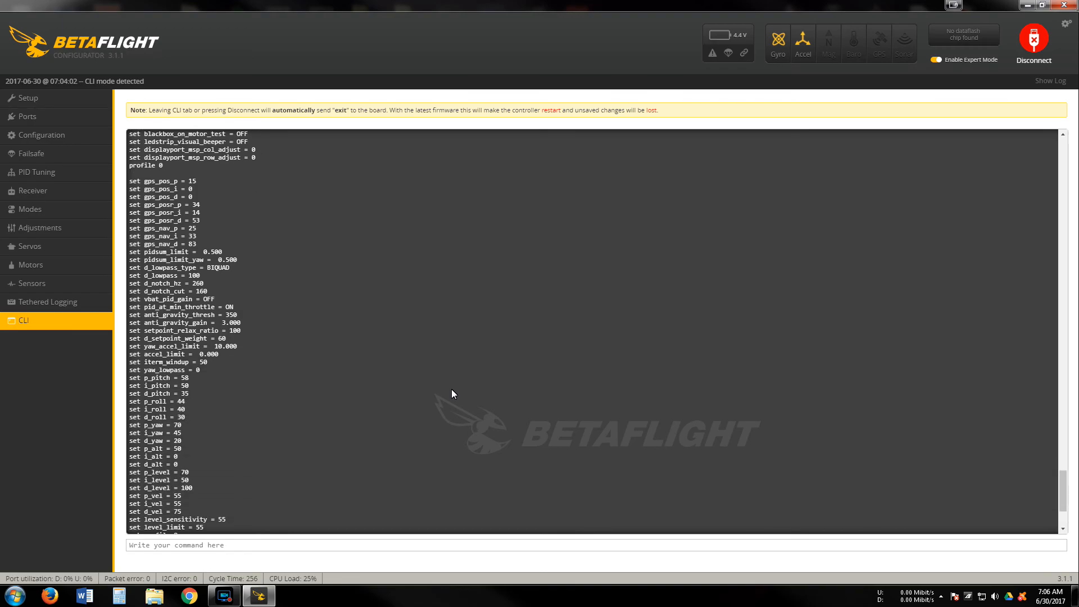
pyautogui.scroll(-3)
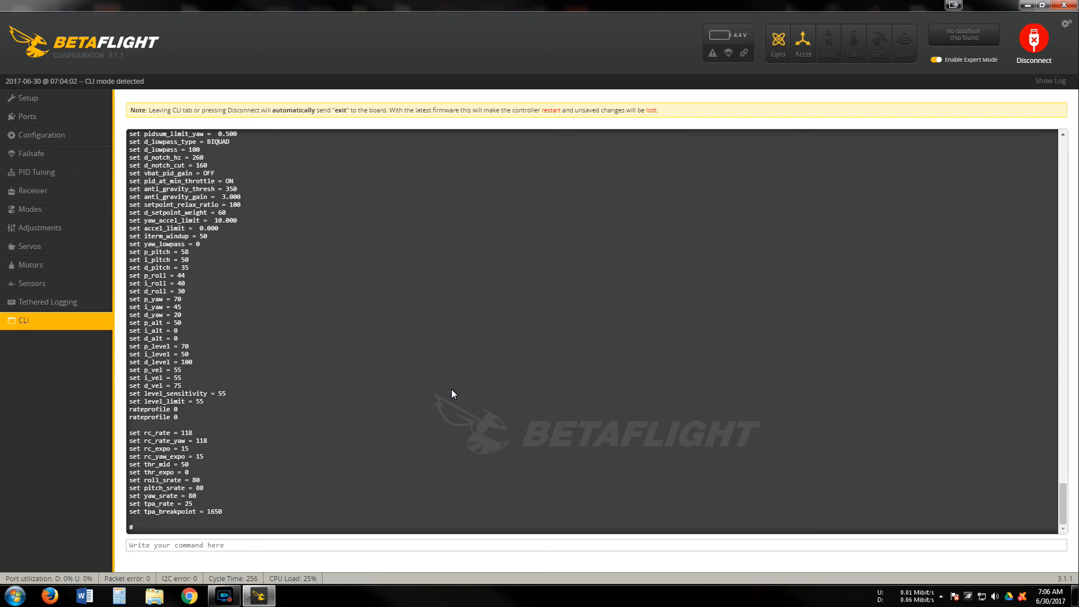
pyautogui.moveTo(321, 151)
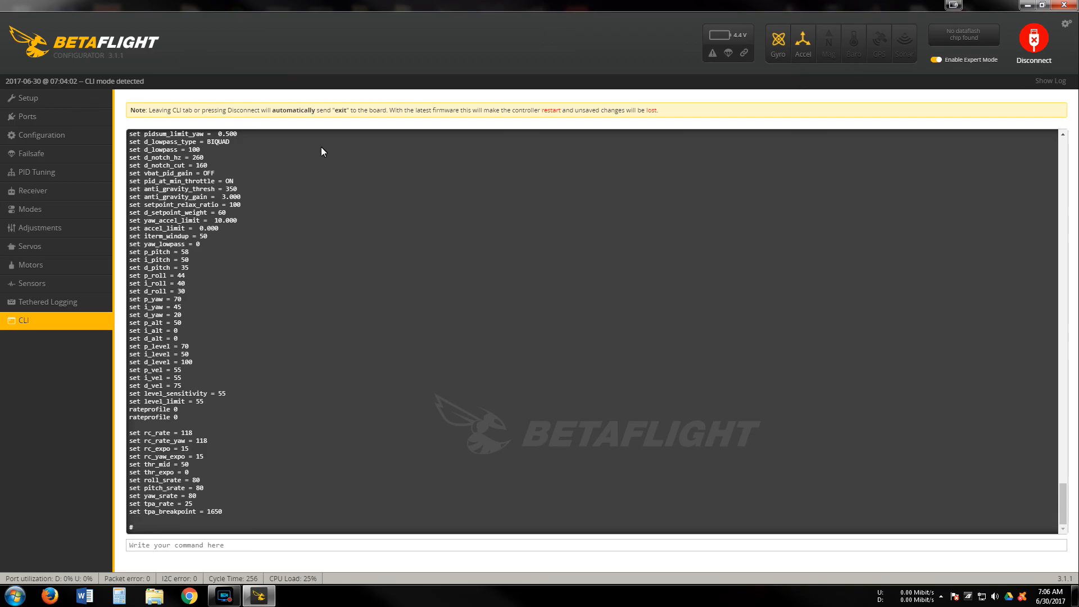